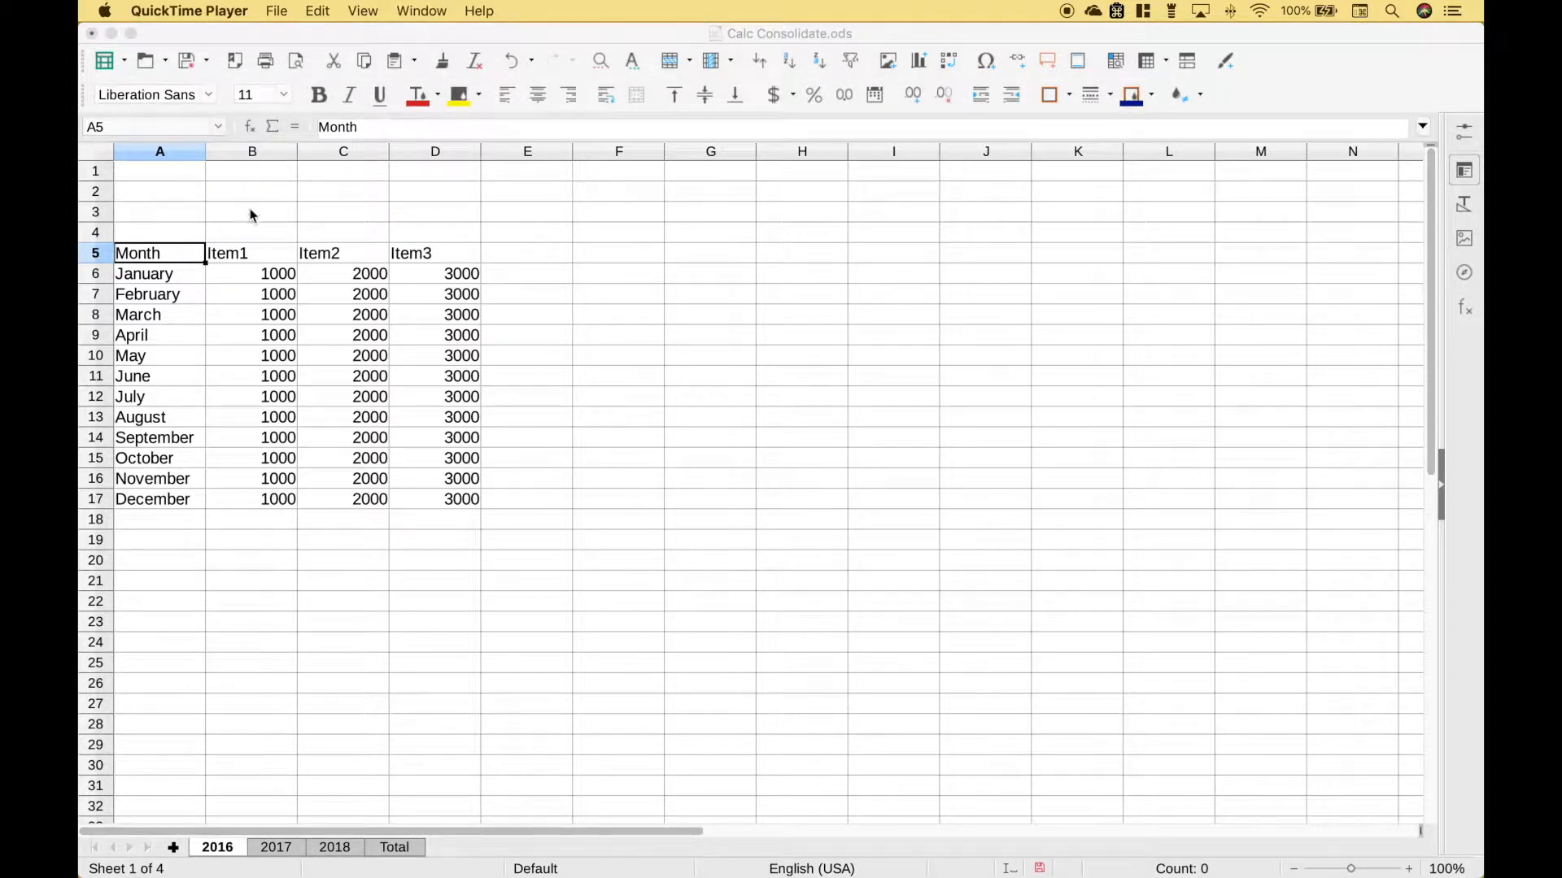
mouse_move(223, 453)
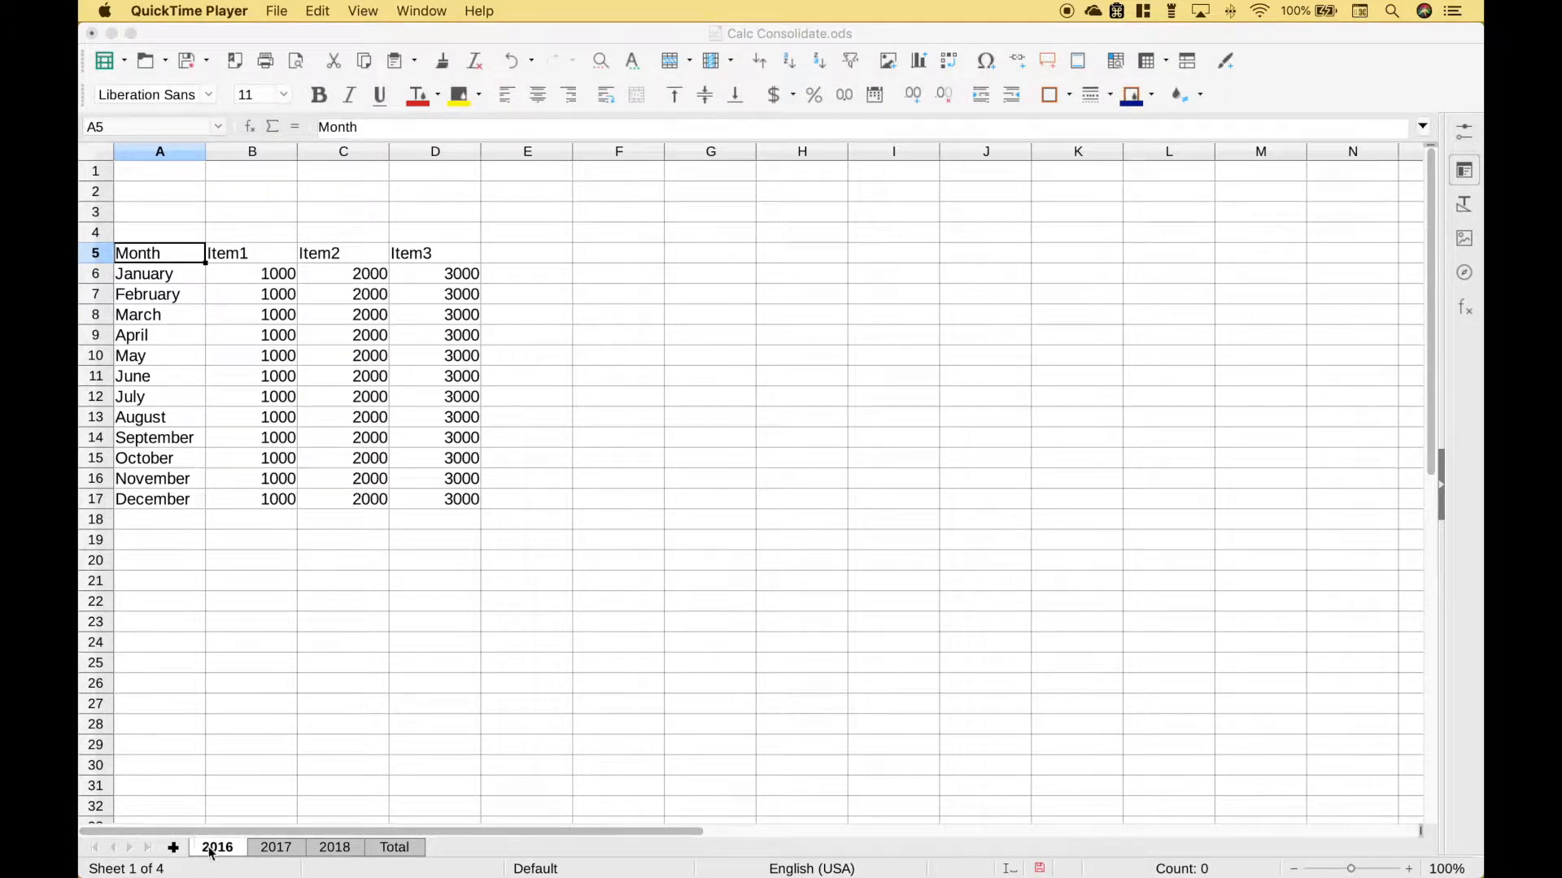
Browse the 2017, 2018 and 2016 sheets, check 2017's January Item1, and finish on 2018.
click(276, 847)
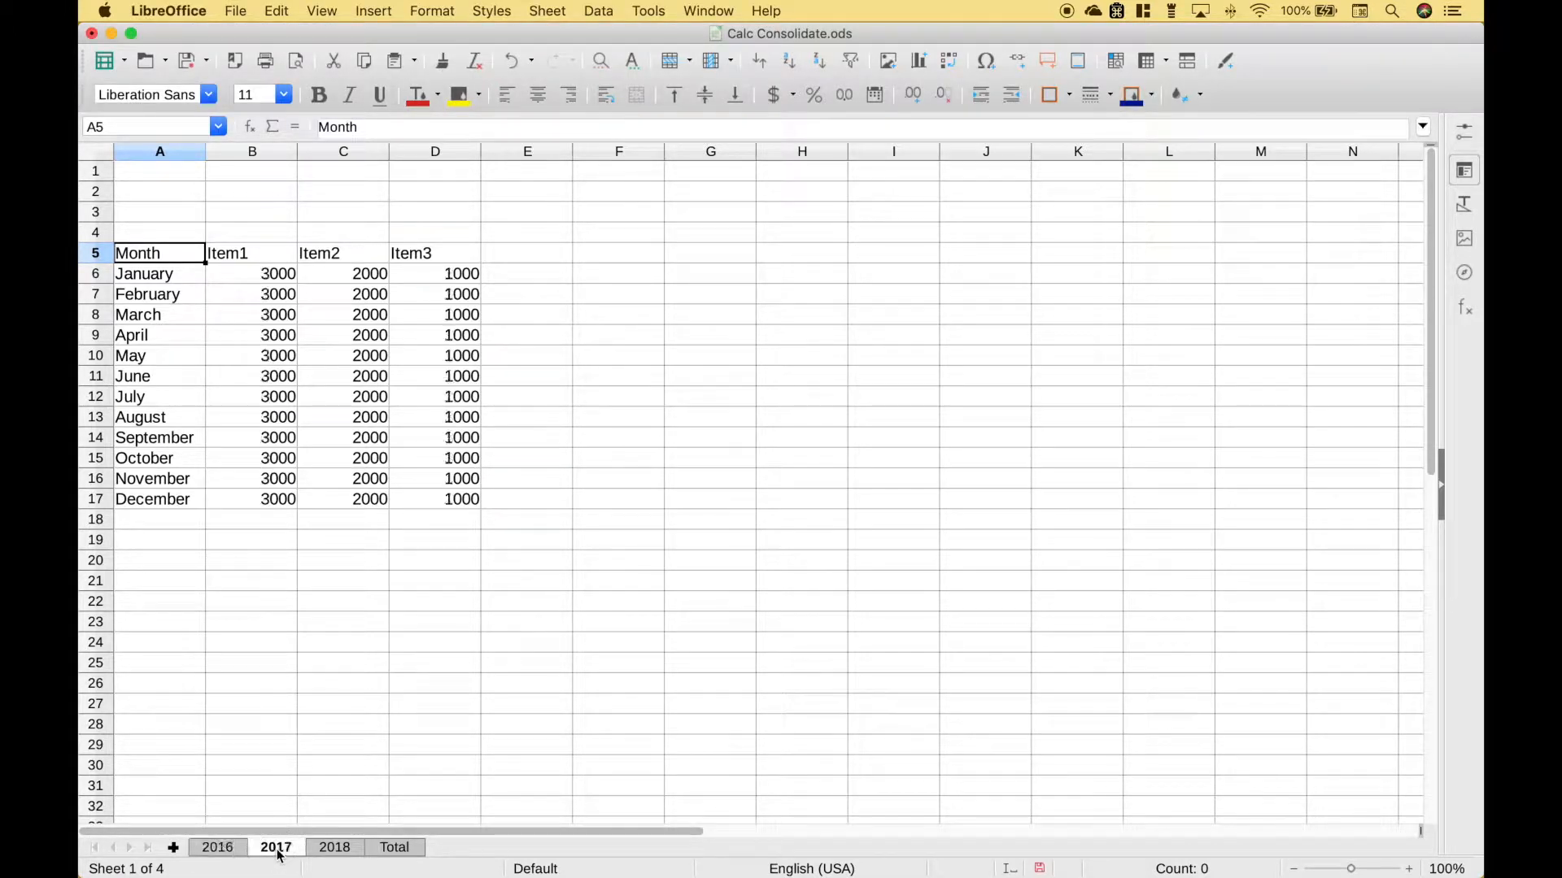
click(335, 847)
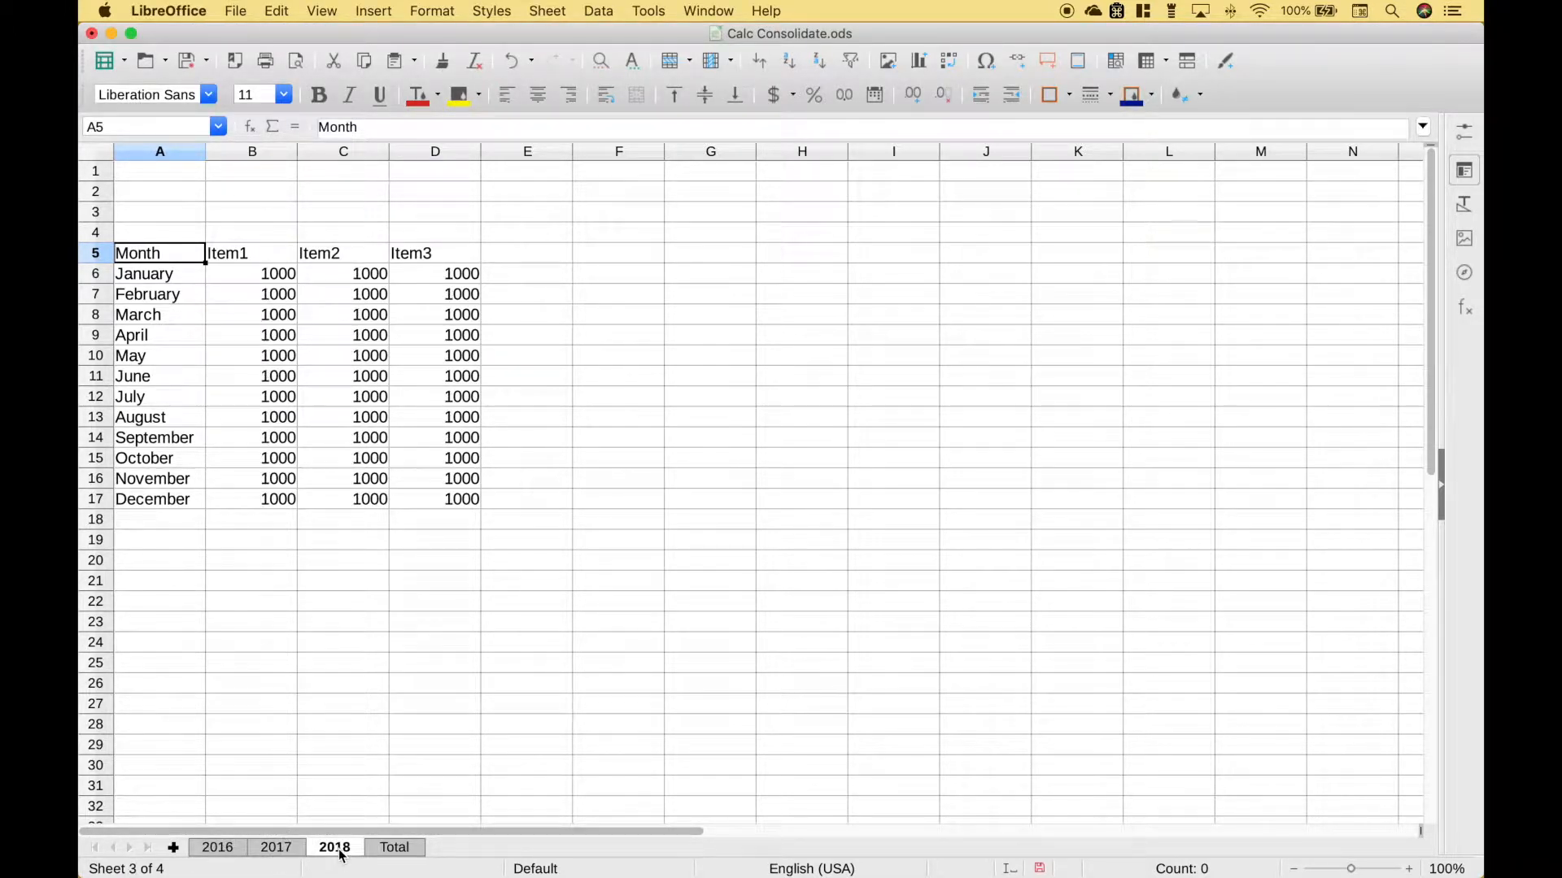
click(216, 848)
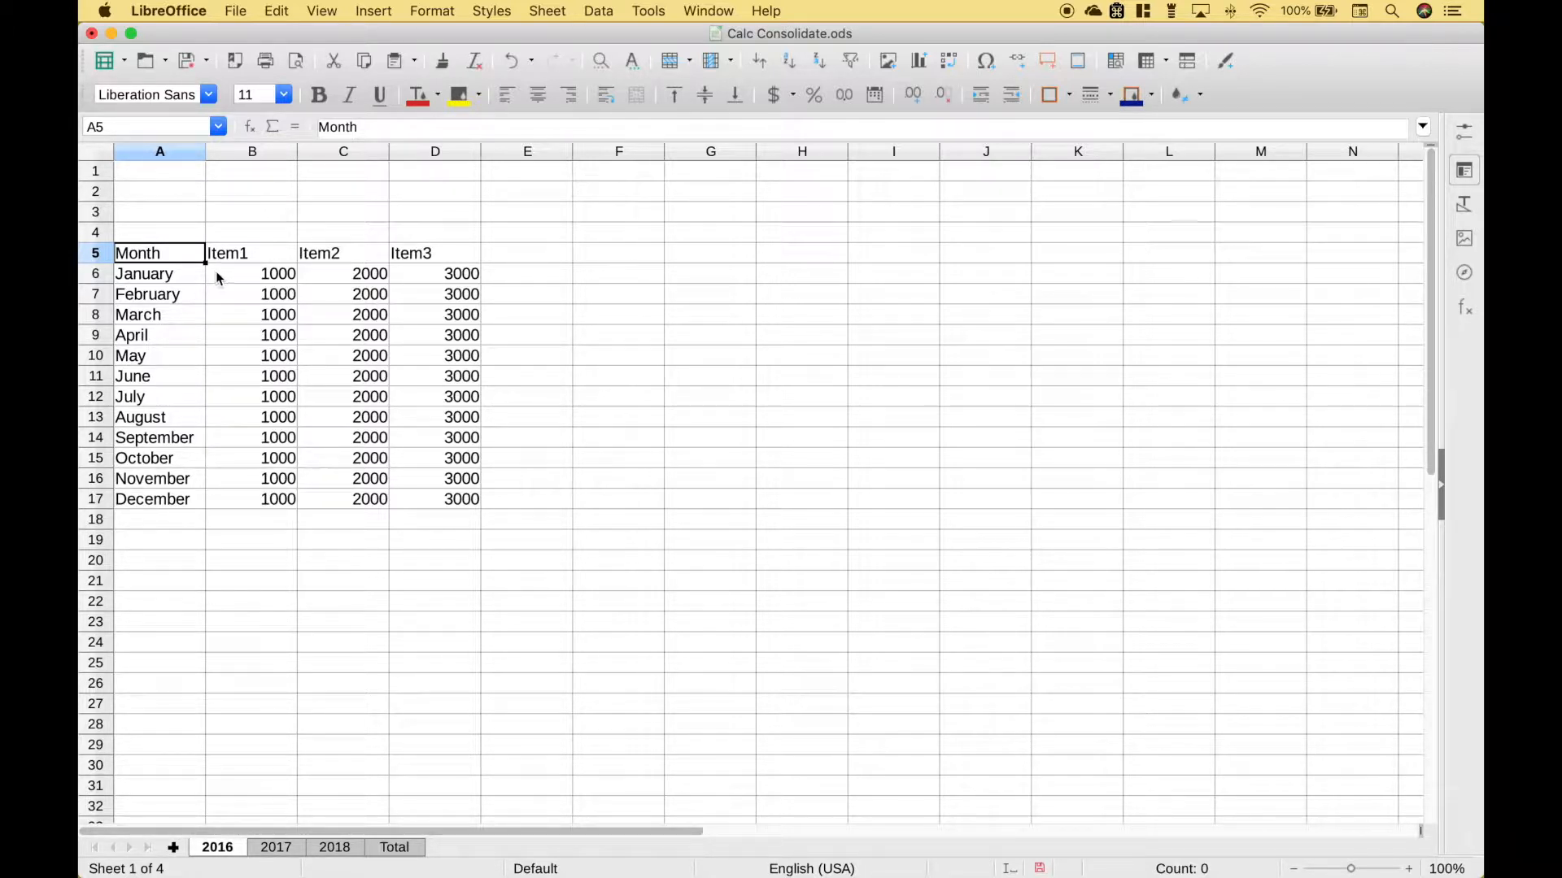
click(277, 848)
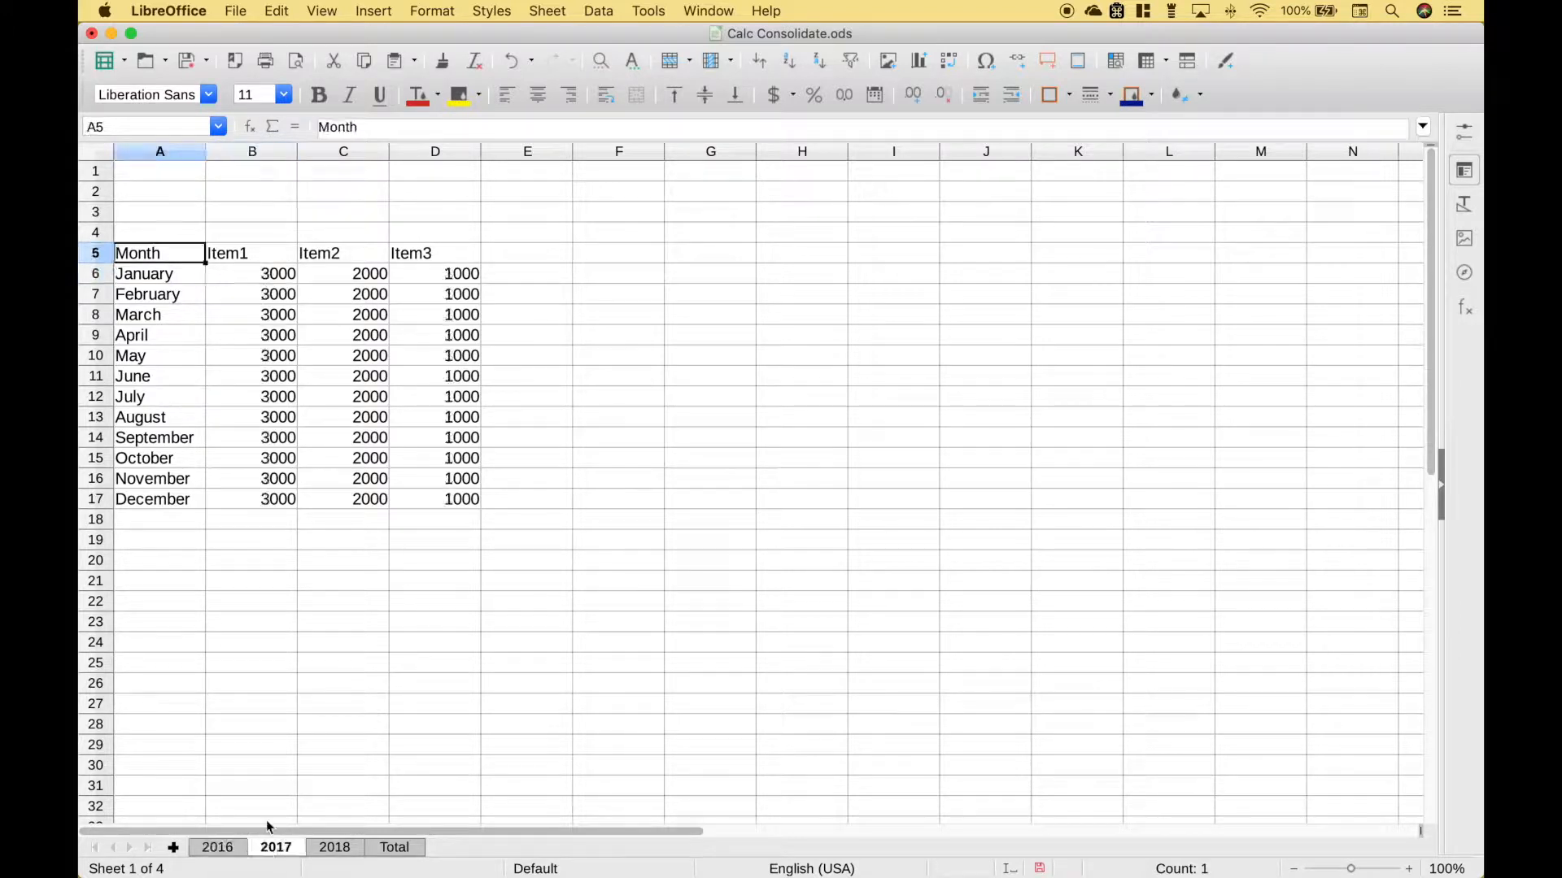
click(250, 273)
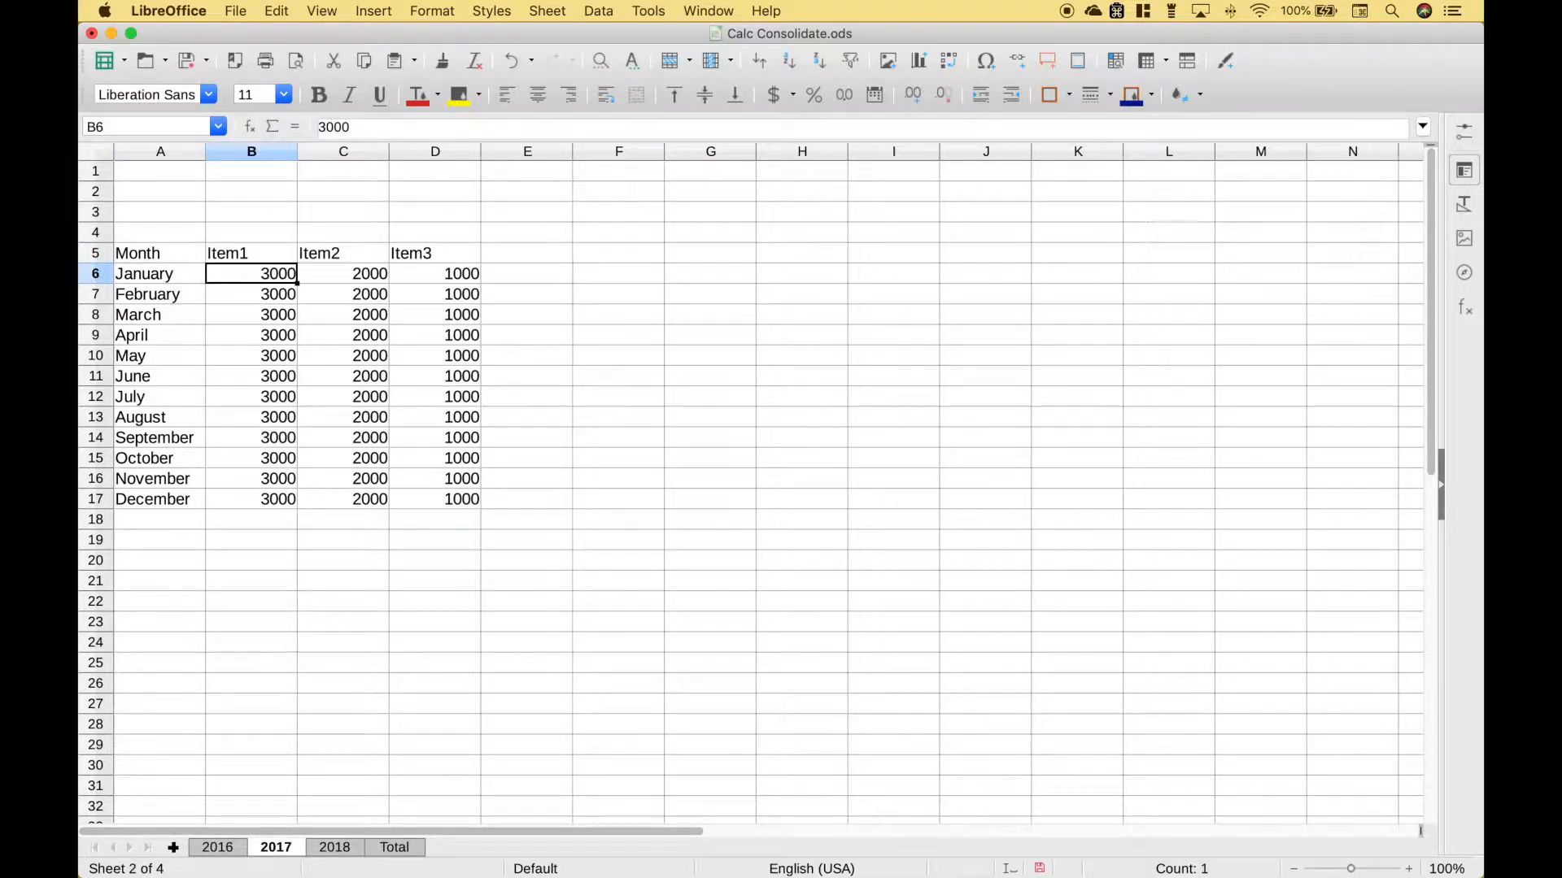
click(333, 848)
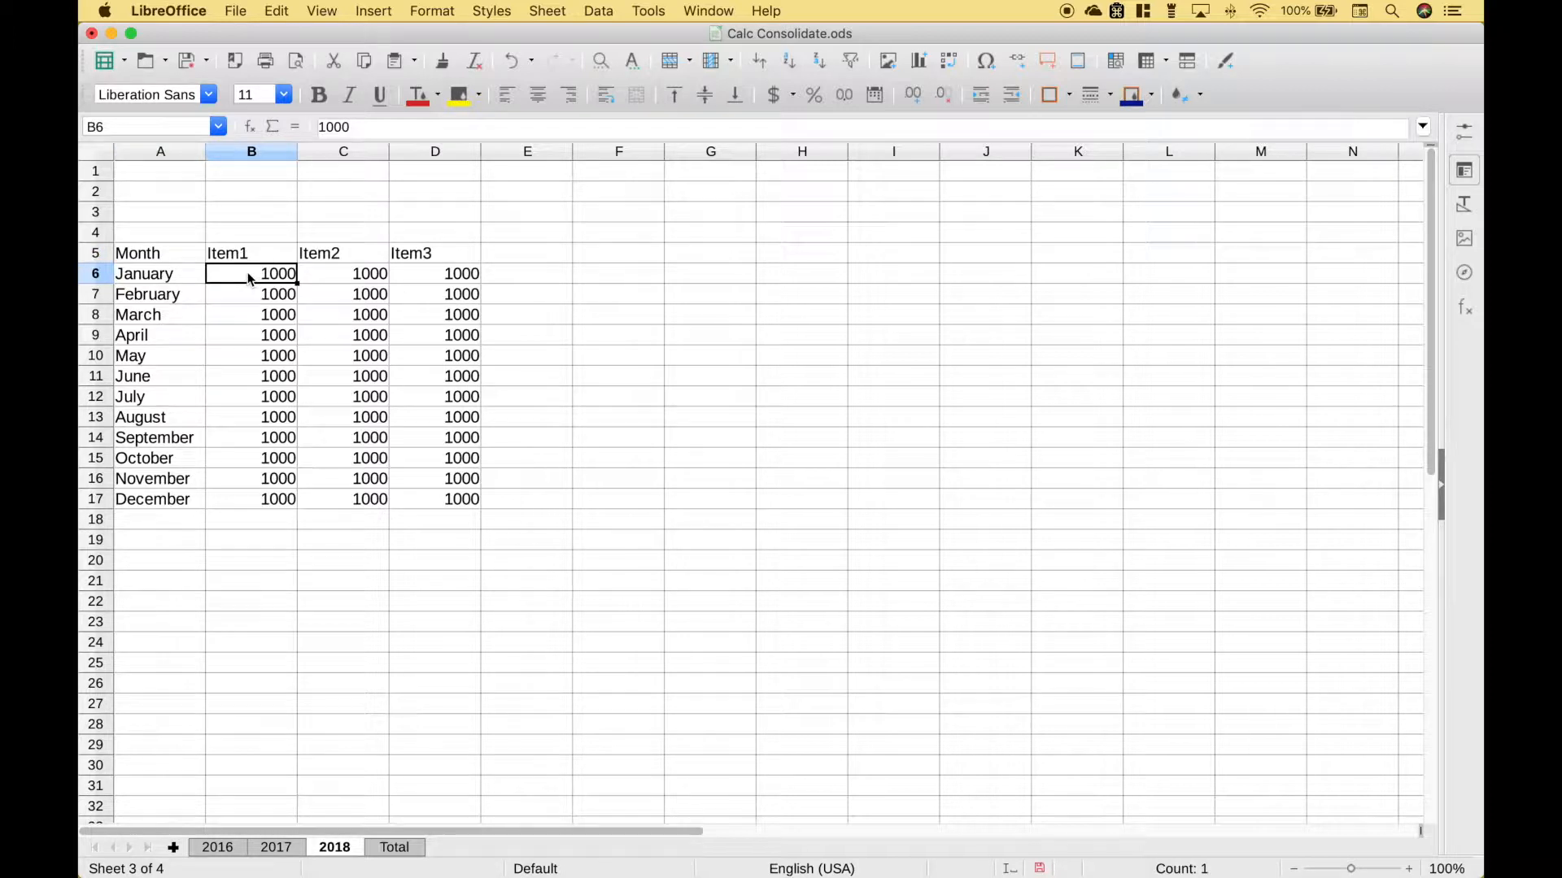
mouse_move(185, 411)
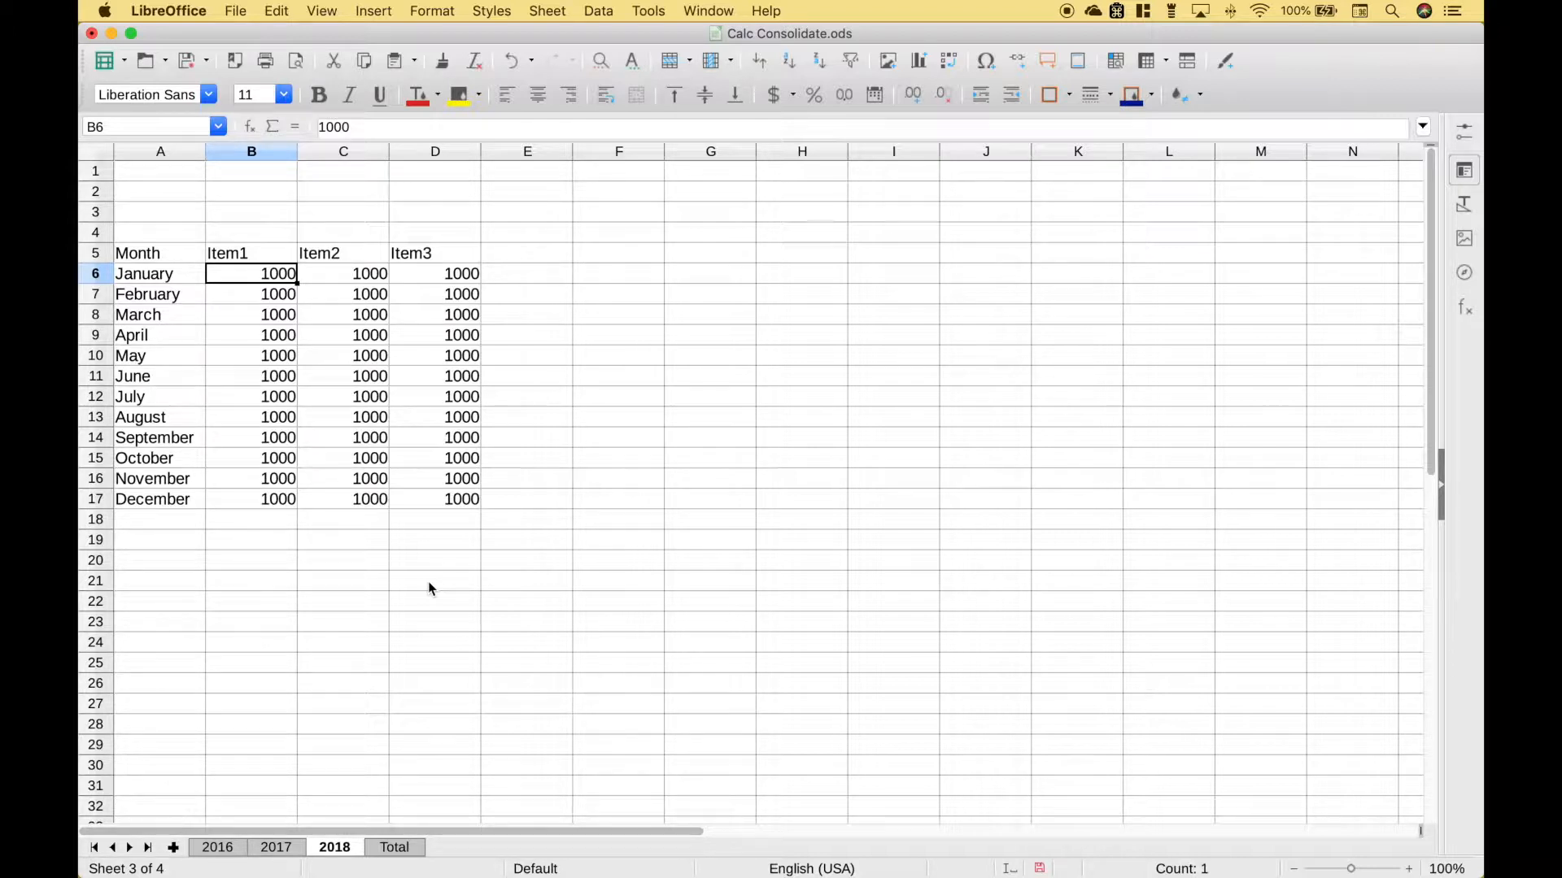
mouse_move(273, 689)
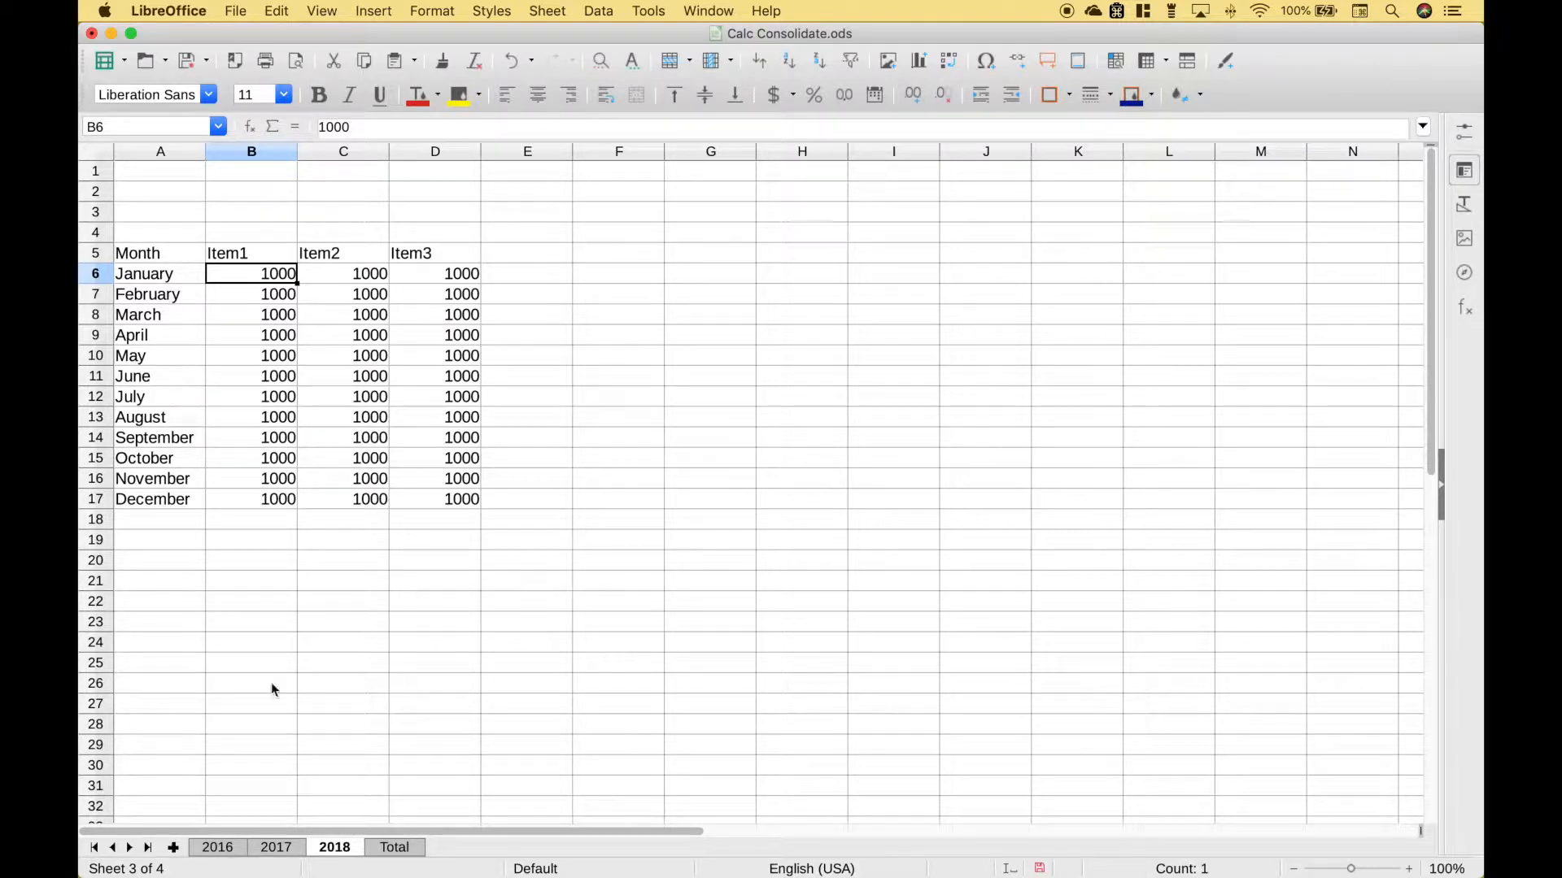
From the 2016 sheet, add a named range YEAR16 over A5:D17 in Manage Names and confirm.
click(216, 847)
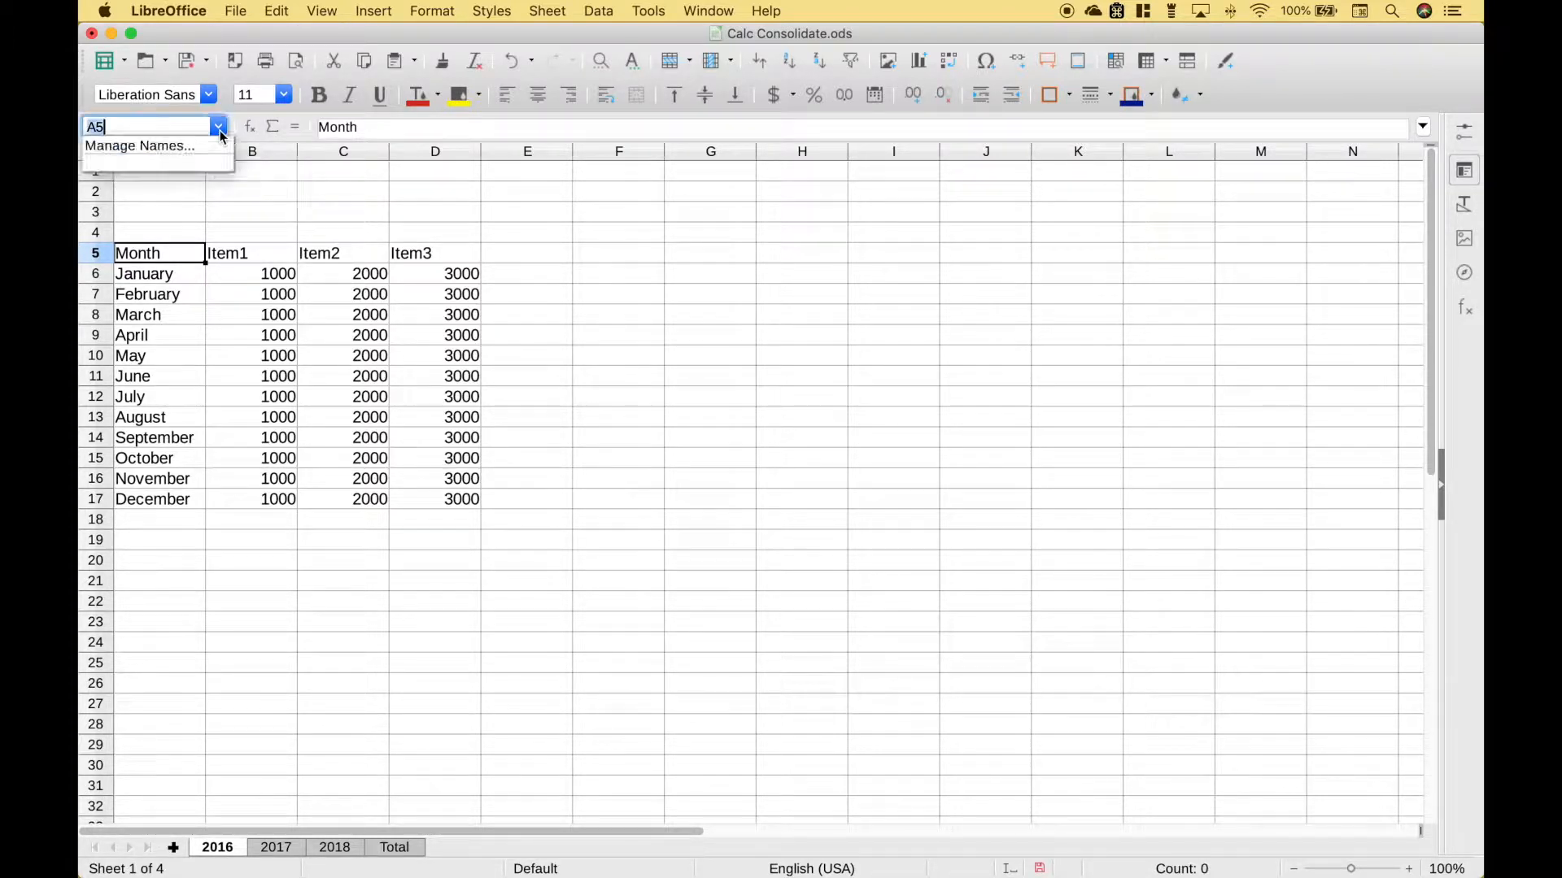
click(140, 145)
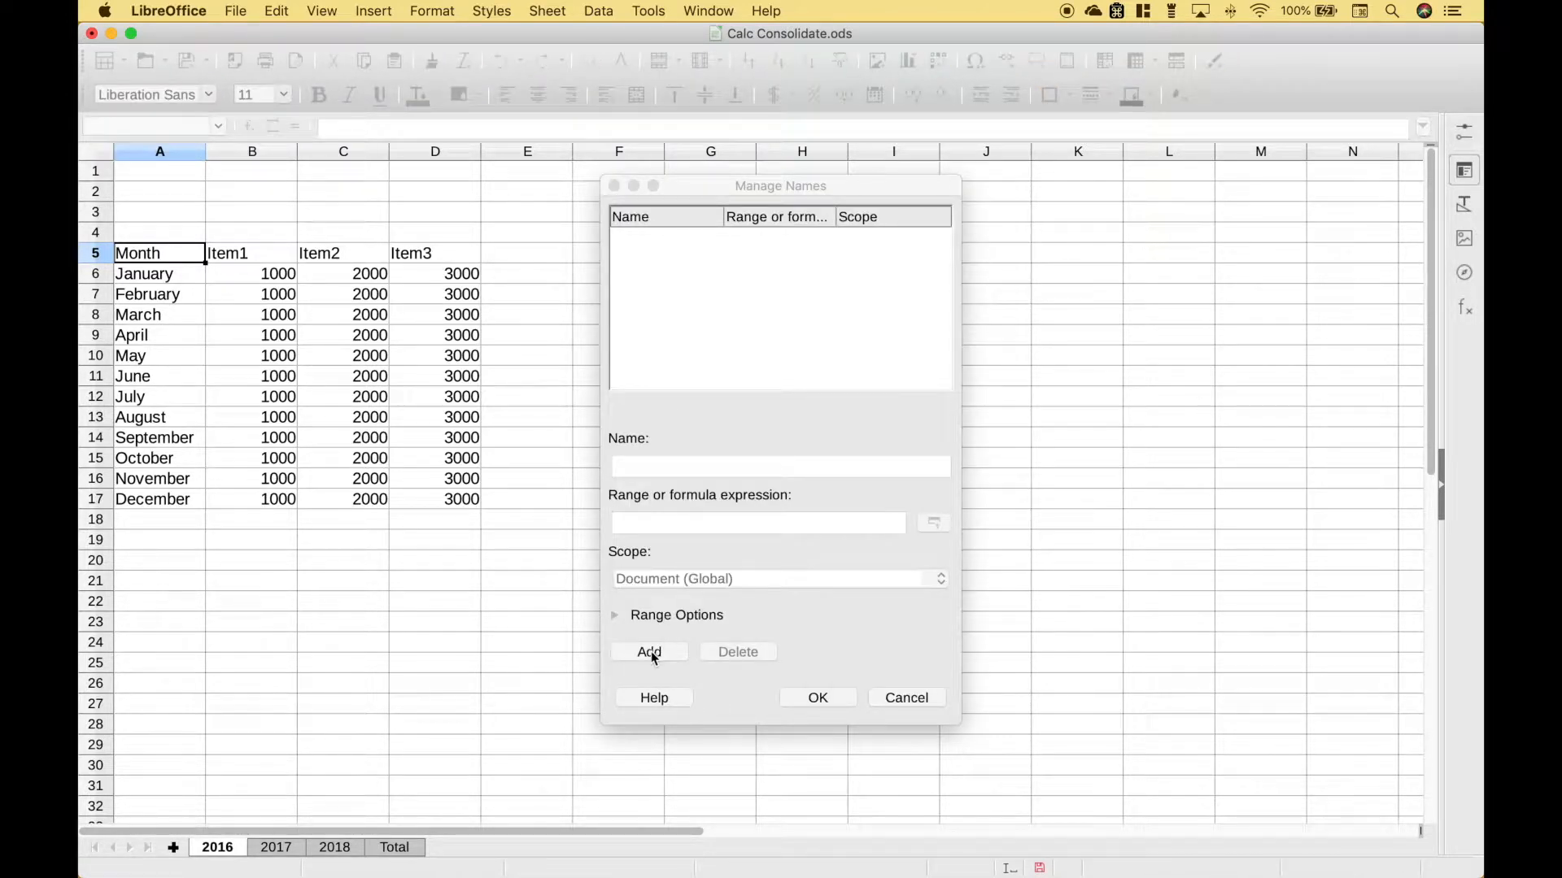
click(649, 651)
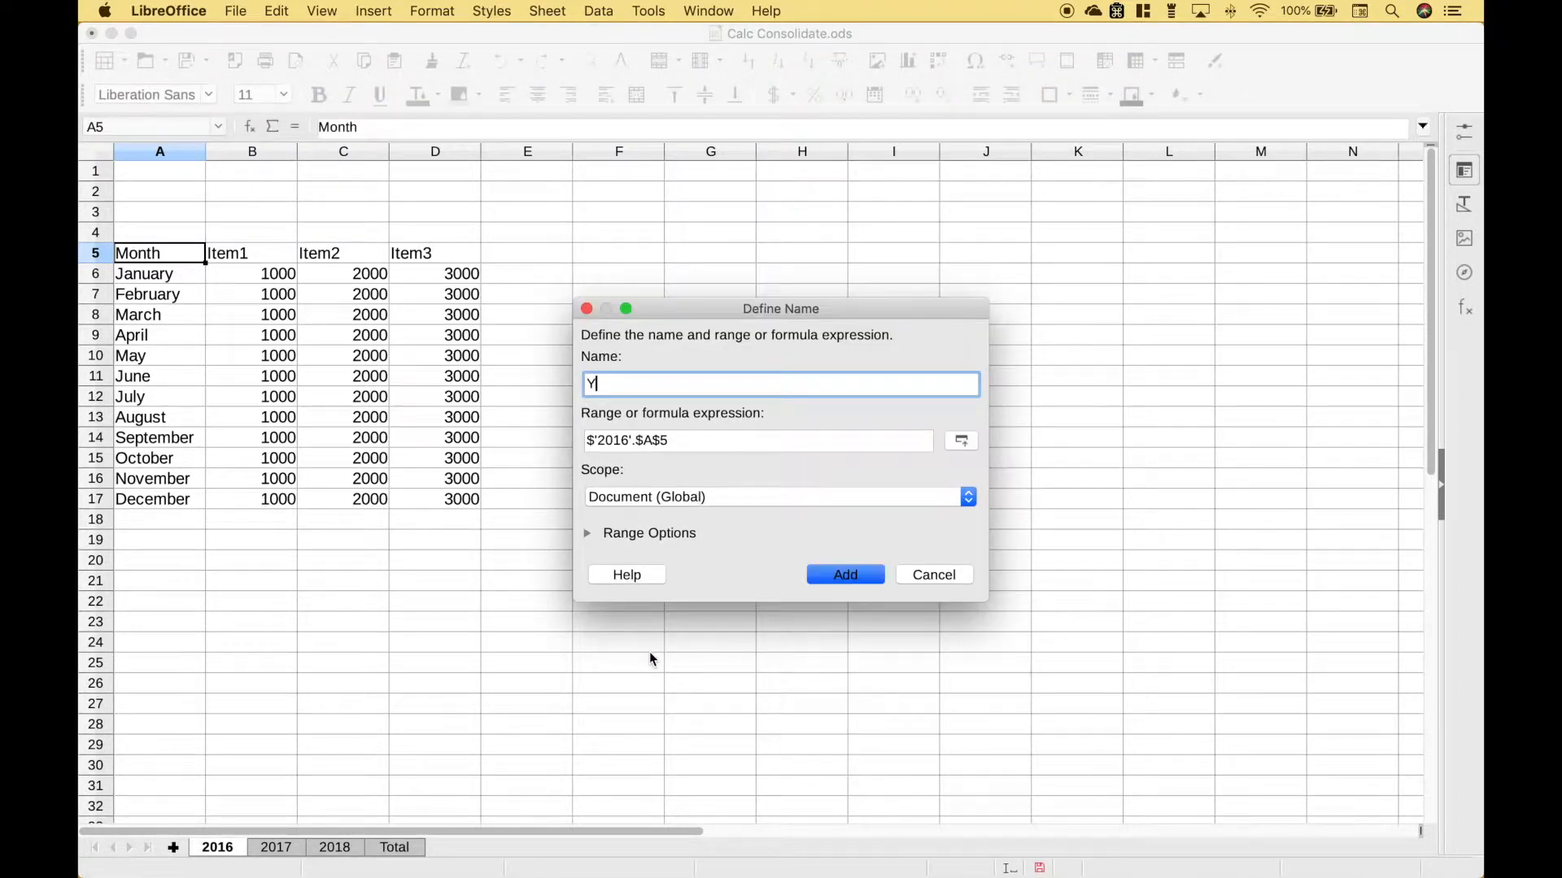
text(EAR16)
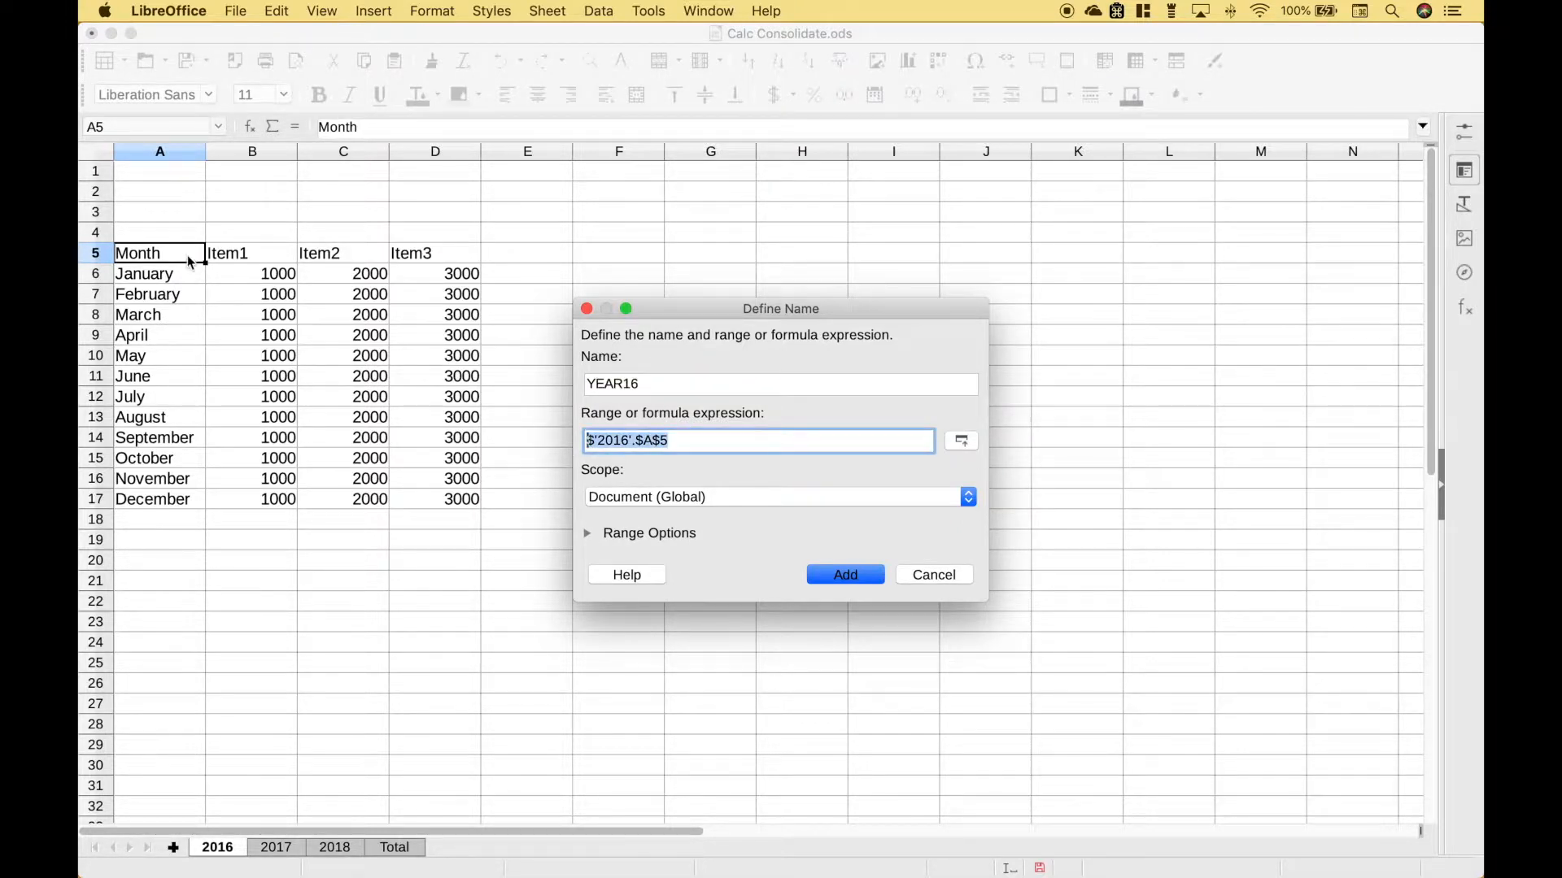
drag(160, 254, 434, 499)
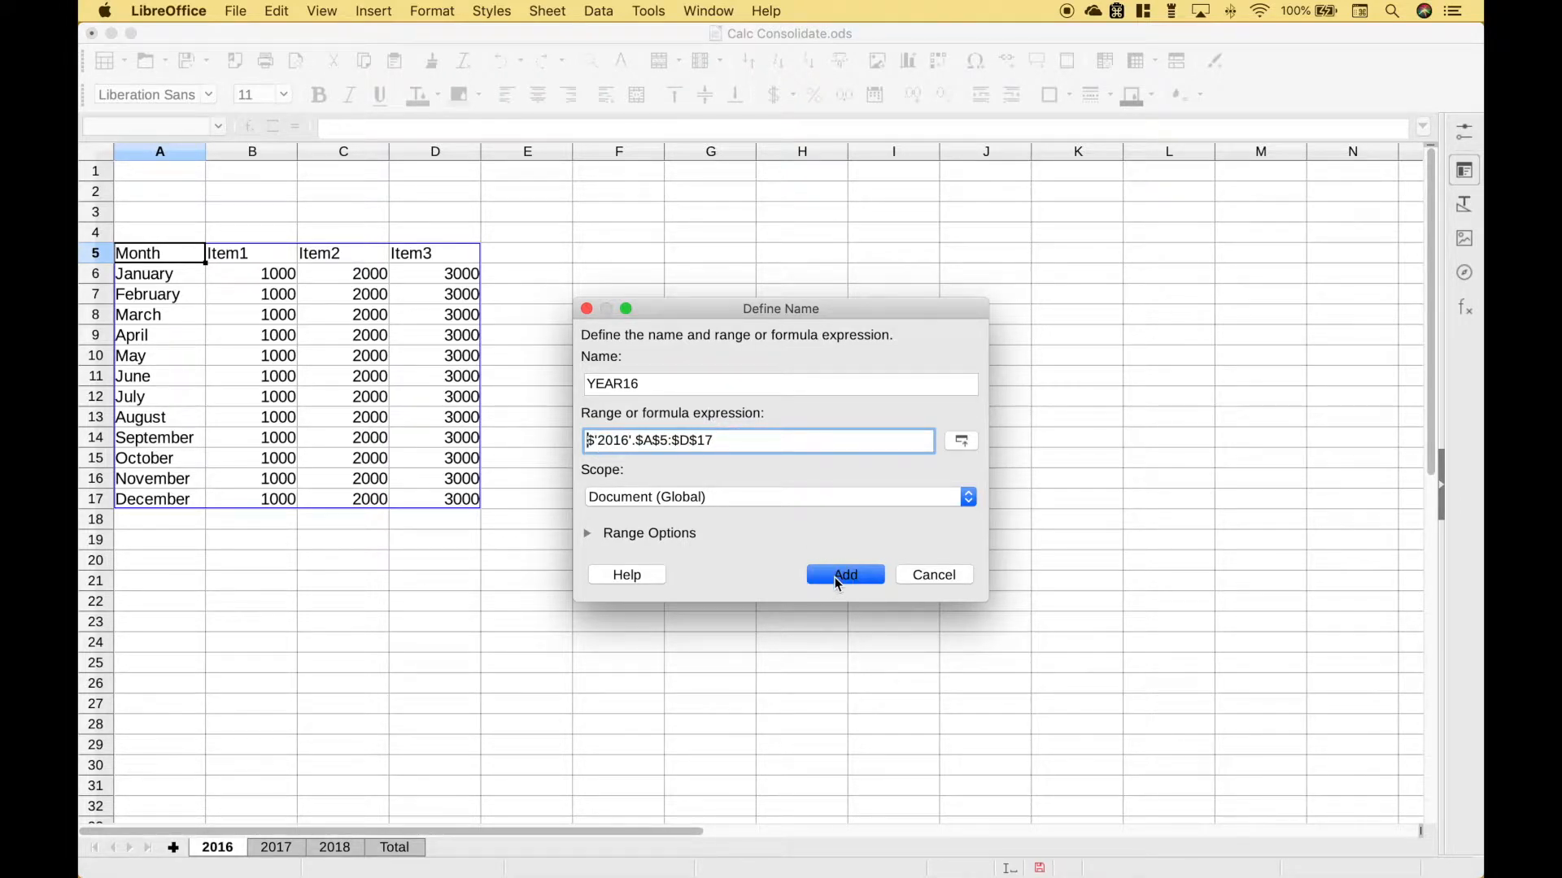
click(844, 574)
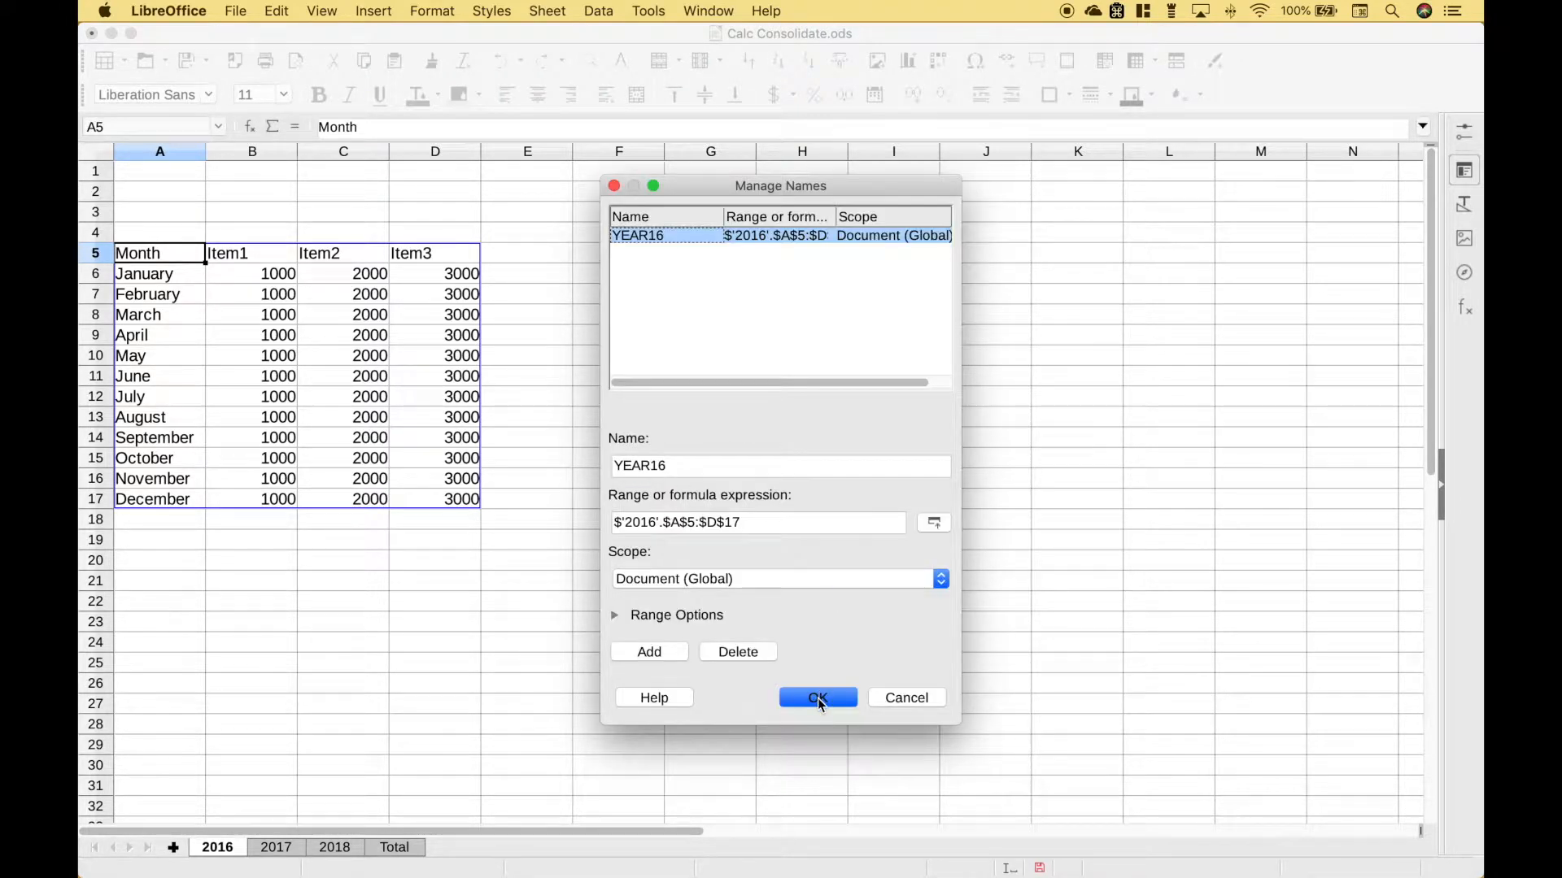
click(816, 698)
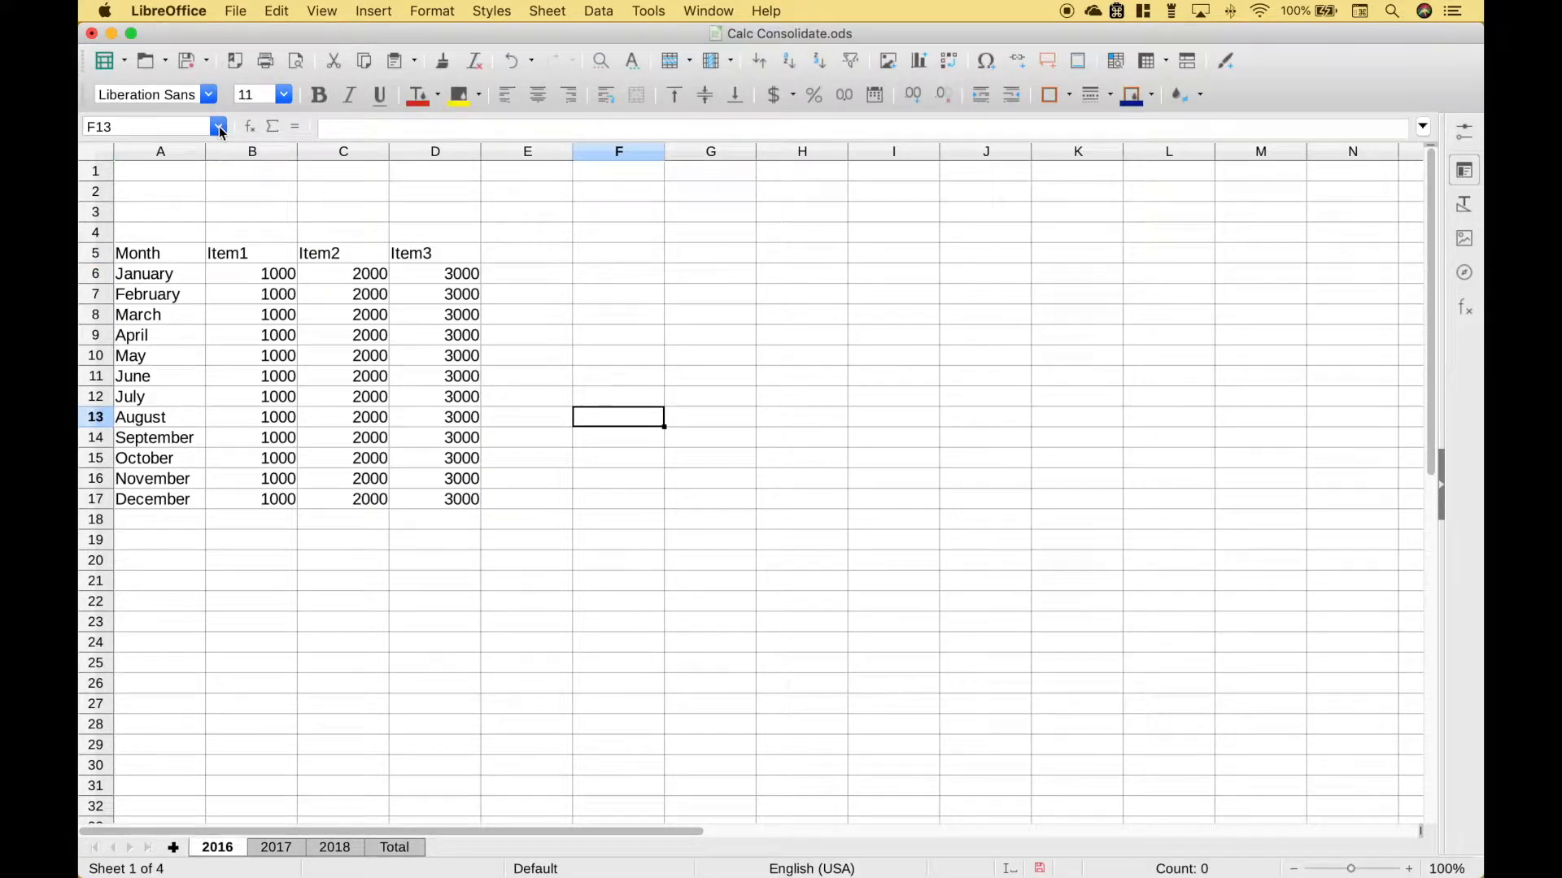
Jump to YEAR16 from the Name Box to verify it selects A5:D17, then go to the 2018 sheet.
click(218, 127)
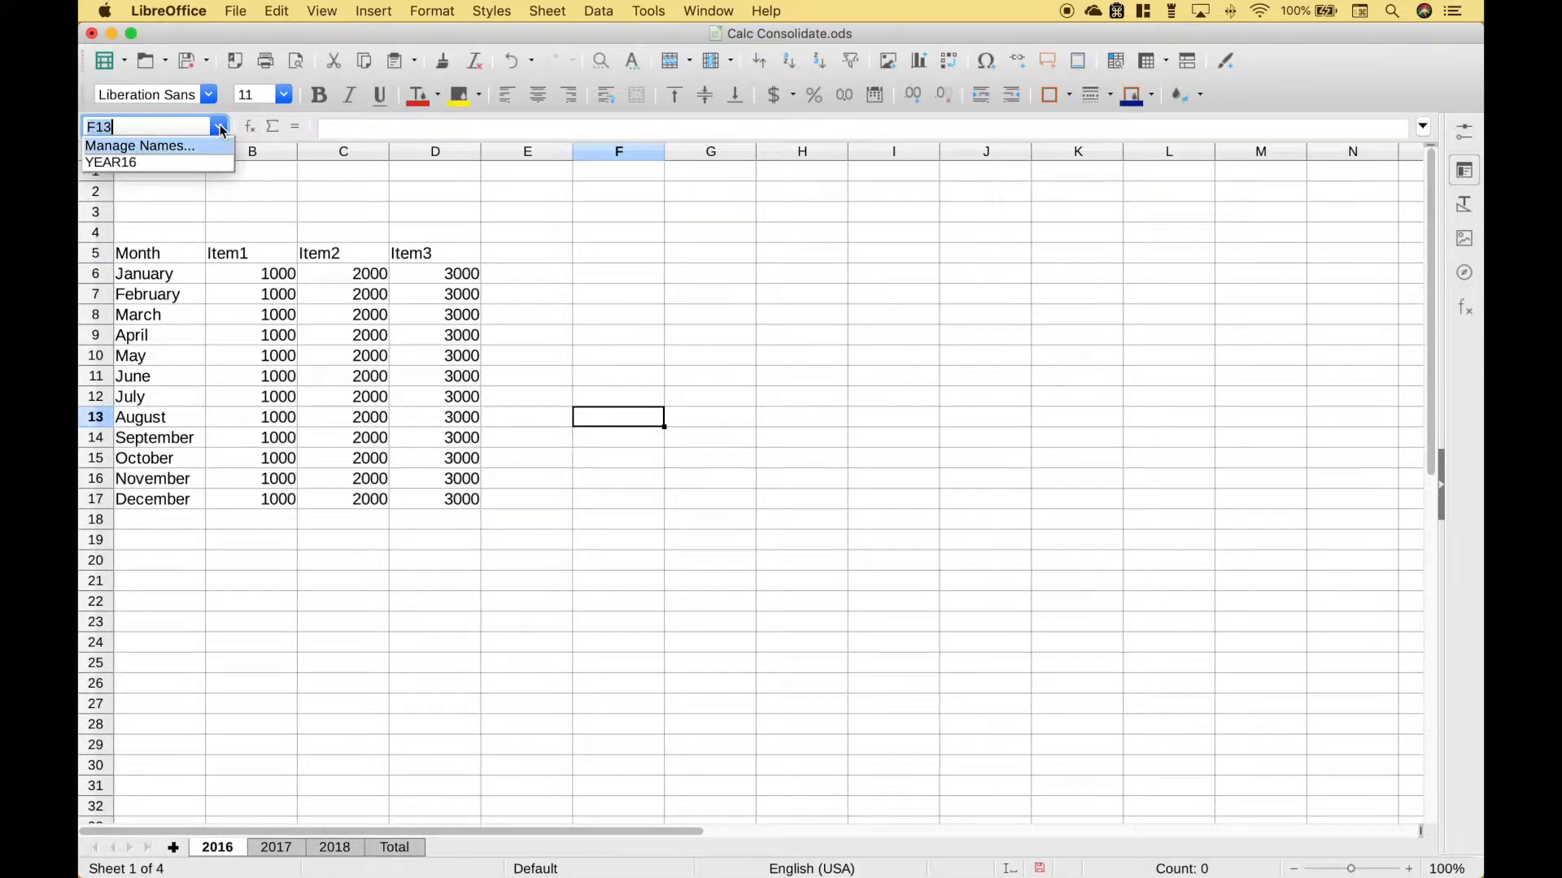
click(111, 161)
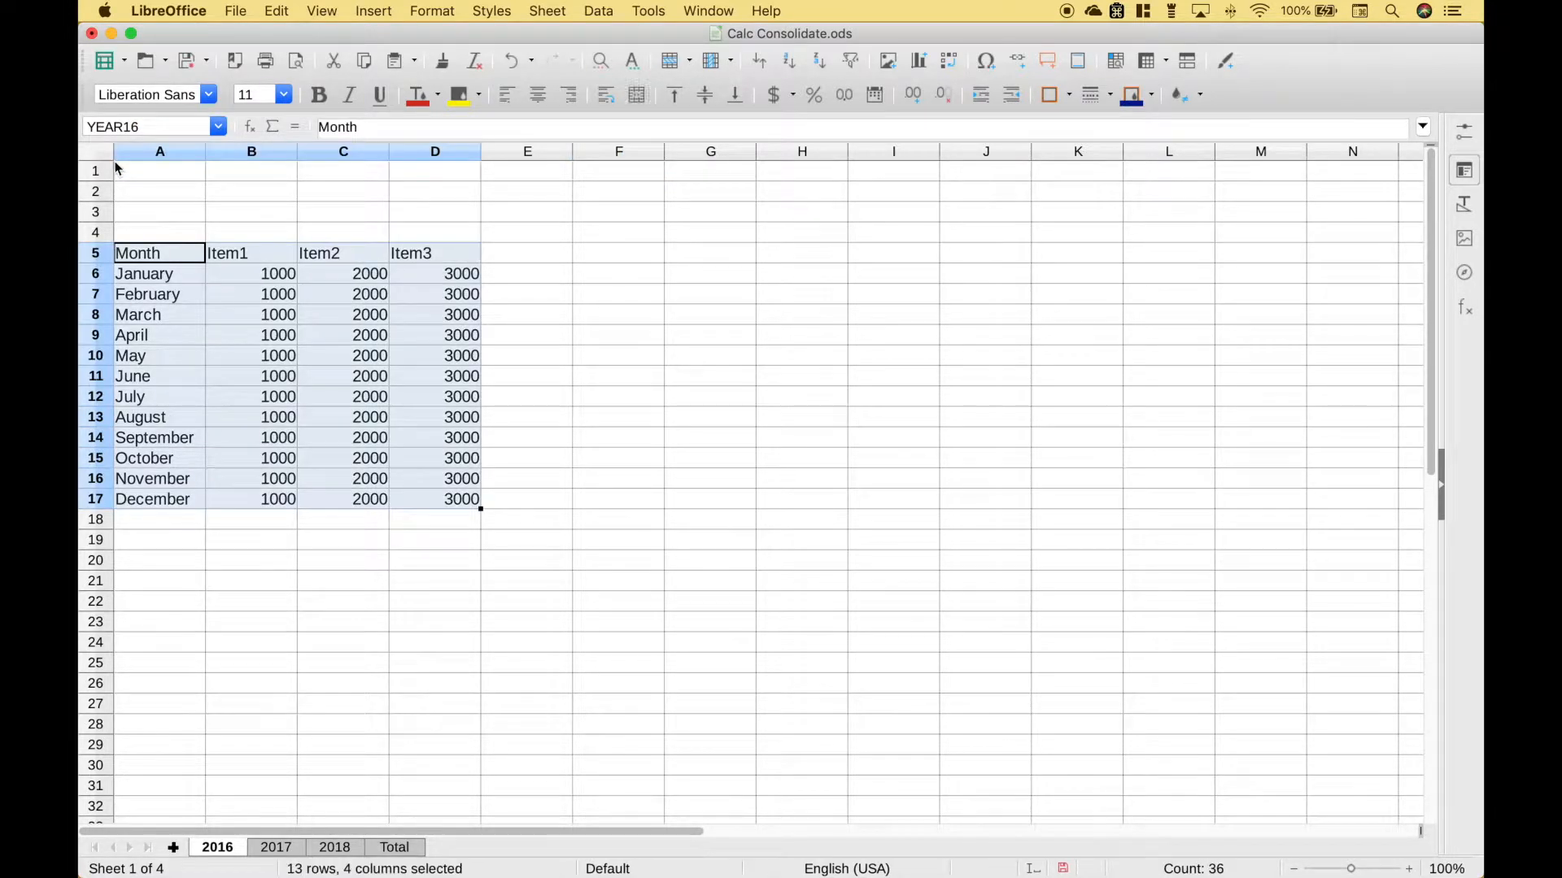
click(333, 848)
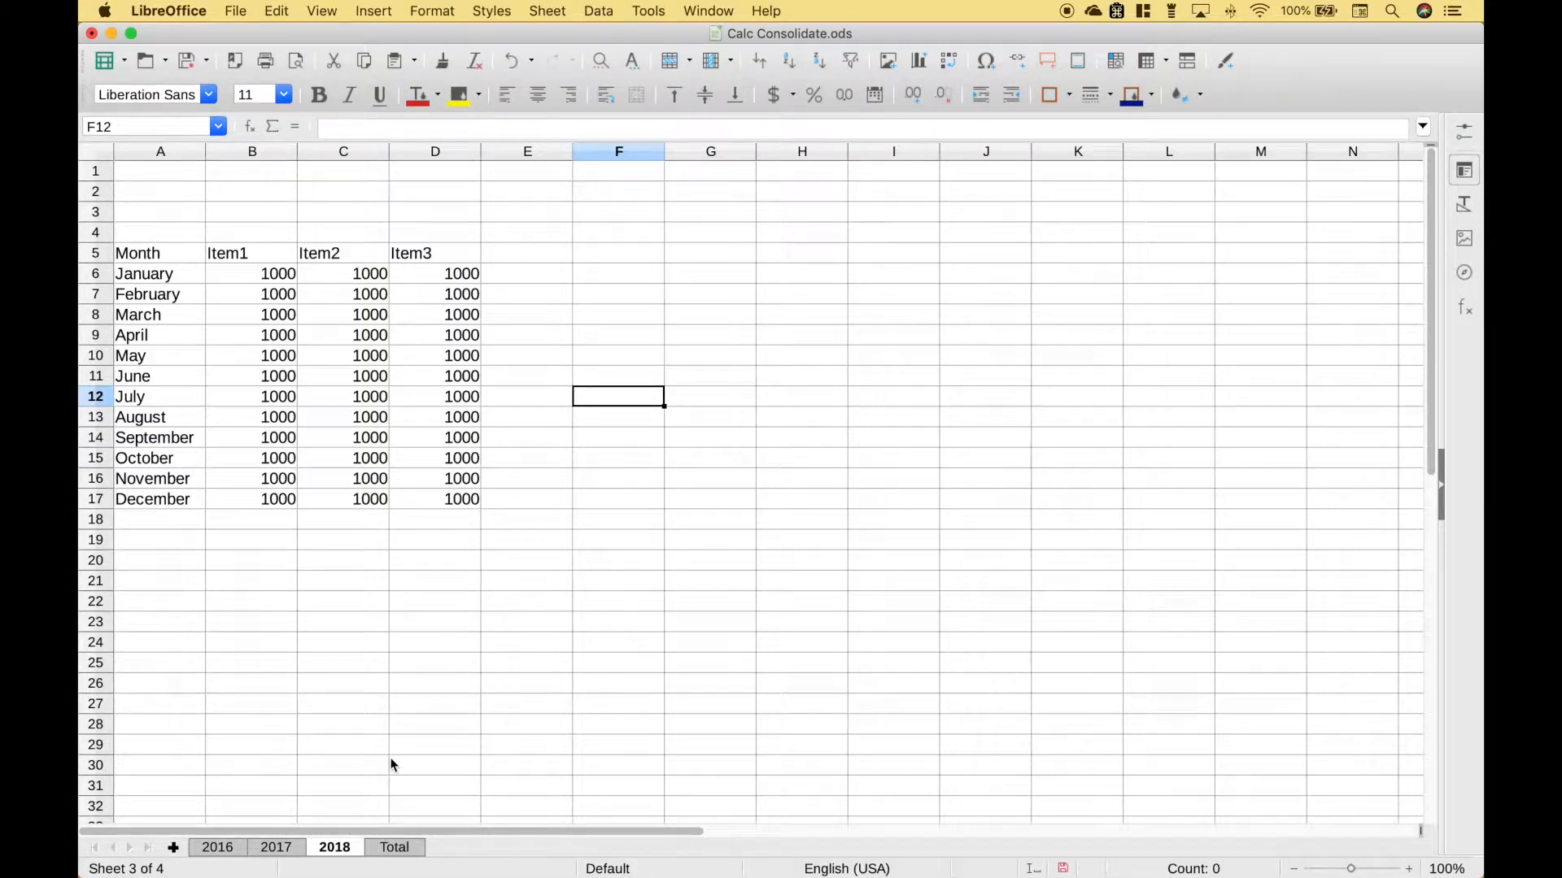
Switch to the empty Total sheet and bring up the Data menu.
click(394, 848)
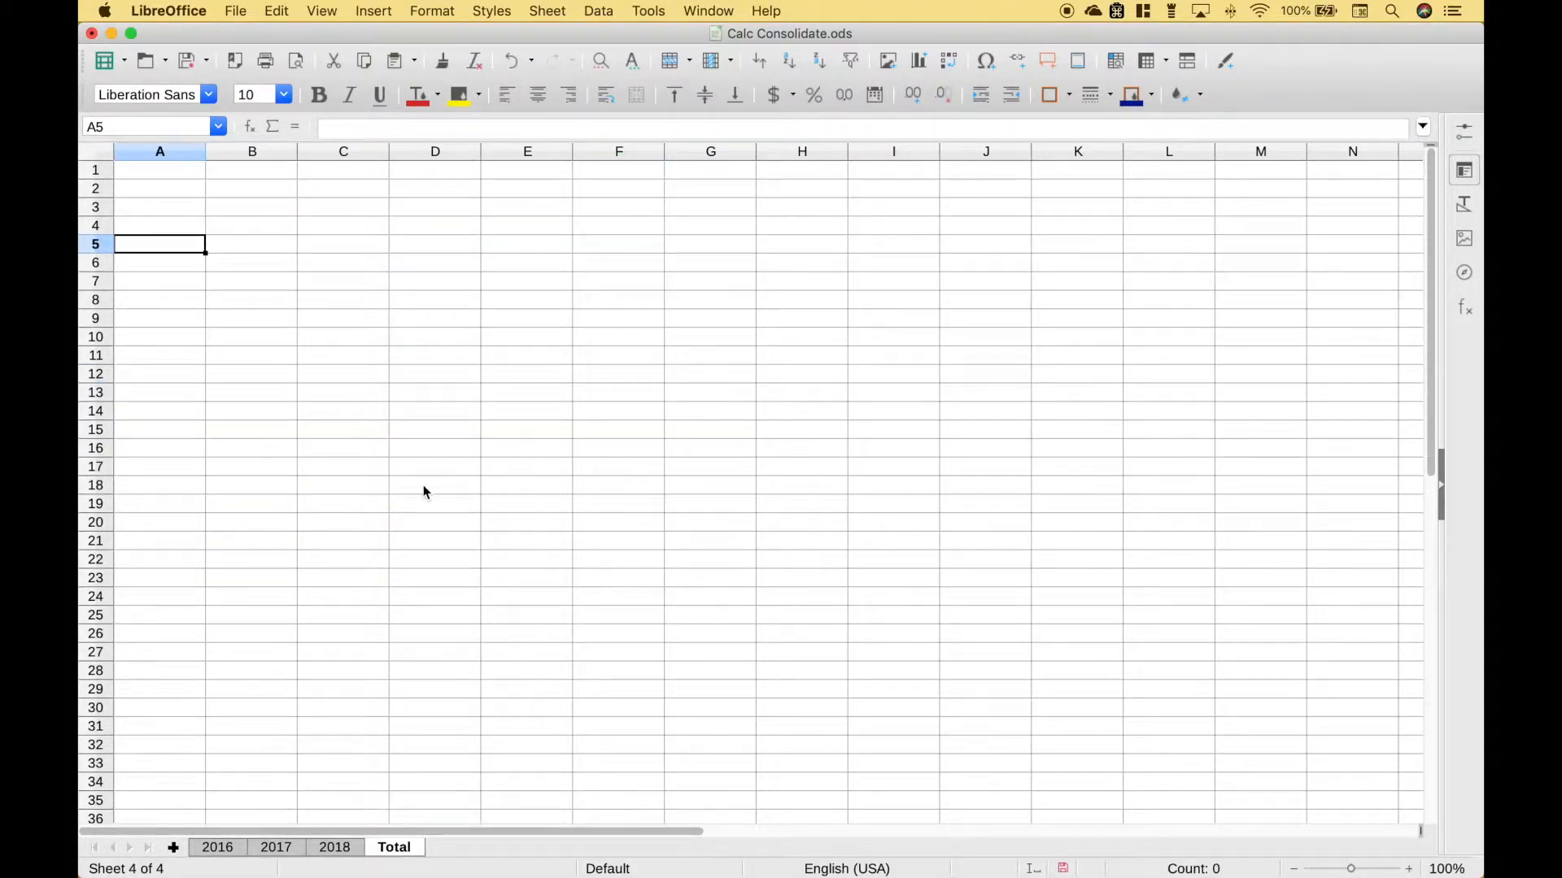
mouse_move(406, 491)
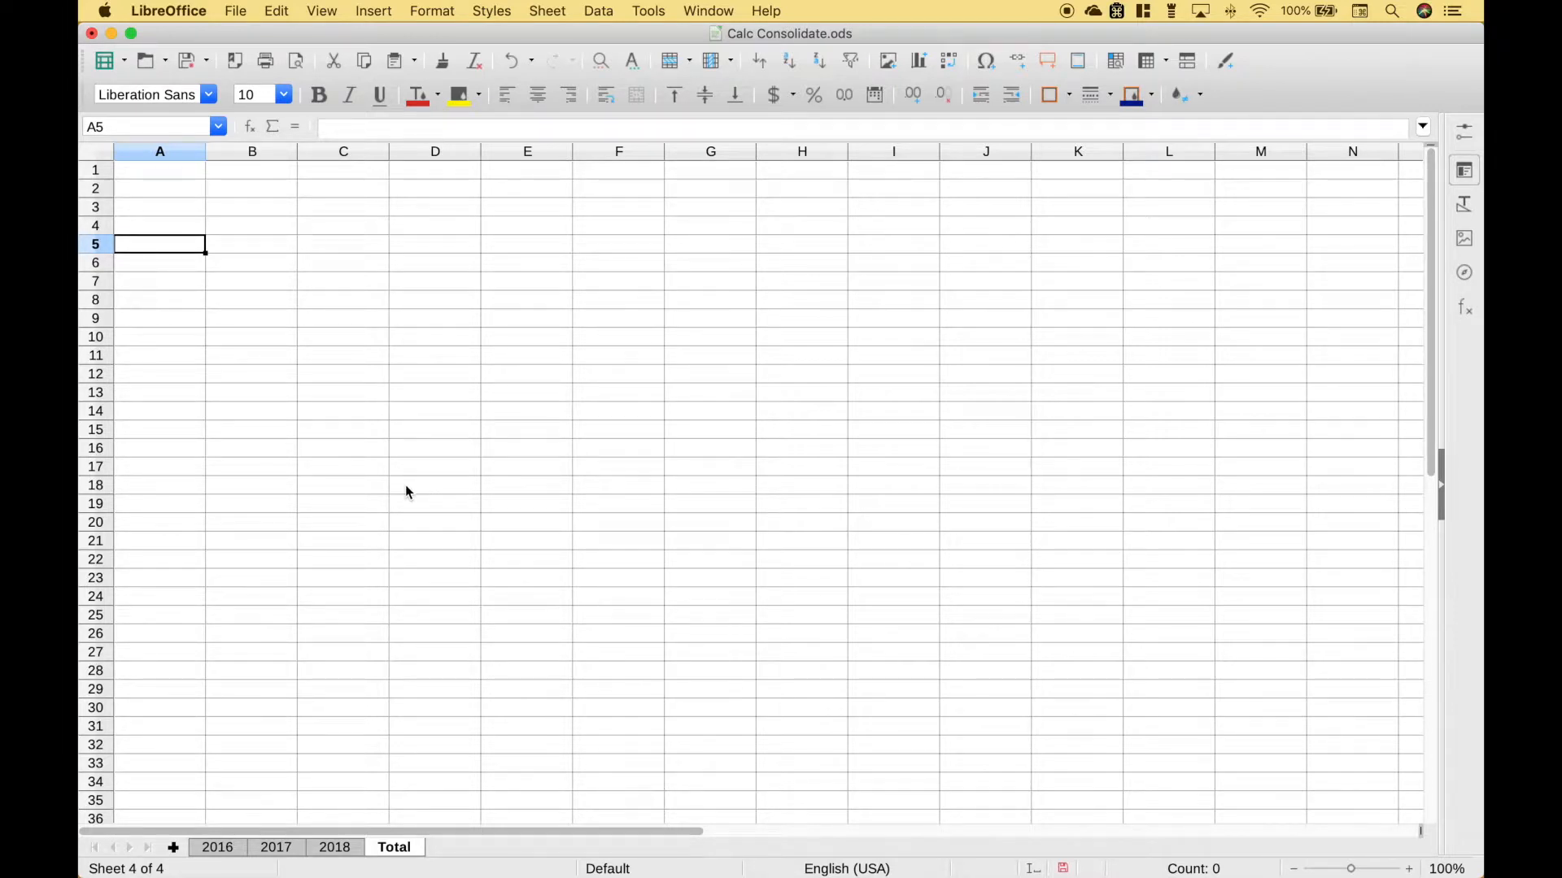
mouse_move(600, 233)
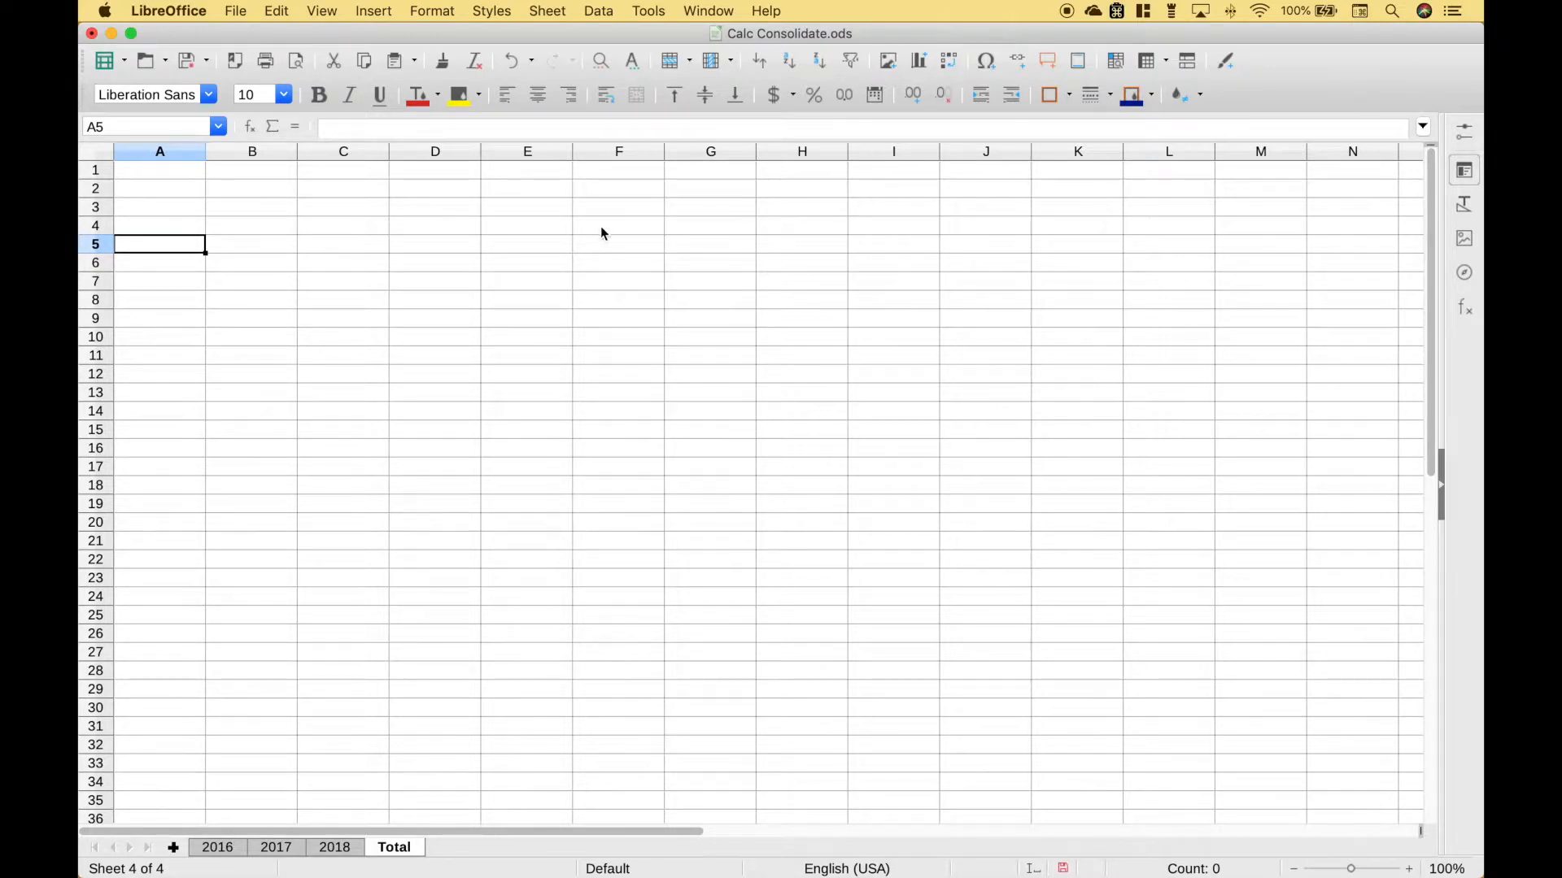
click(597, 11)
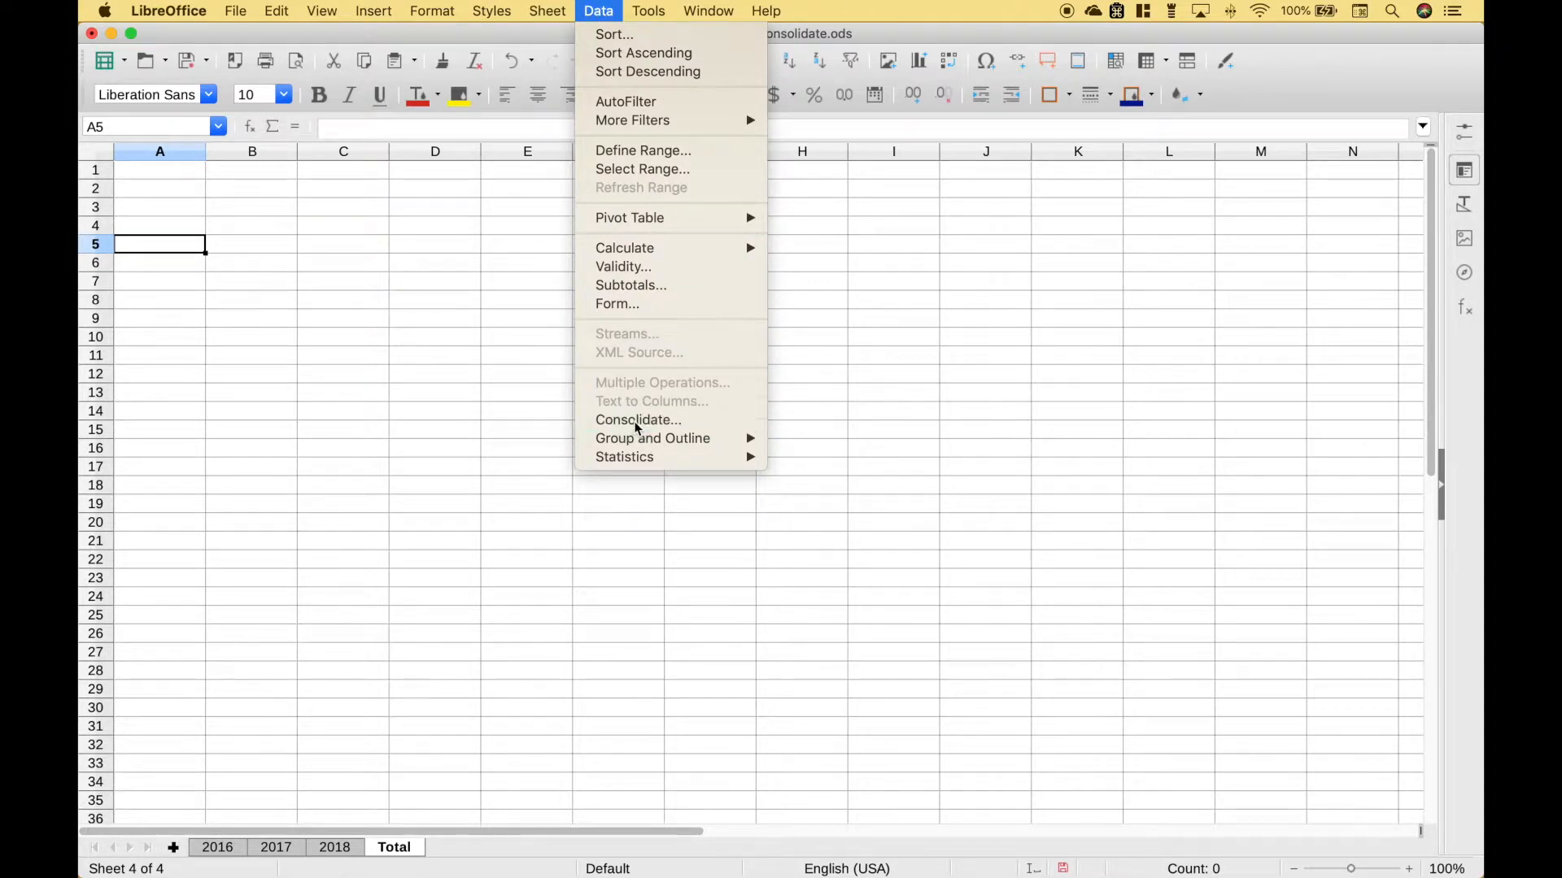
Start Consolidate with Sum kept as the function and focus the Source data ranges field.
click(638, 419)
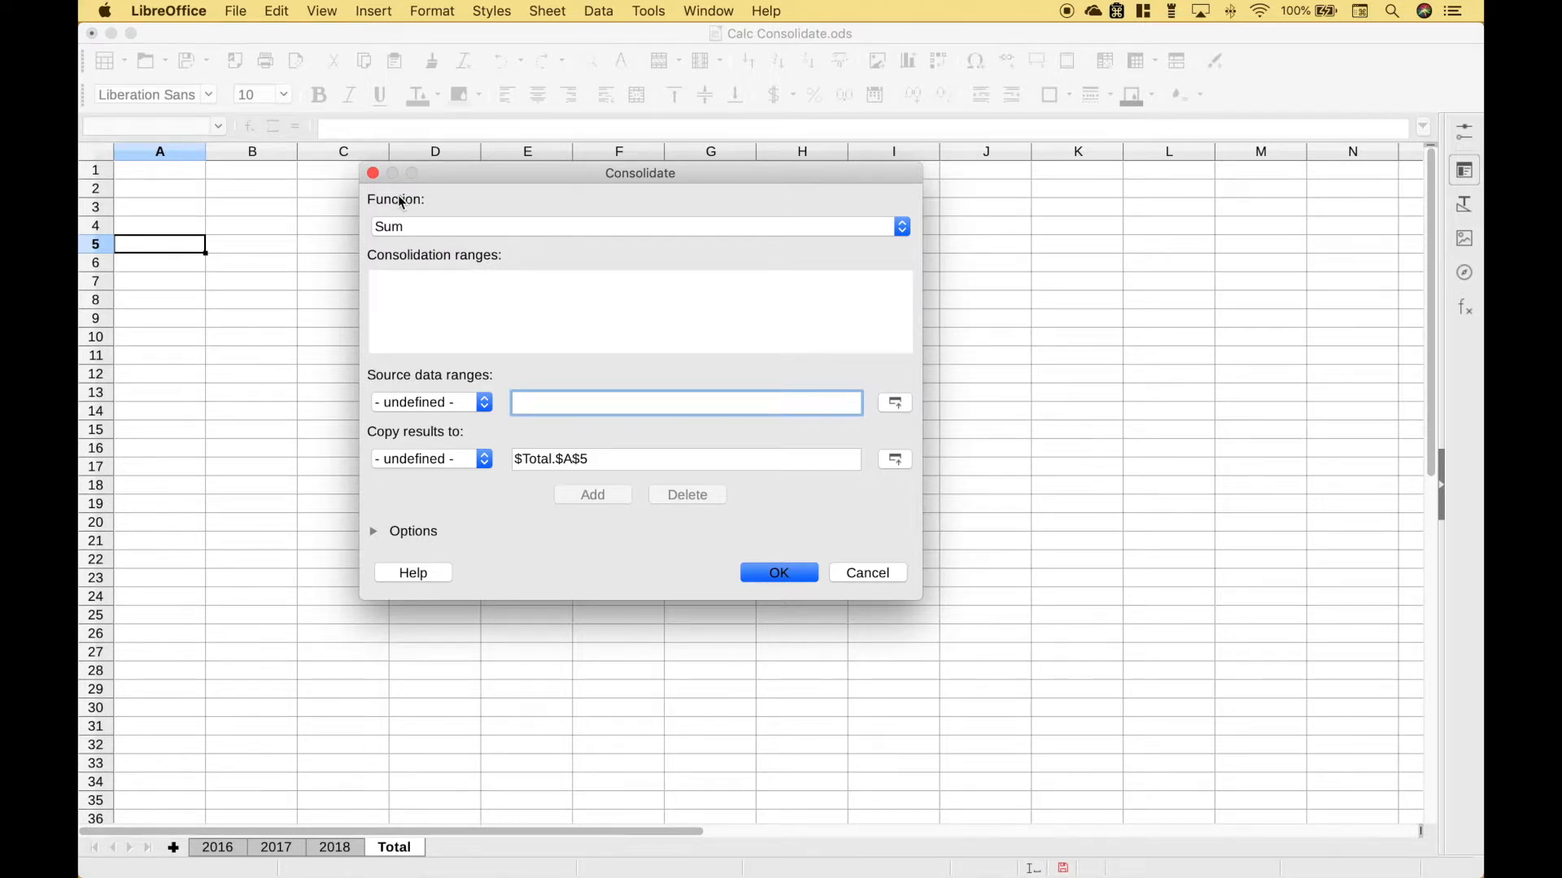
click(900, 226)
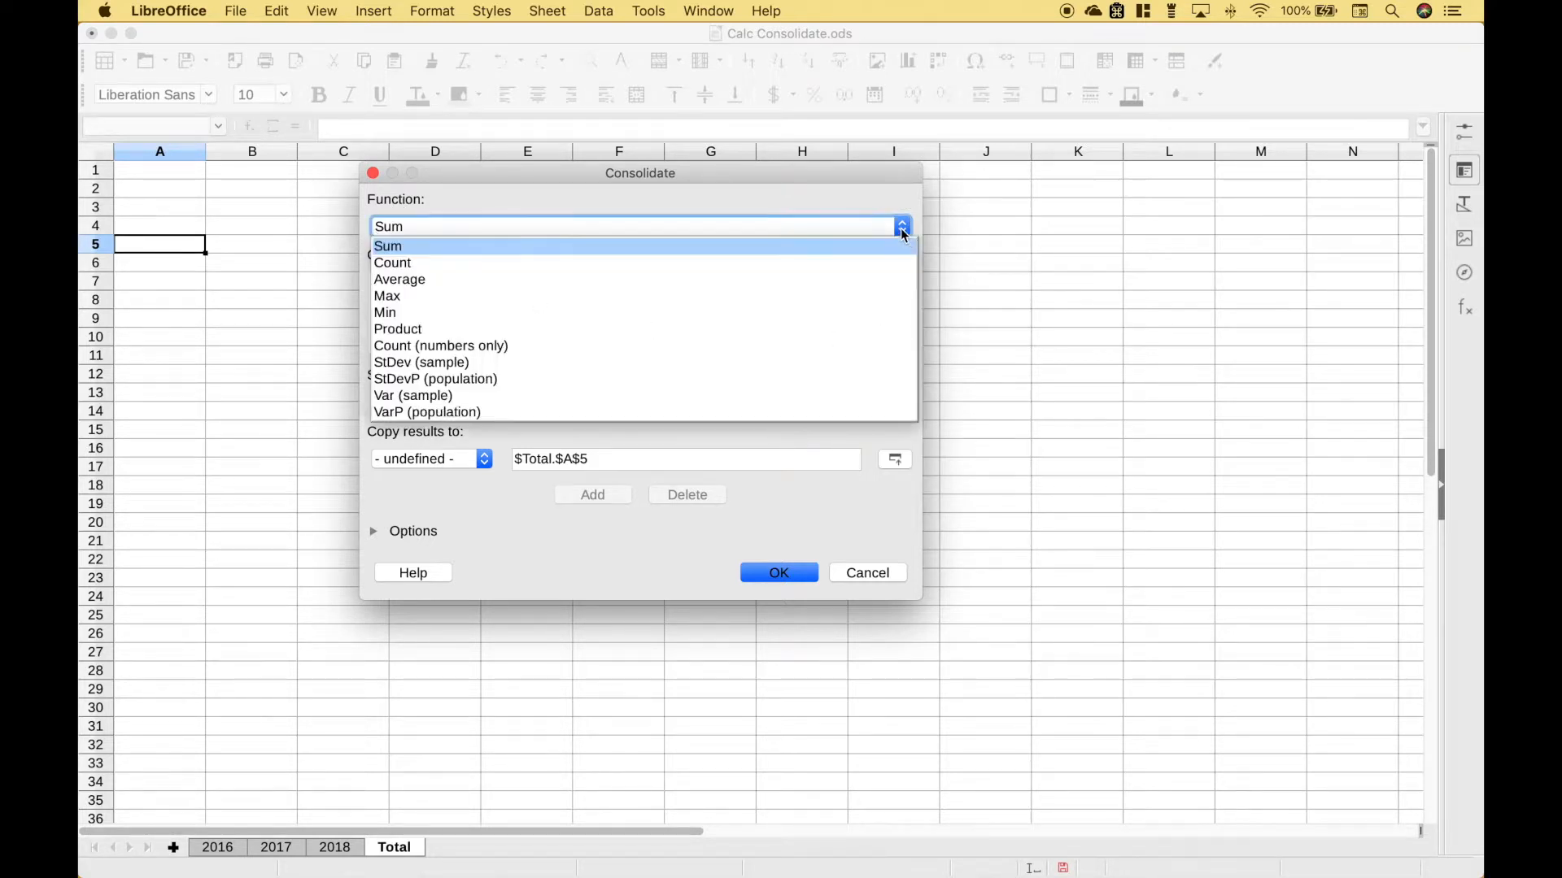
mouse_move(477, 262)
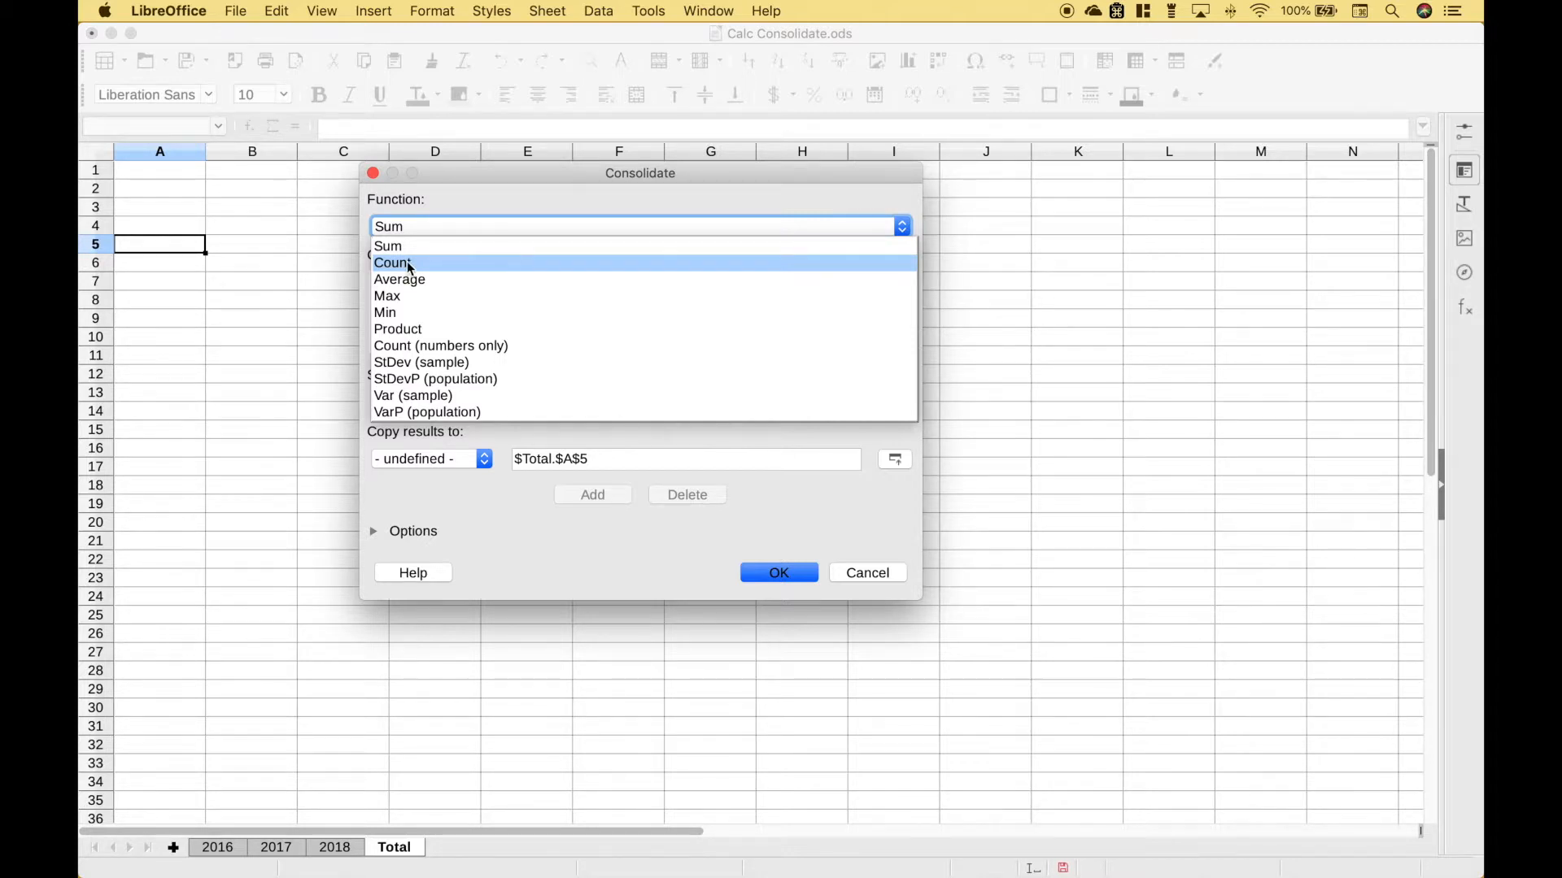
mouse_move(387, 296)
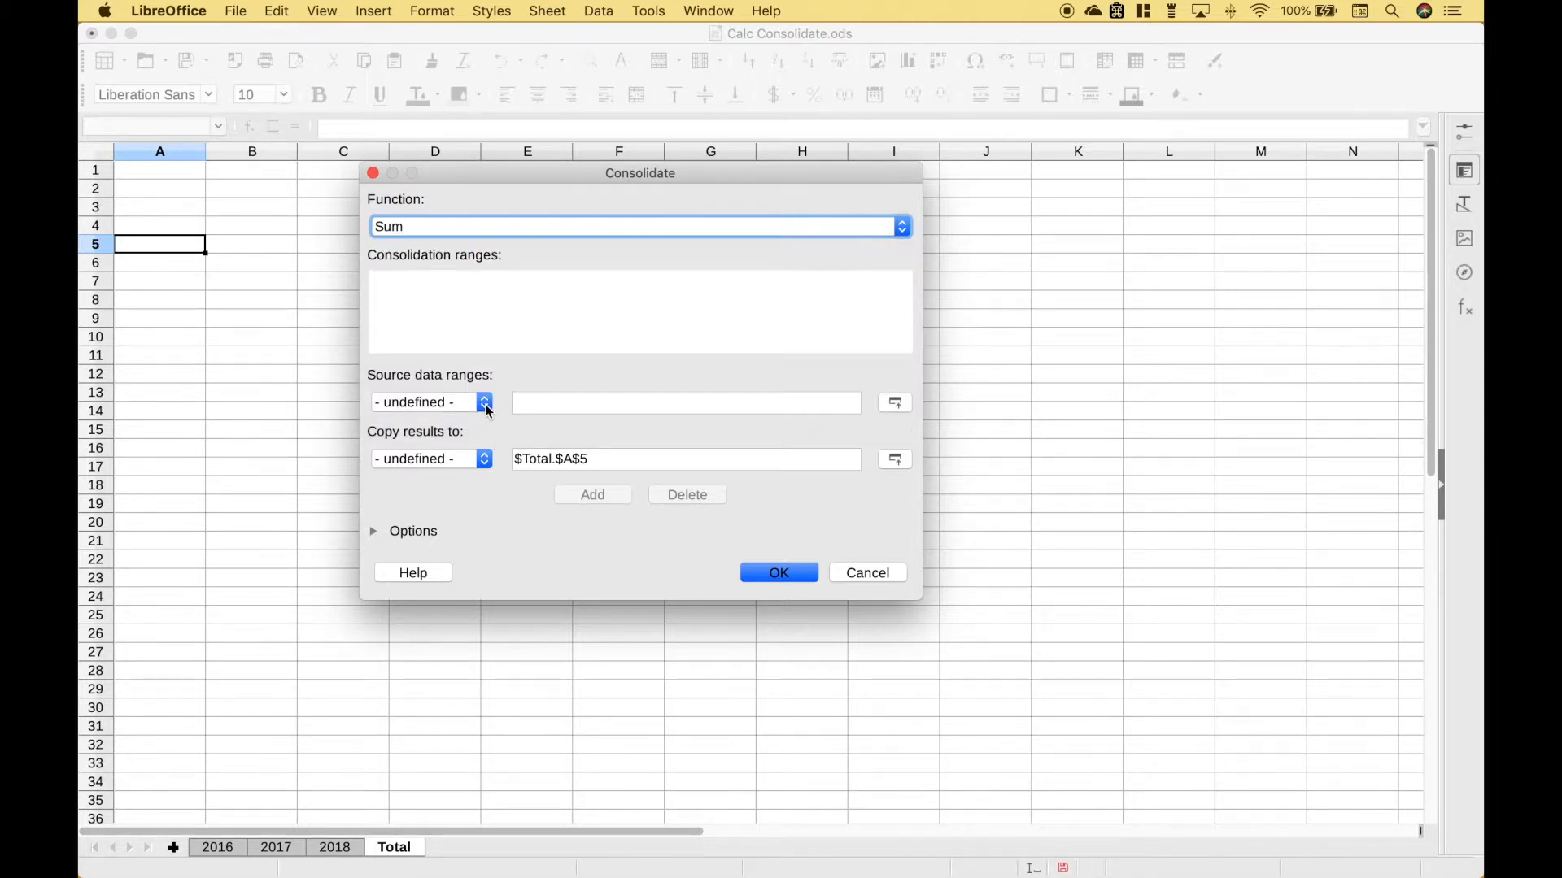
click(685, 402)
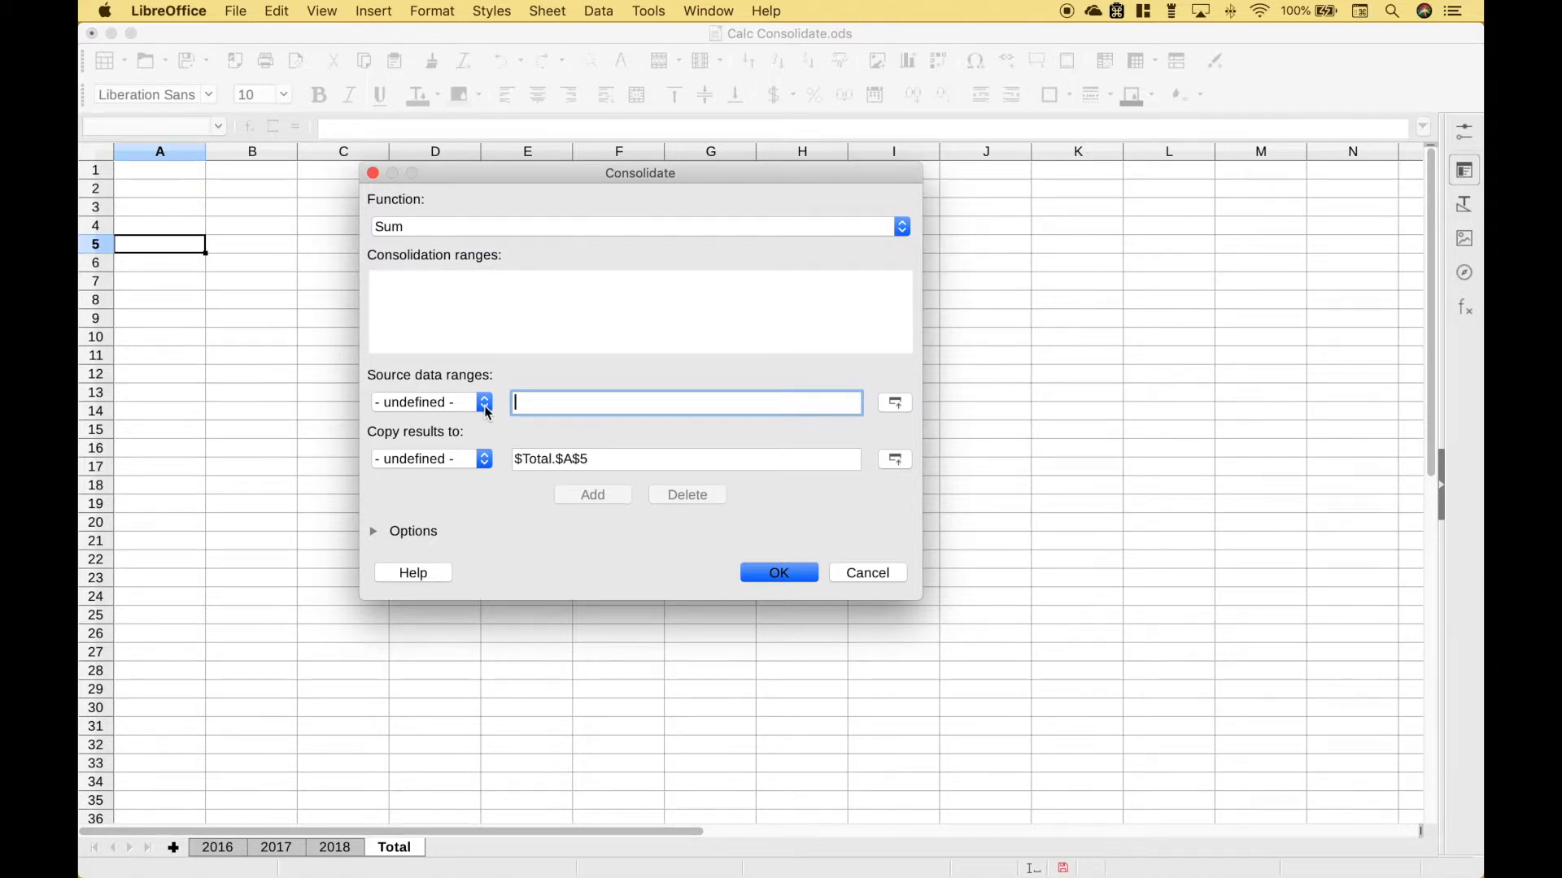
Add the YEAR16, YEAR17 and YEAR18 named ranges to the consolidation ranges list.
click(485, 402)
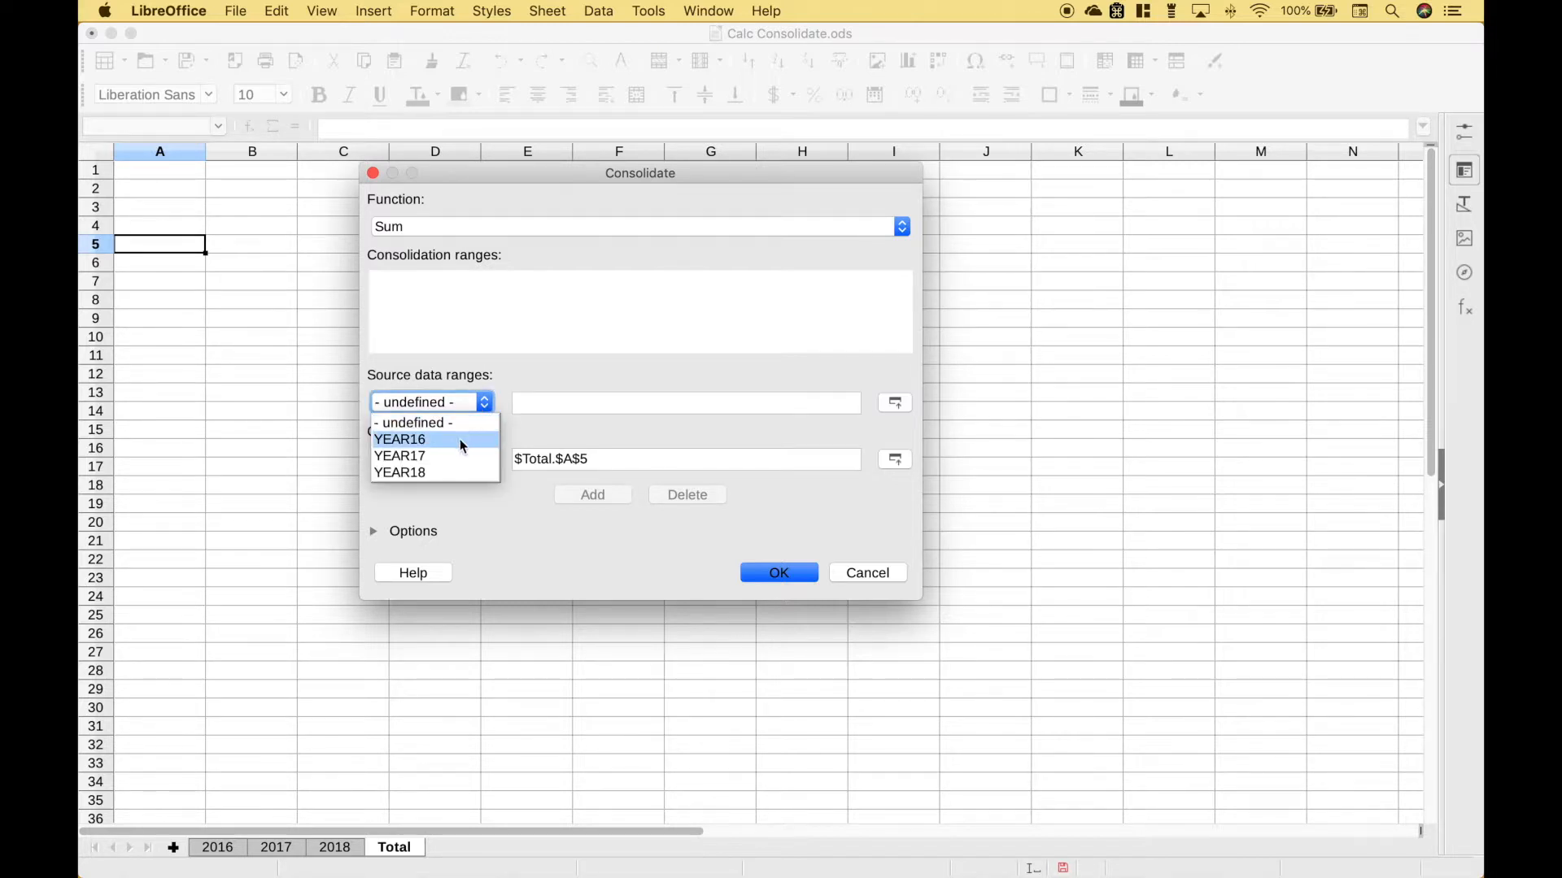
click(400, 439)
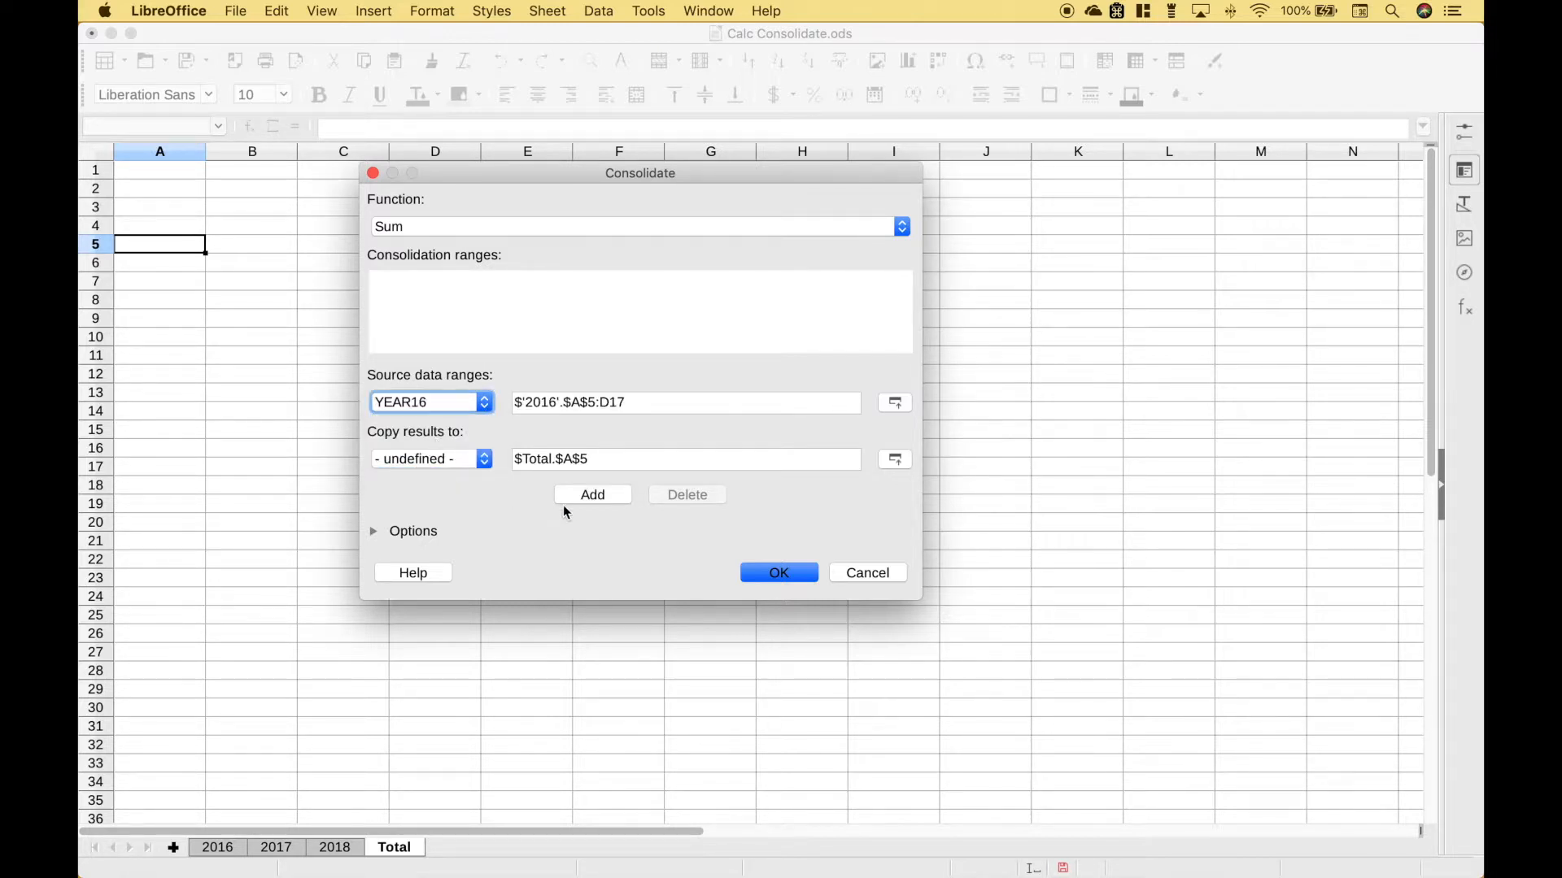
click(592, 495)
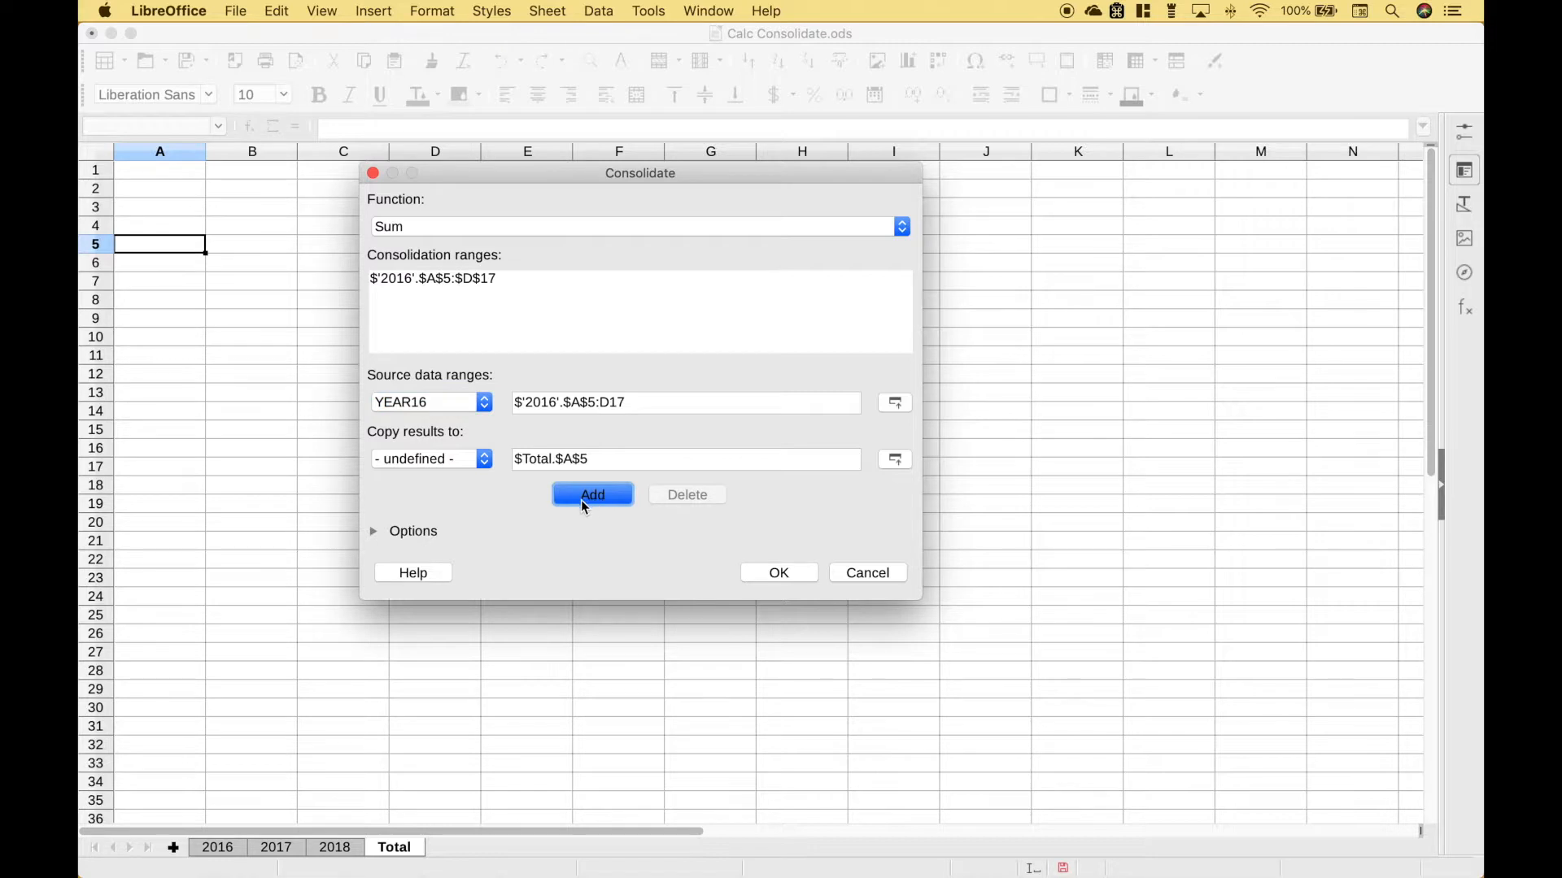
click(592, 494)
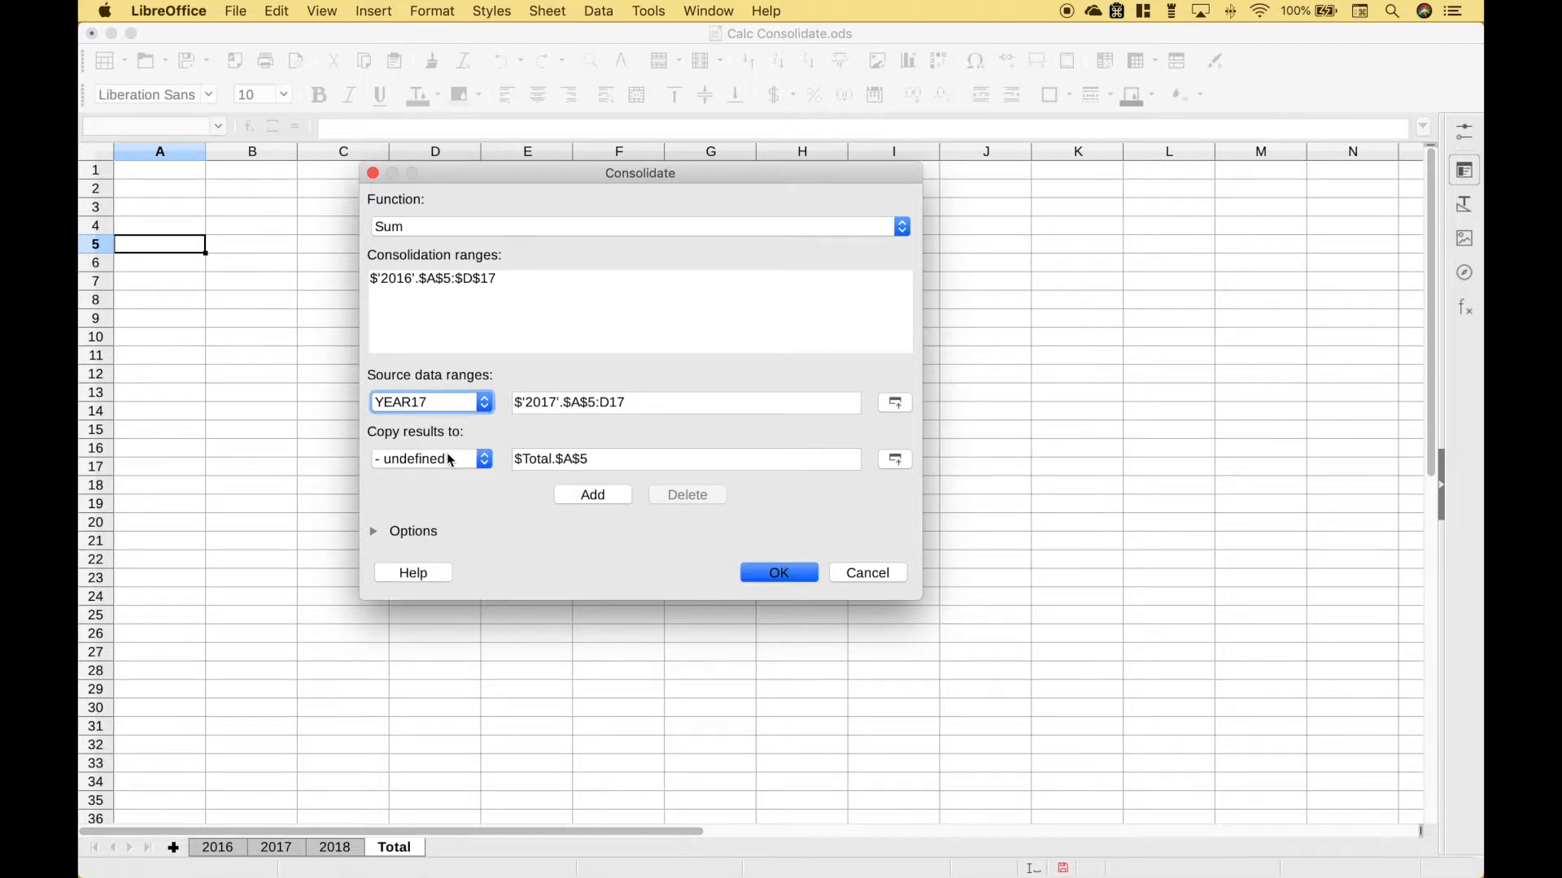
click(484, 402)
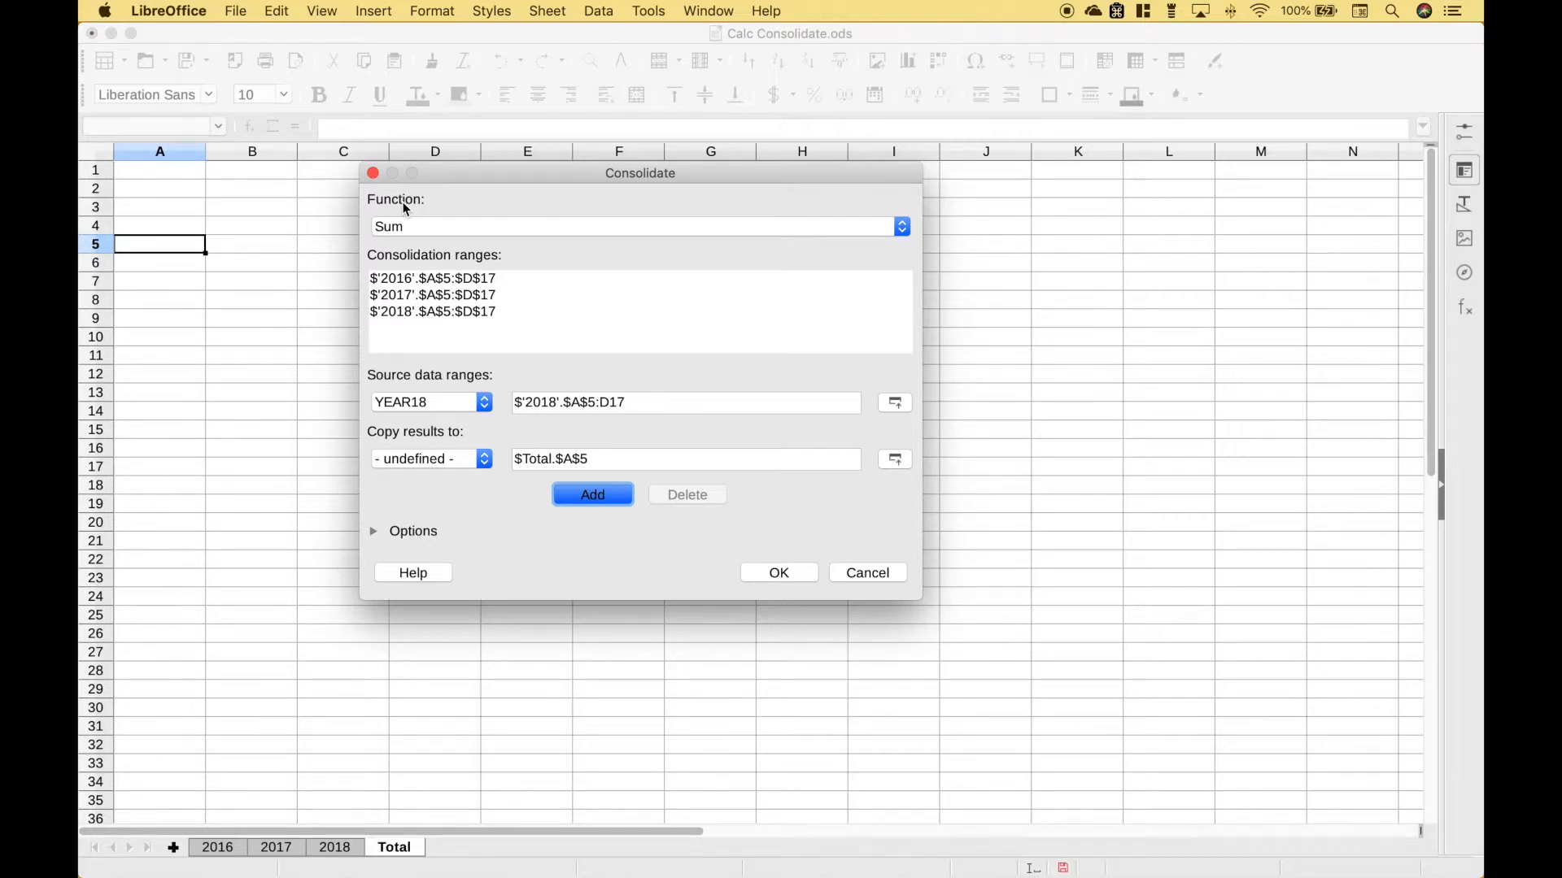
mouse_move(388, 454)
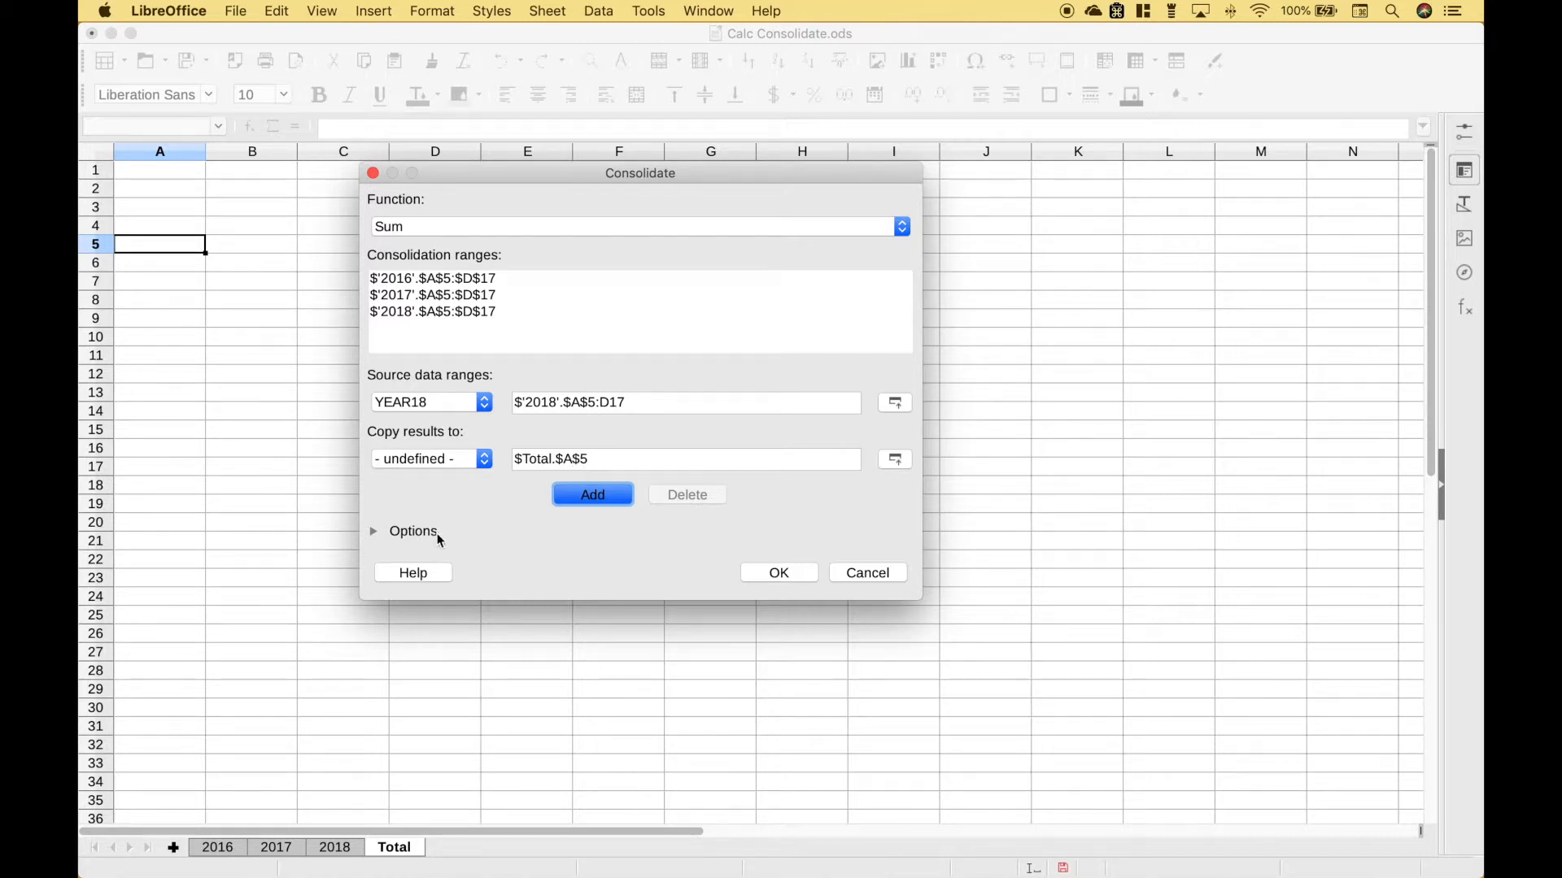
Under Options consolidate by Row and Column labels and run it, giving 5000 totals.
click(374, 530)
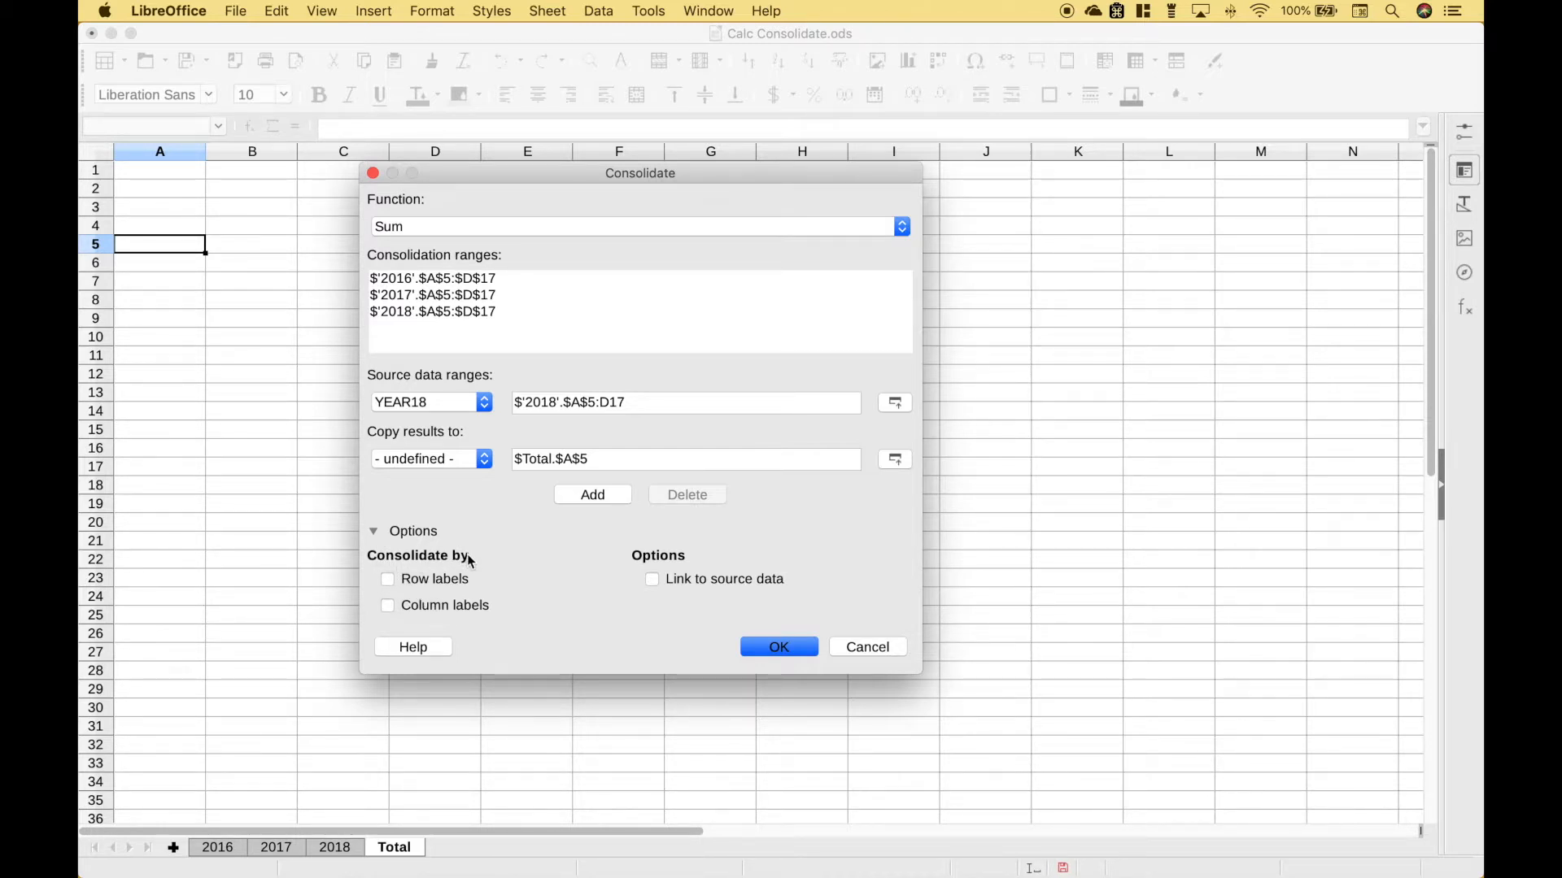
click(387, 579)
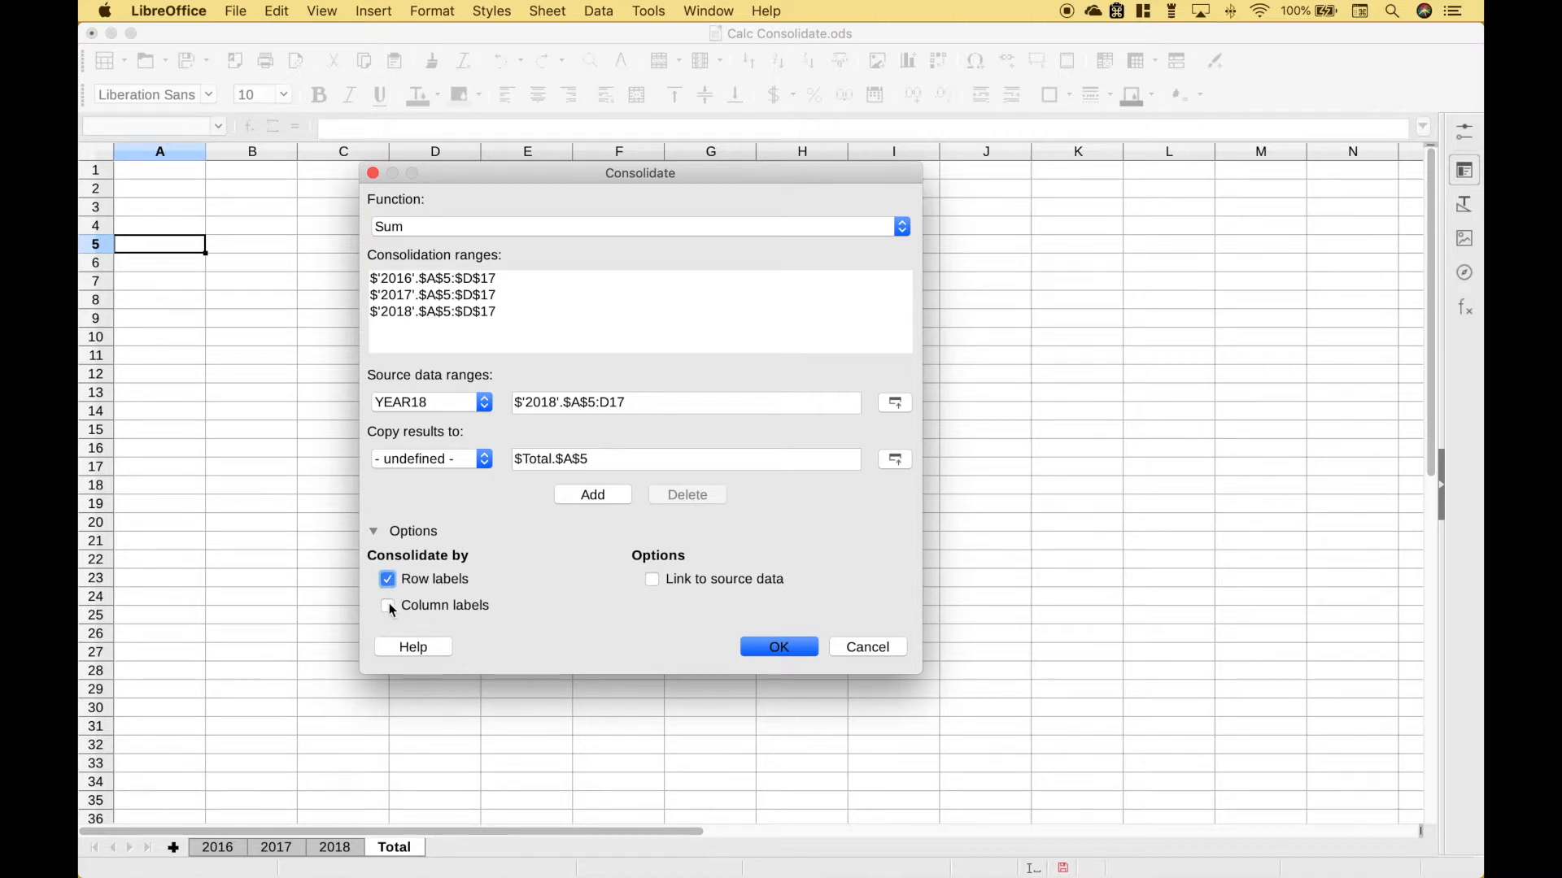
click(777, 646)
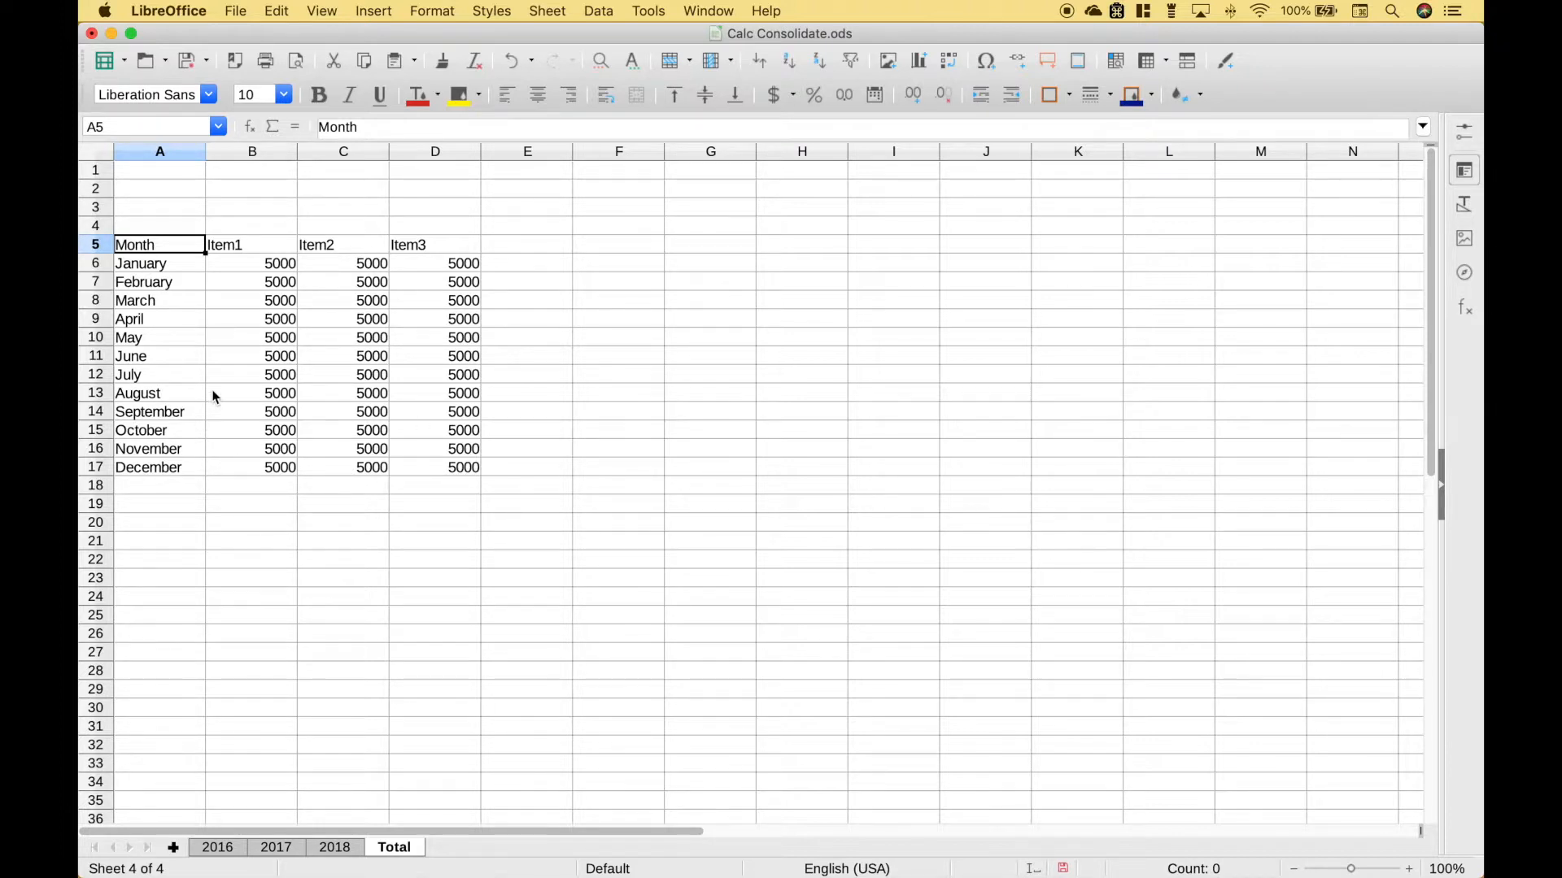
Look over the 2016, 2017 and 2018 sheets and return to 2016.
click(216, 847)
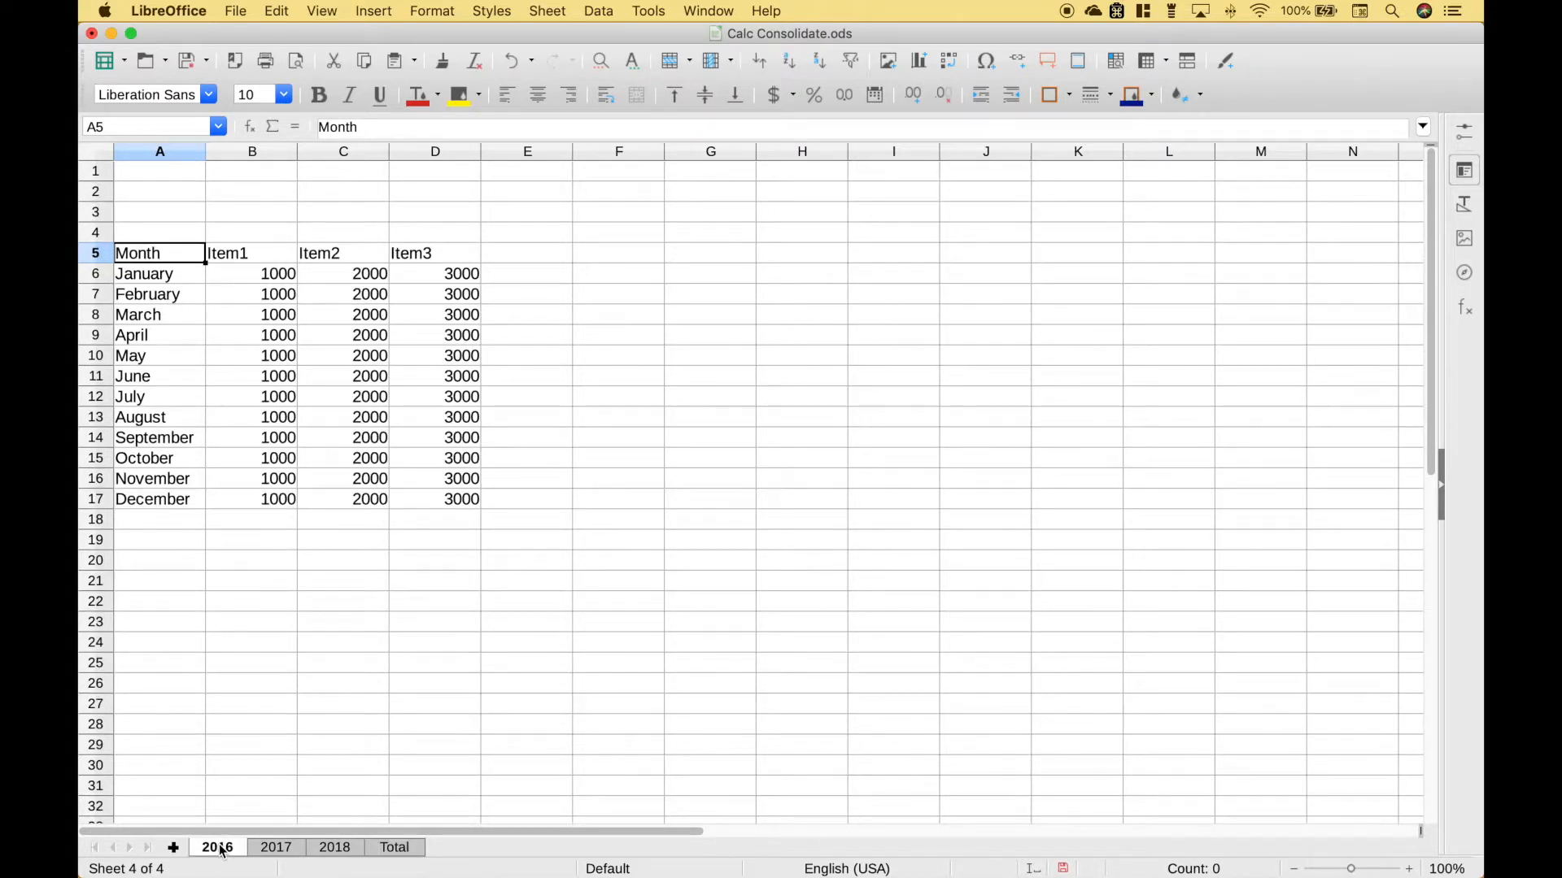
click(216, 847)
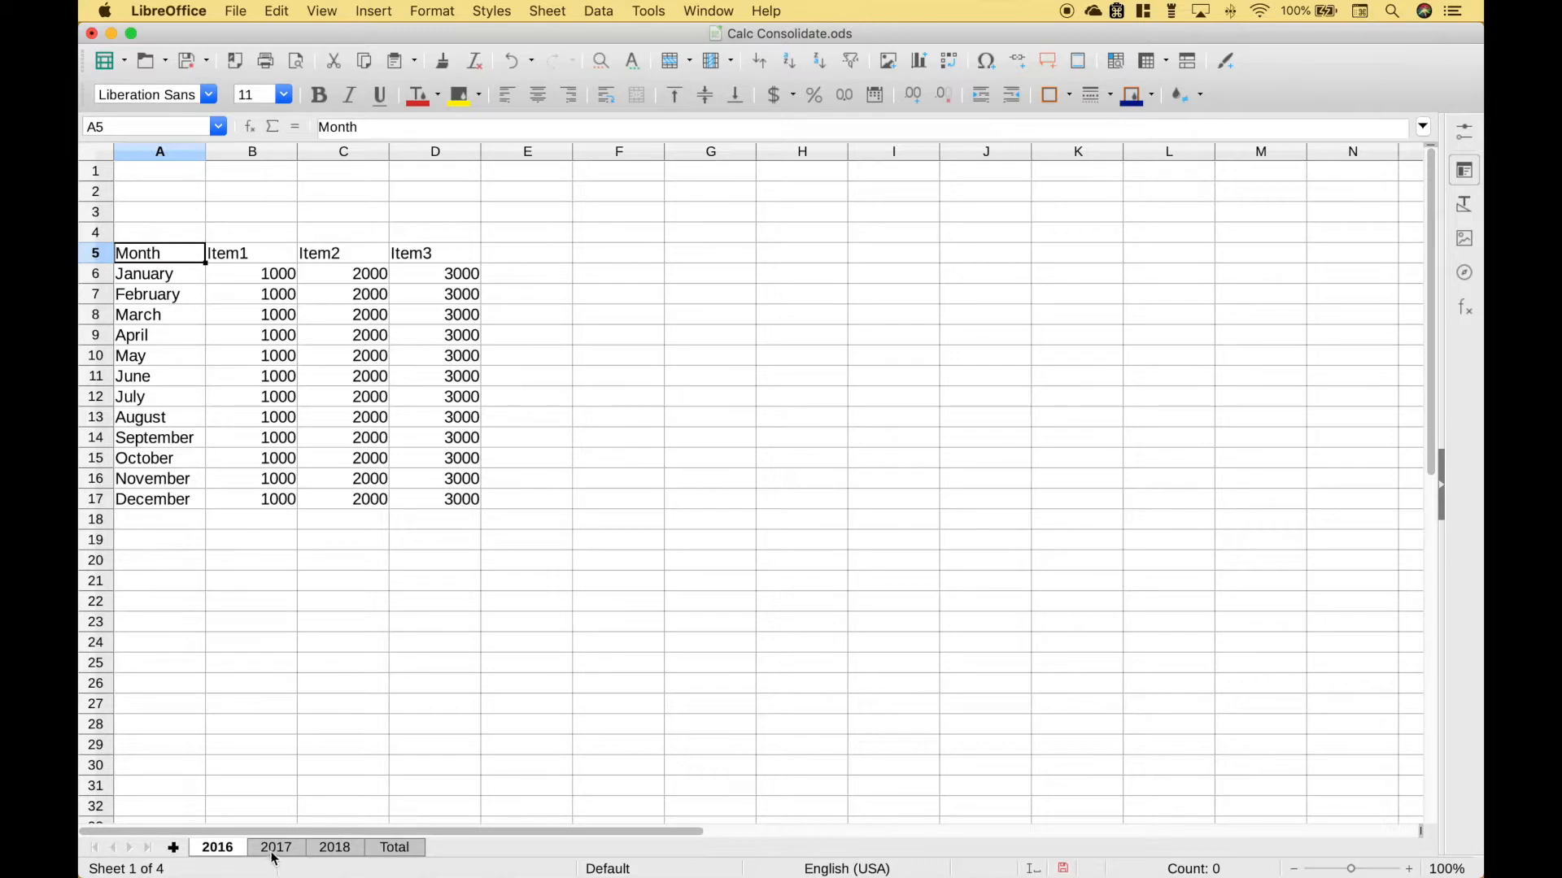
click(277, 848)
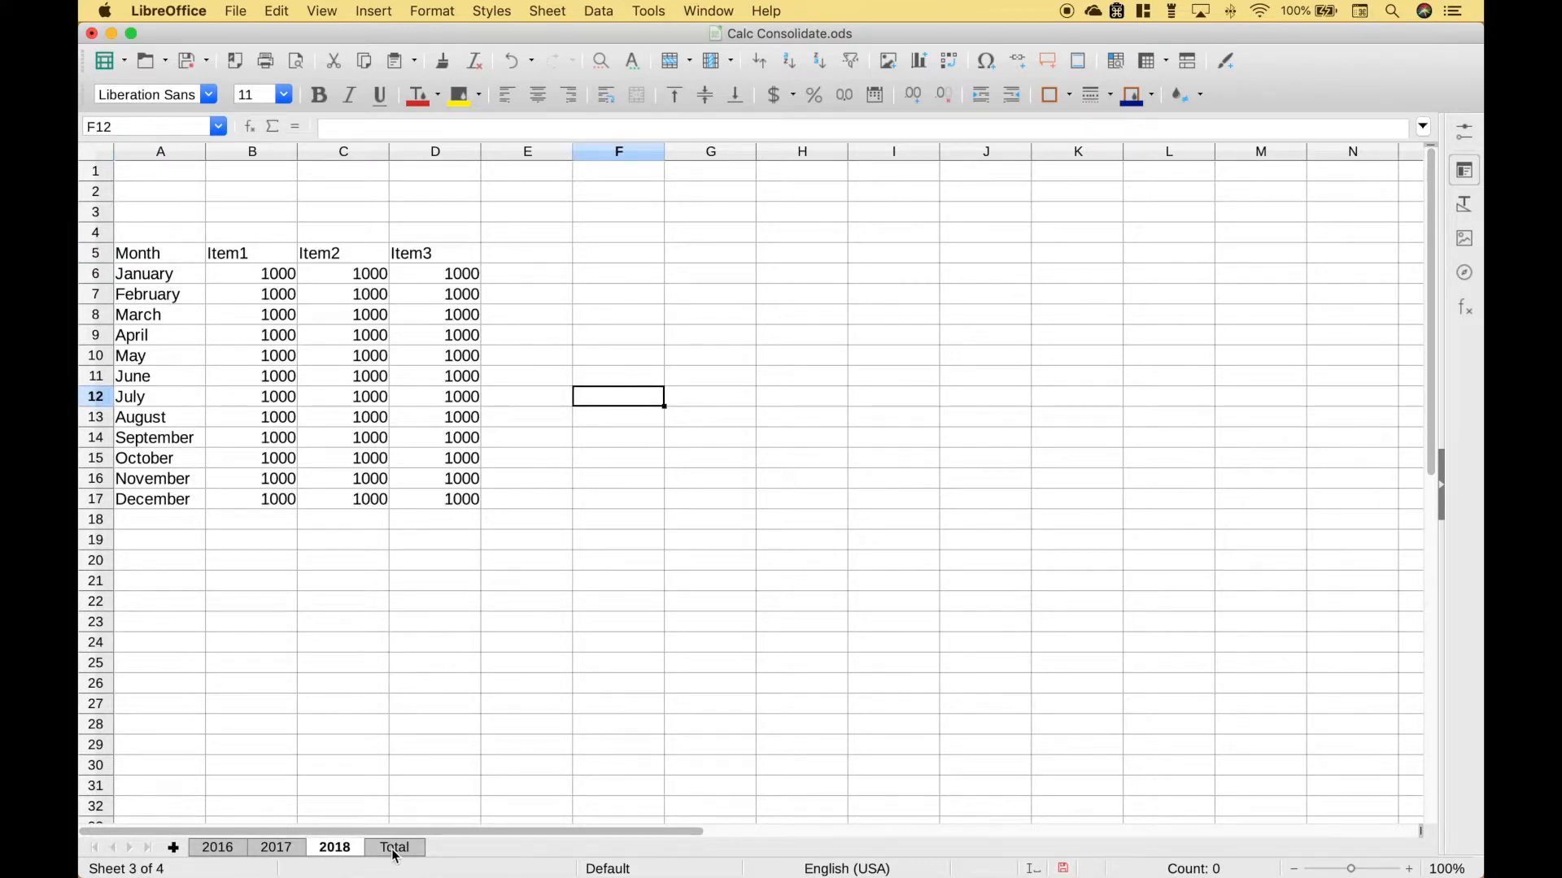
click(216, 846)
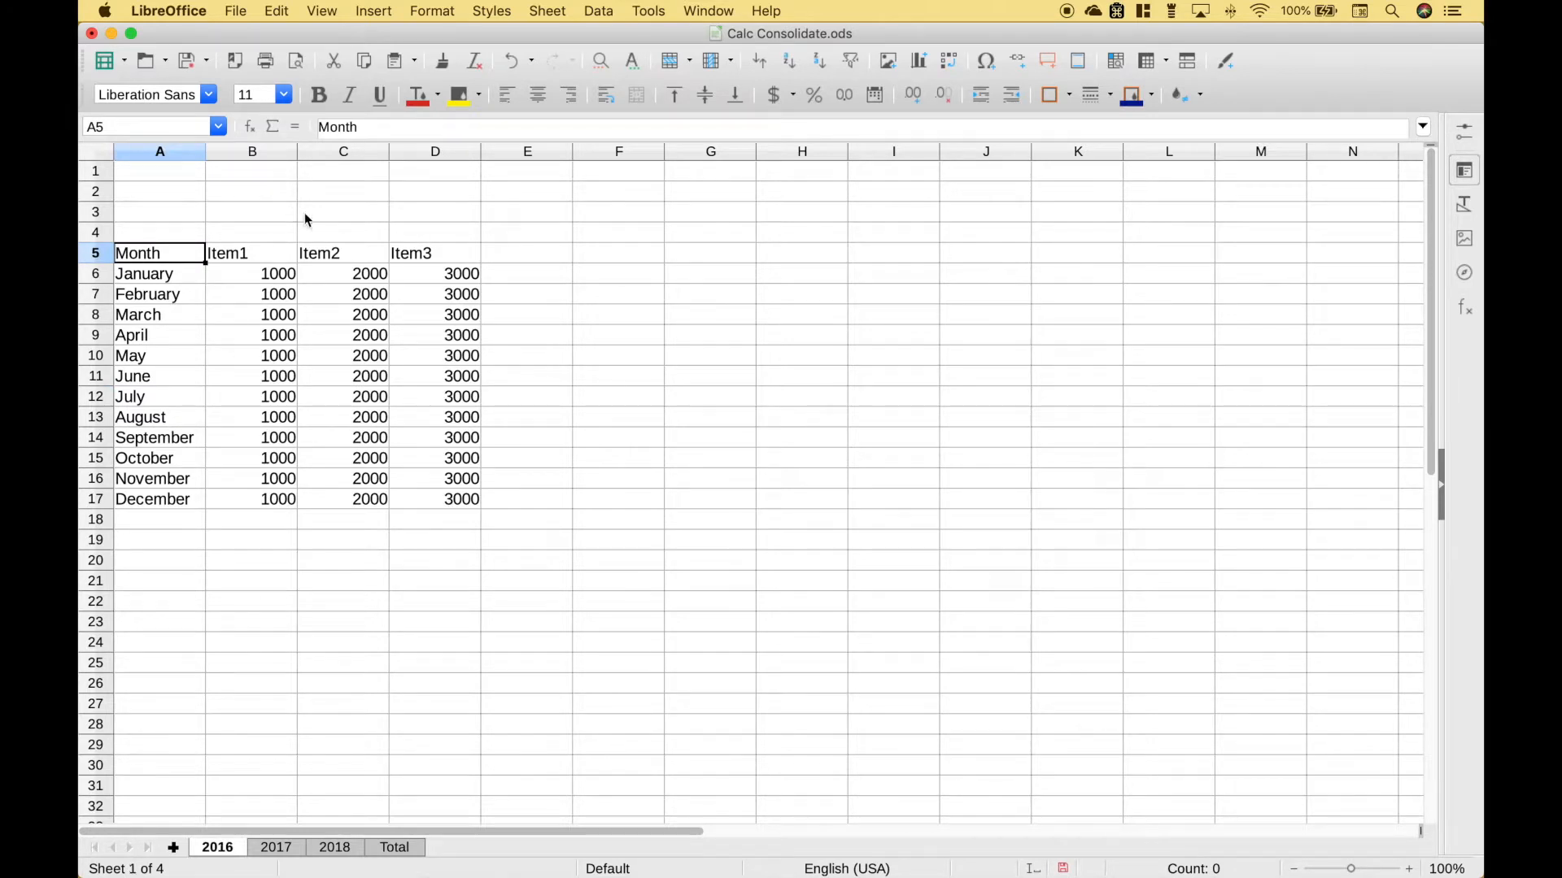
mouse_move(308, 469)
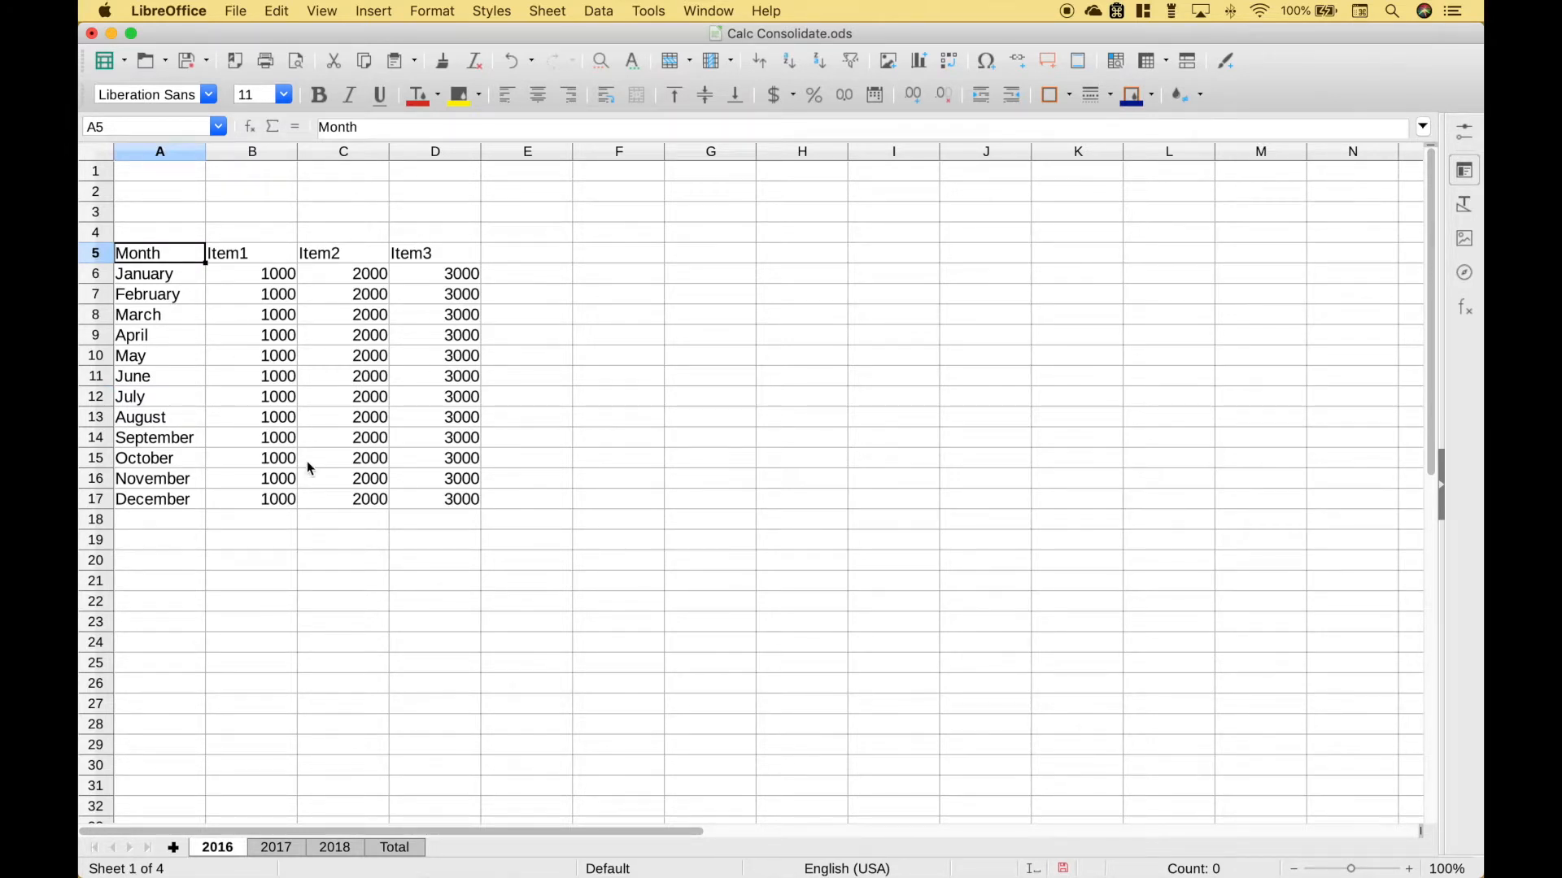
mouse_move(268, 317)
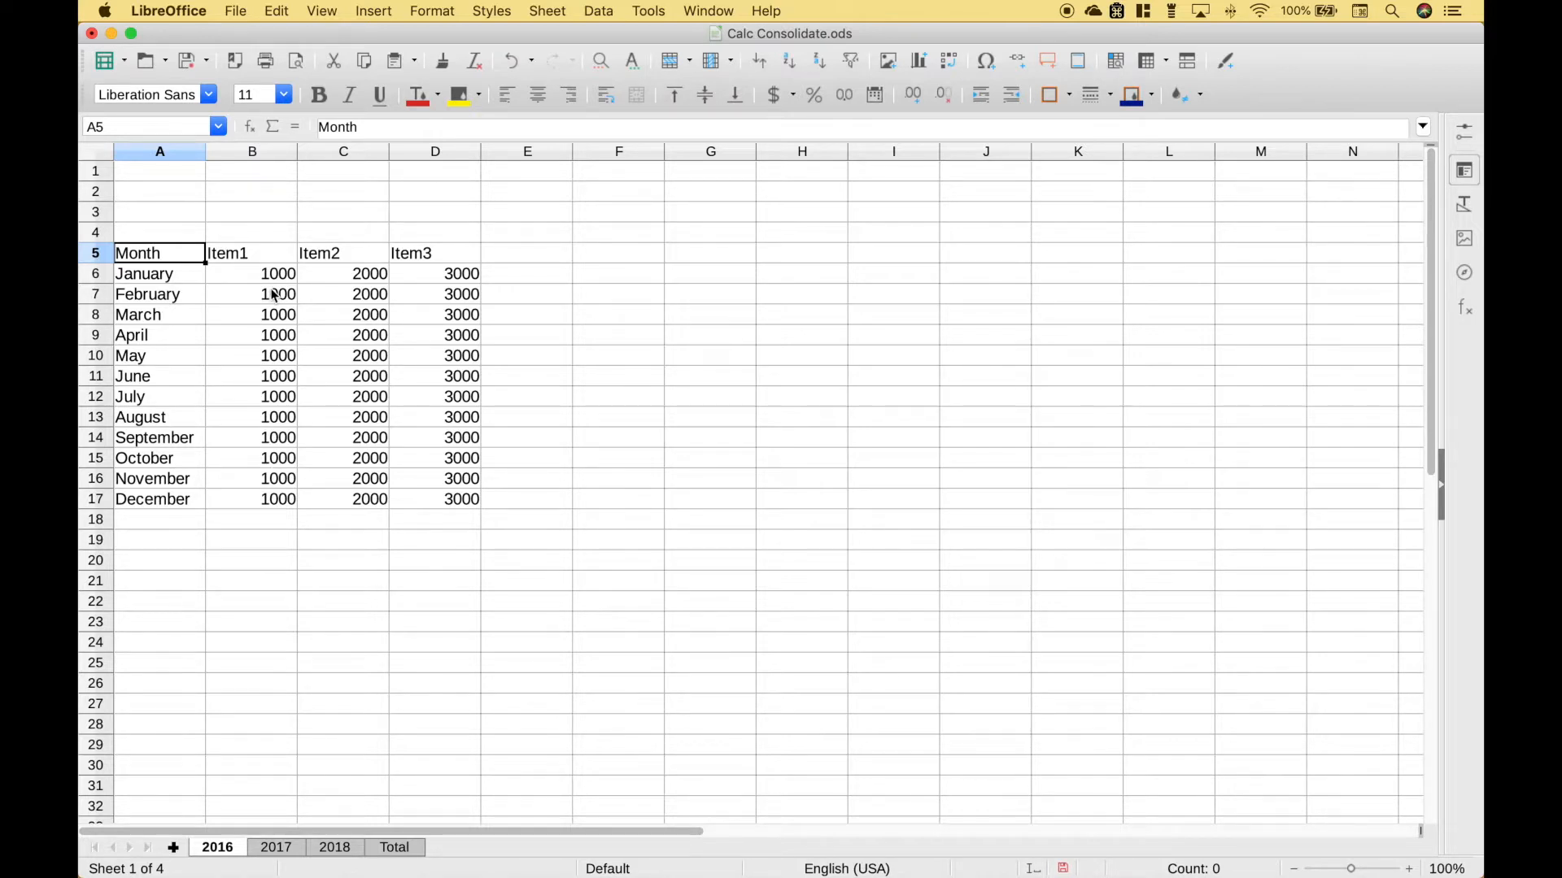
mouse_move(369, 805)
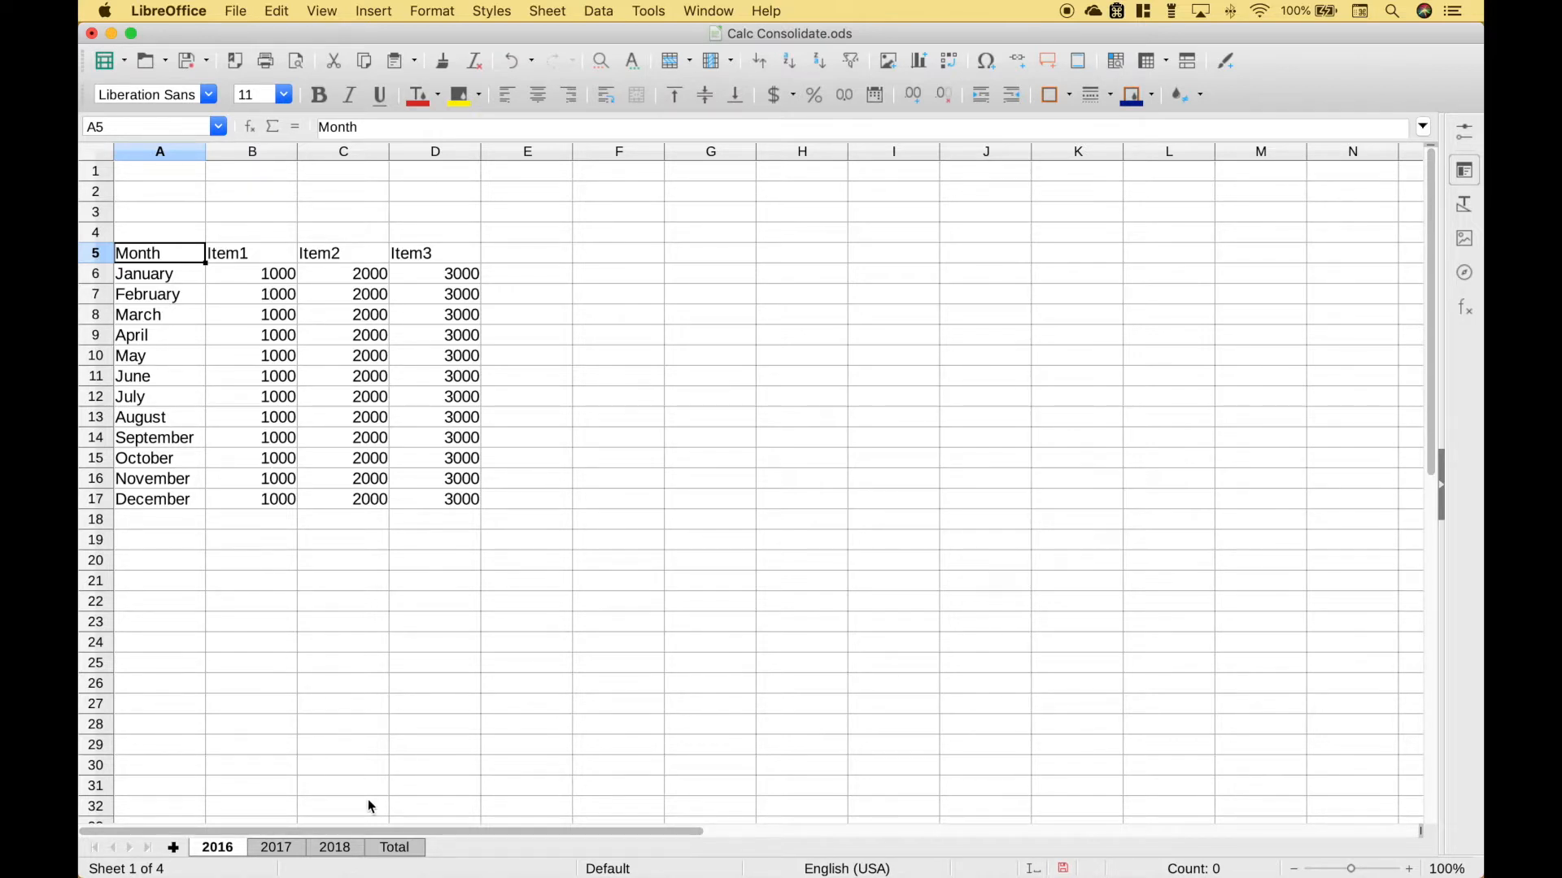
Set the whole Total sheet's text to font size 11.
click(394, 846)
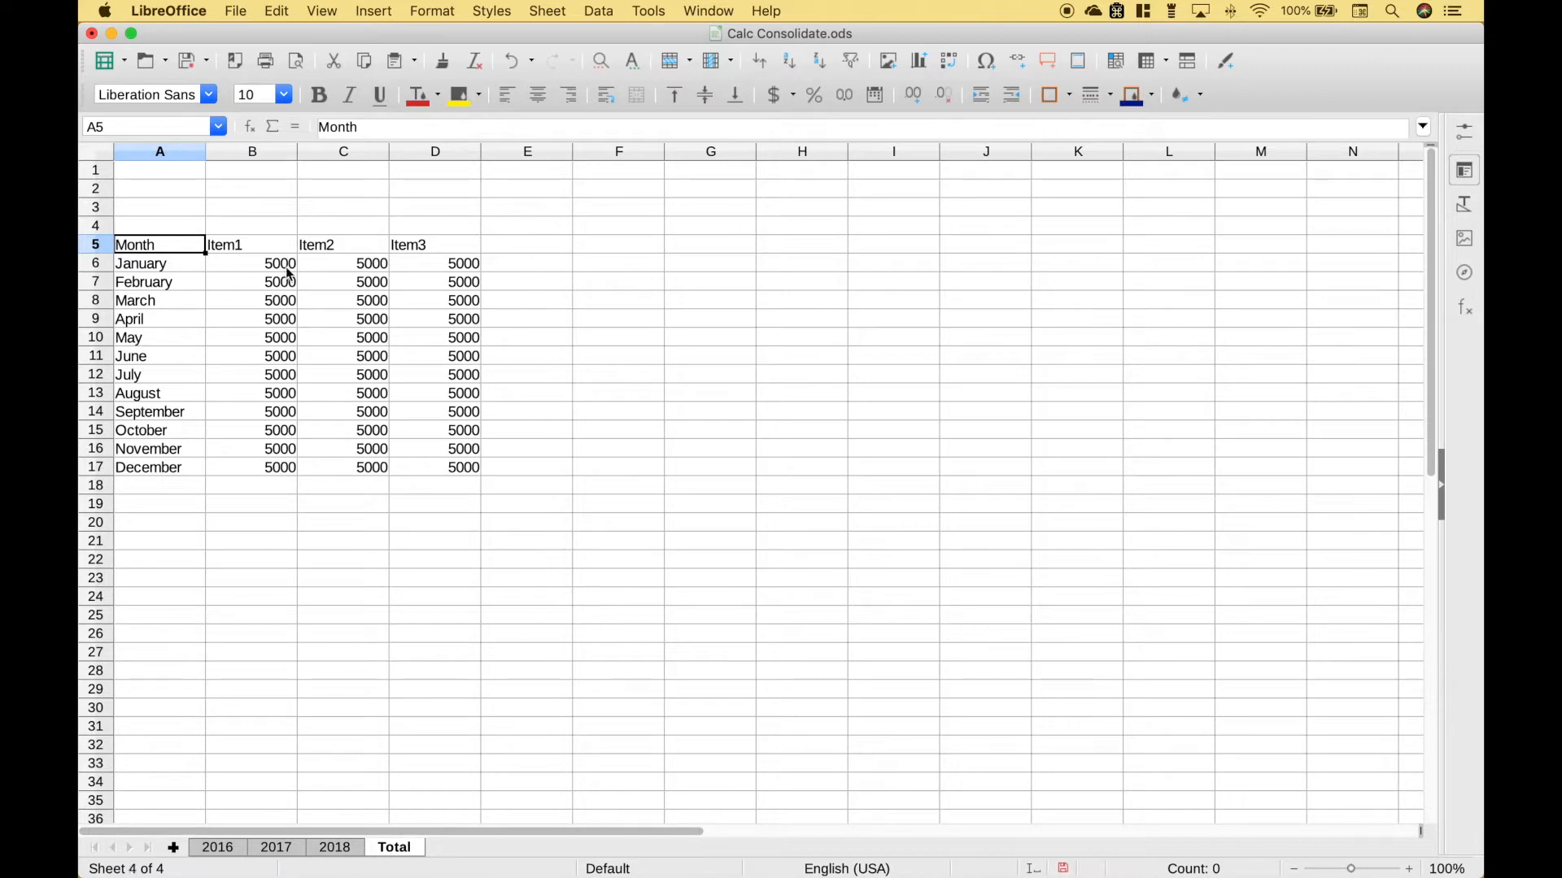
click(283, 94)
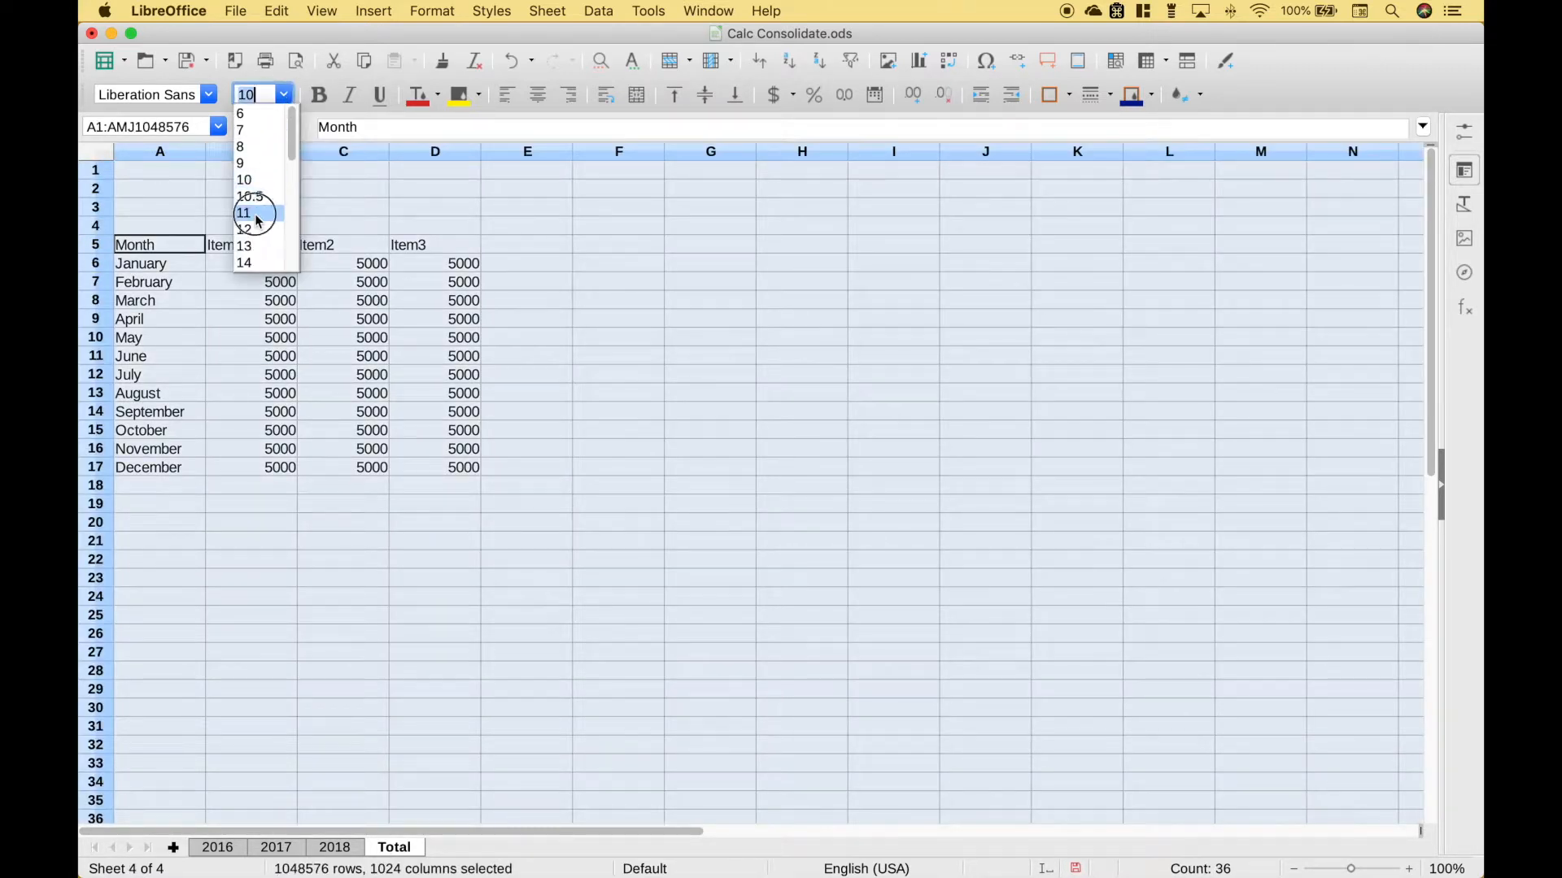
click(242, 212)
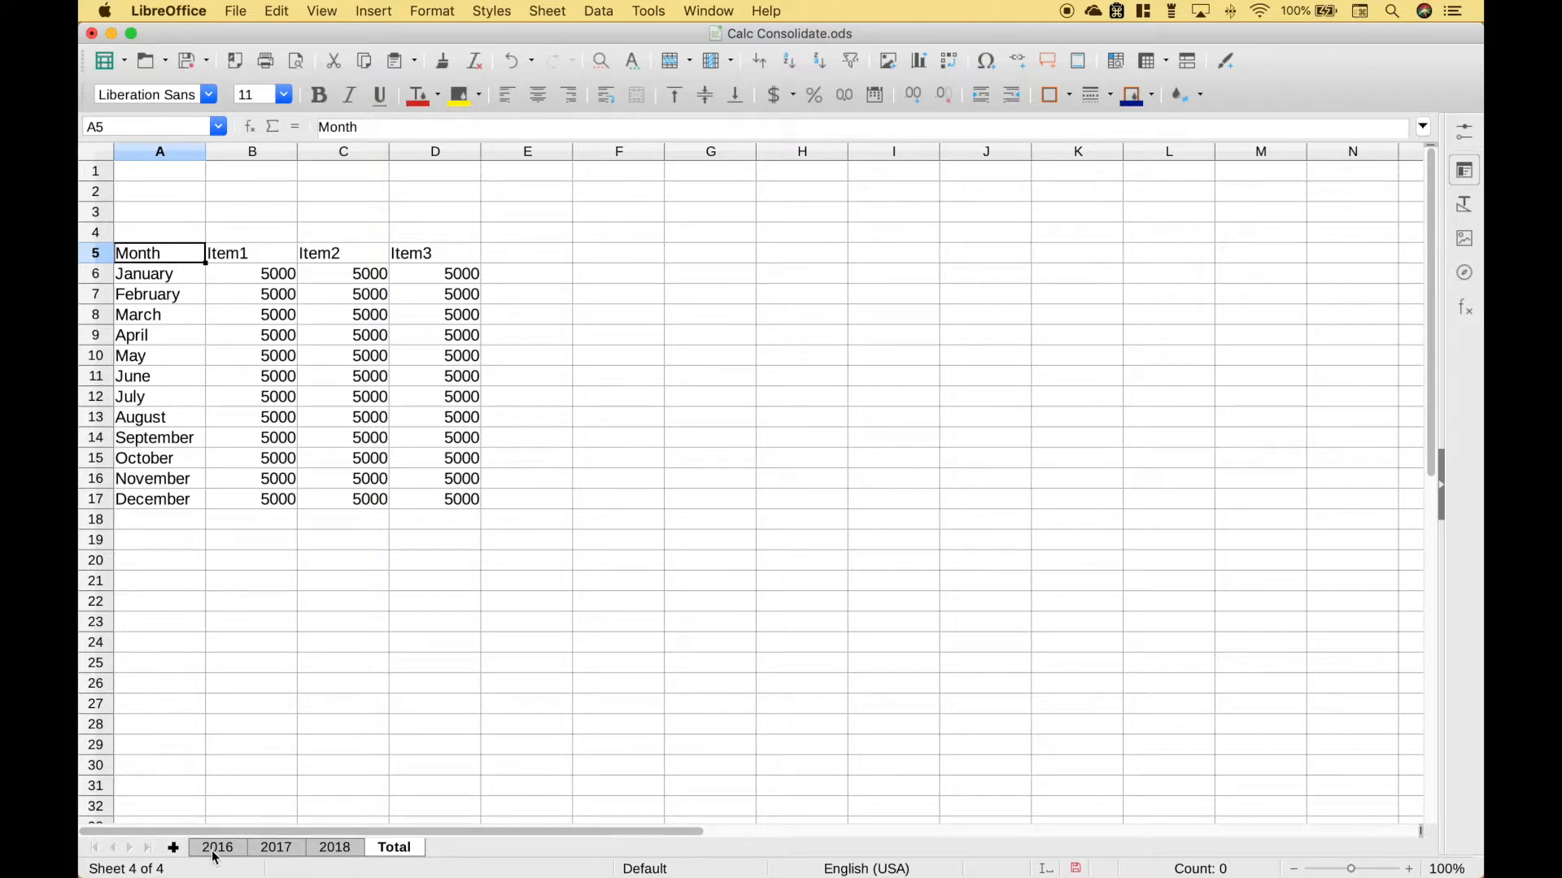
Enter 6000 in 2016's B6, see Total still at 5000, and return to 2016 to restore 1000.
click(216, 846)
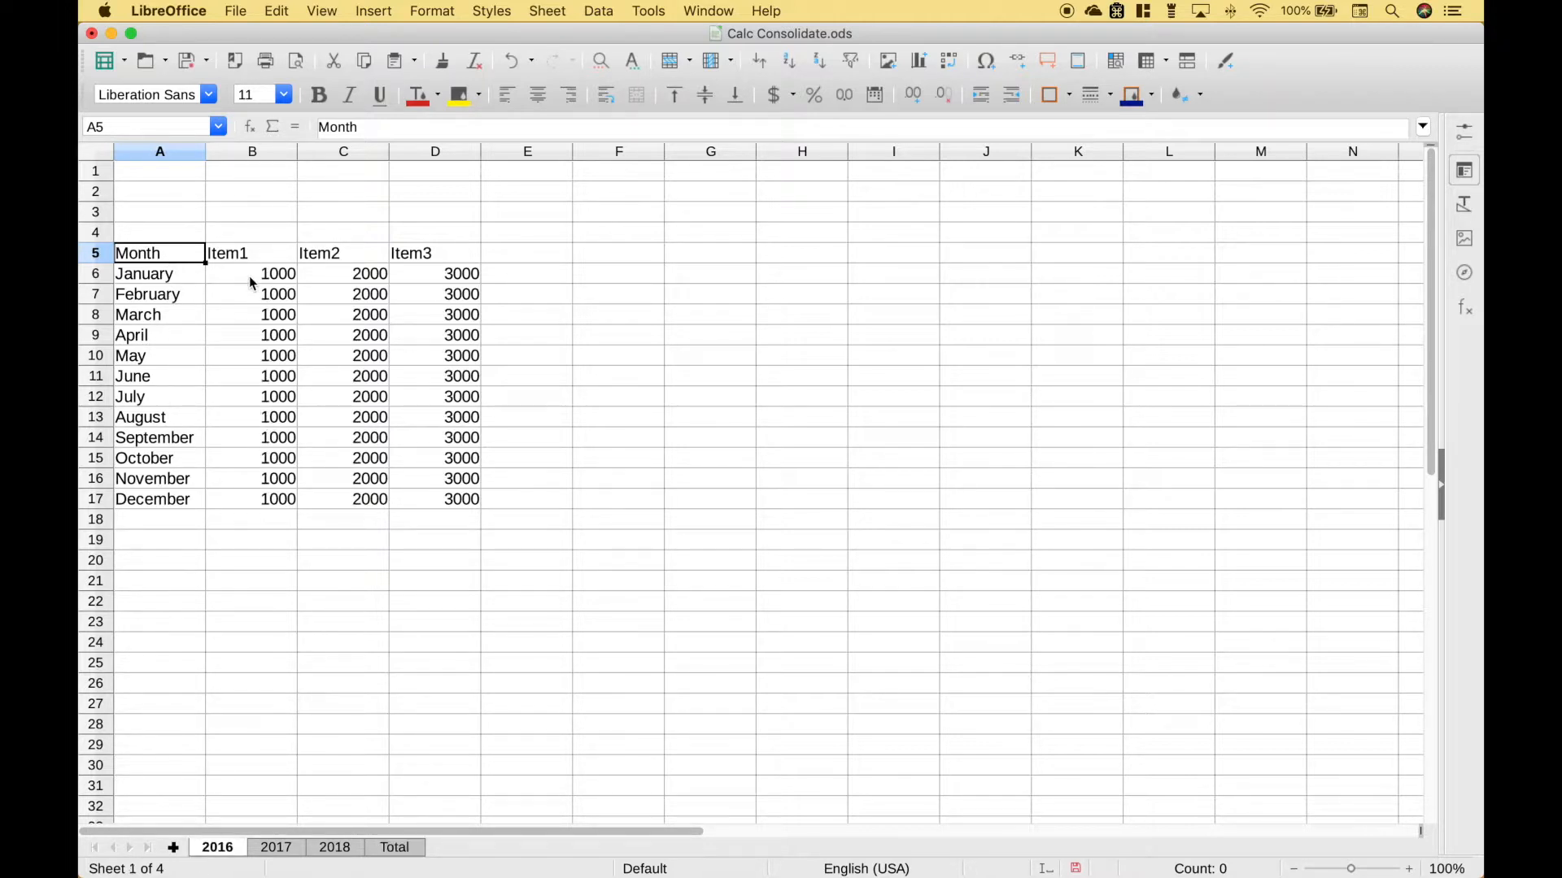
click(278, 273)
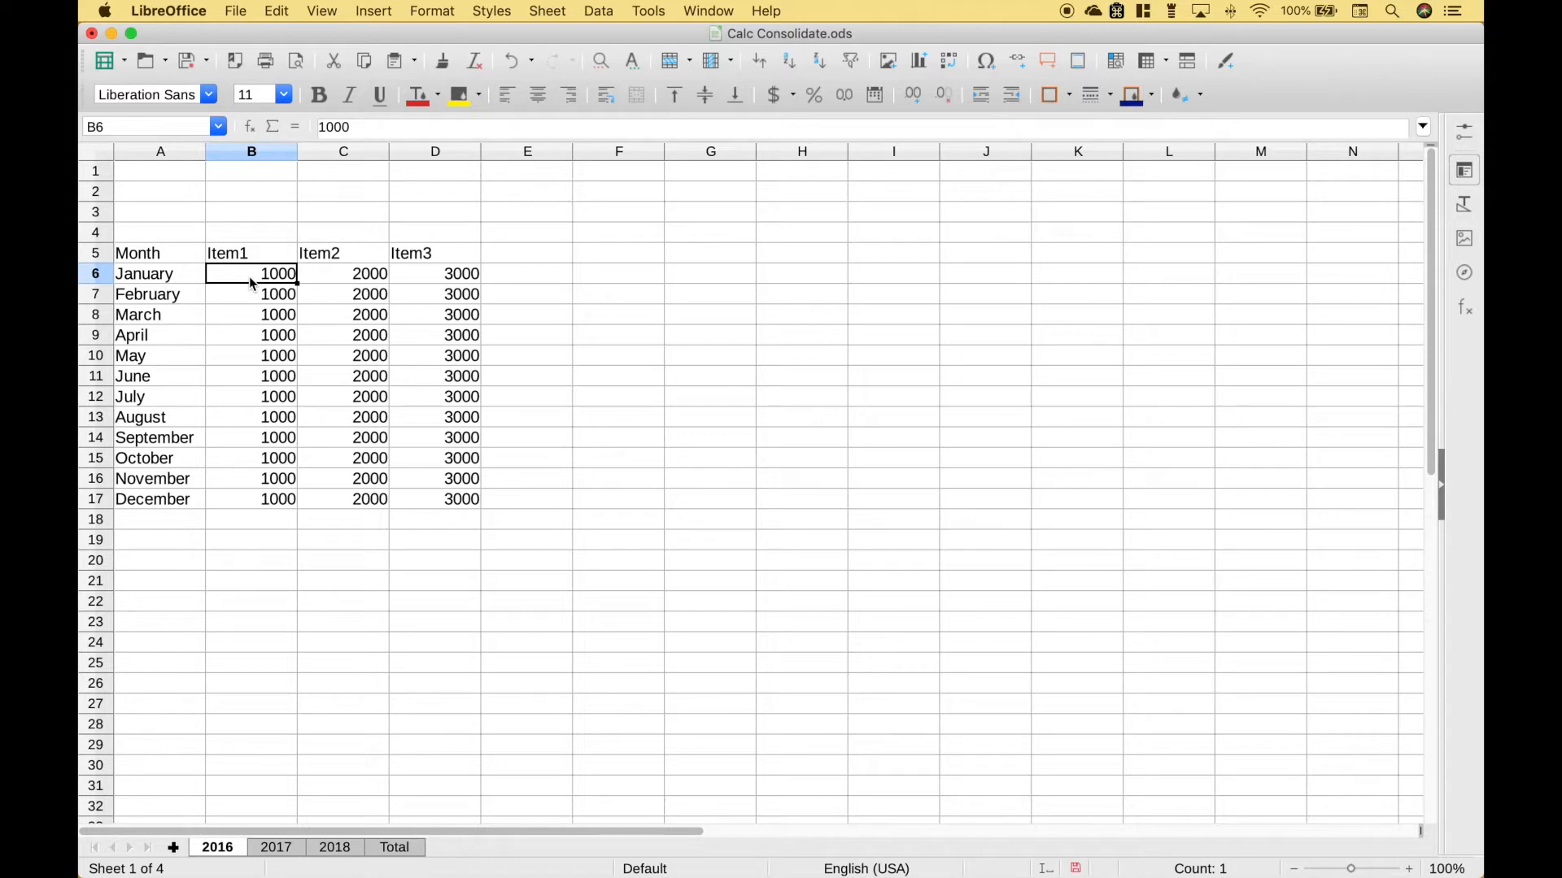
text(6000)
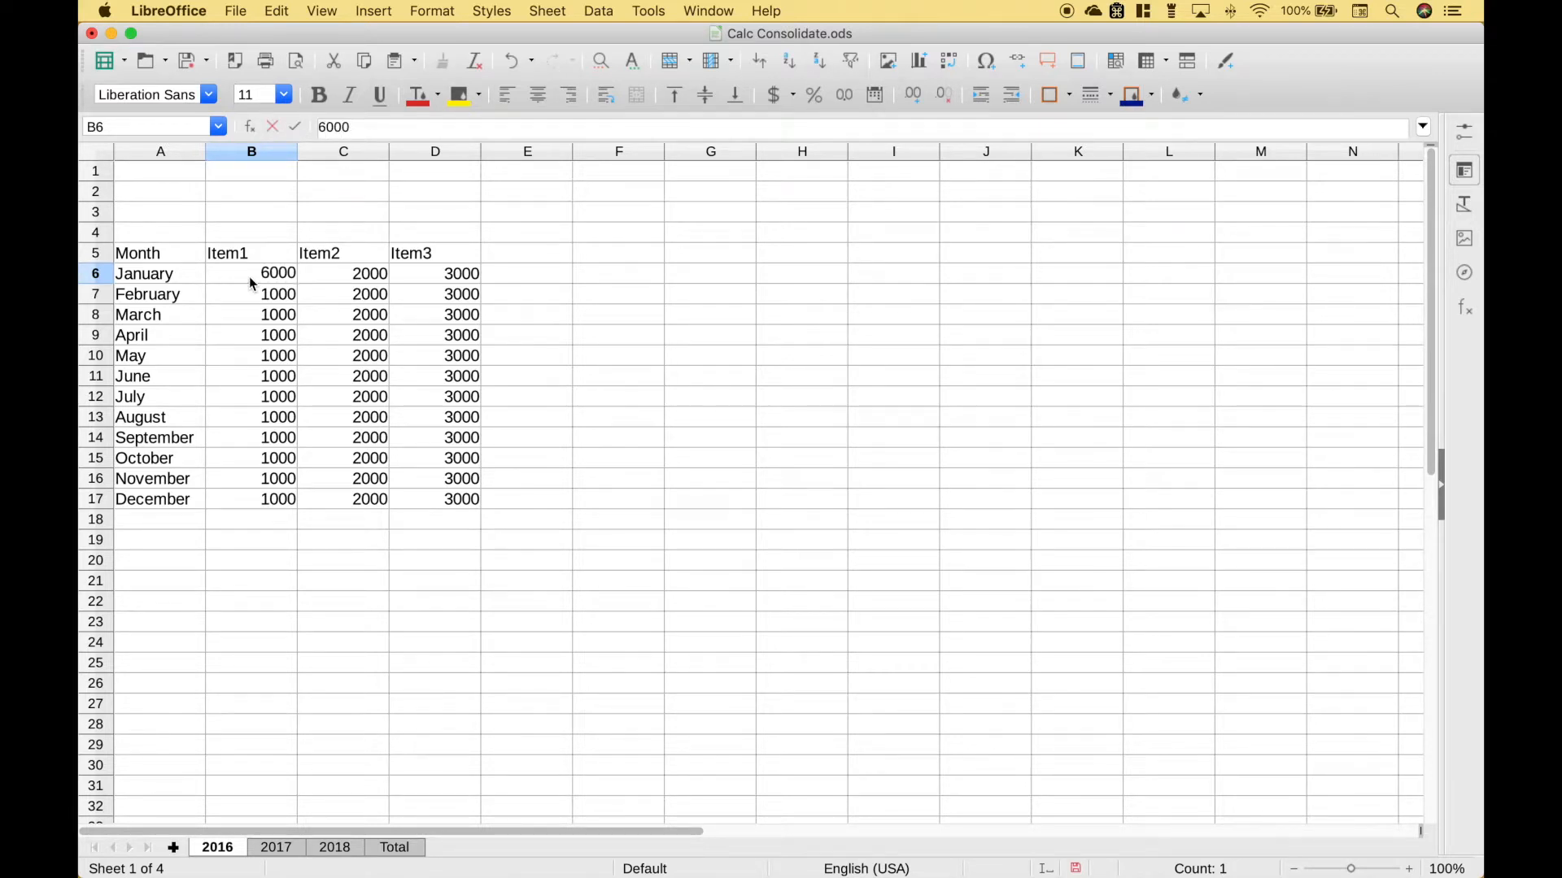
click(276, 294)
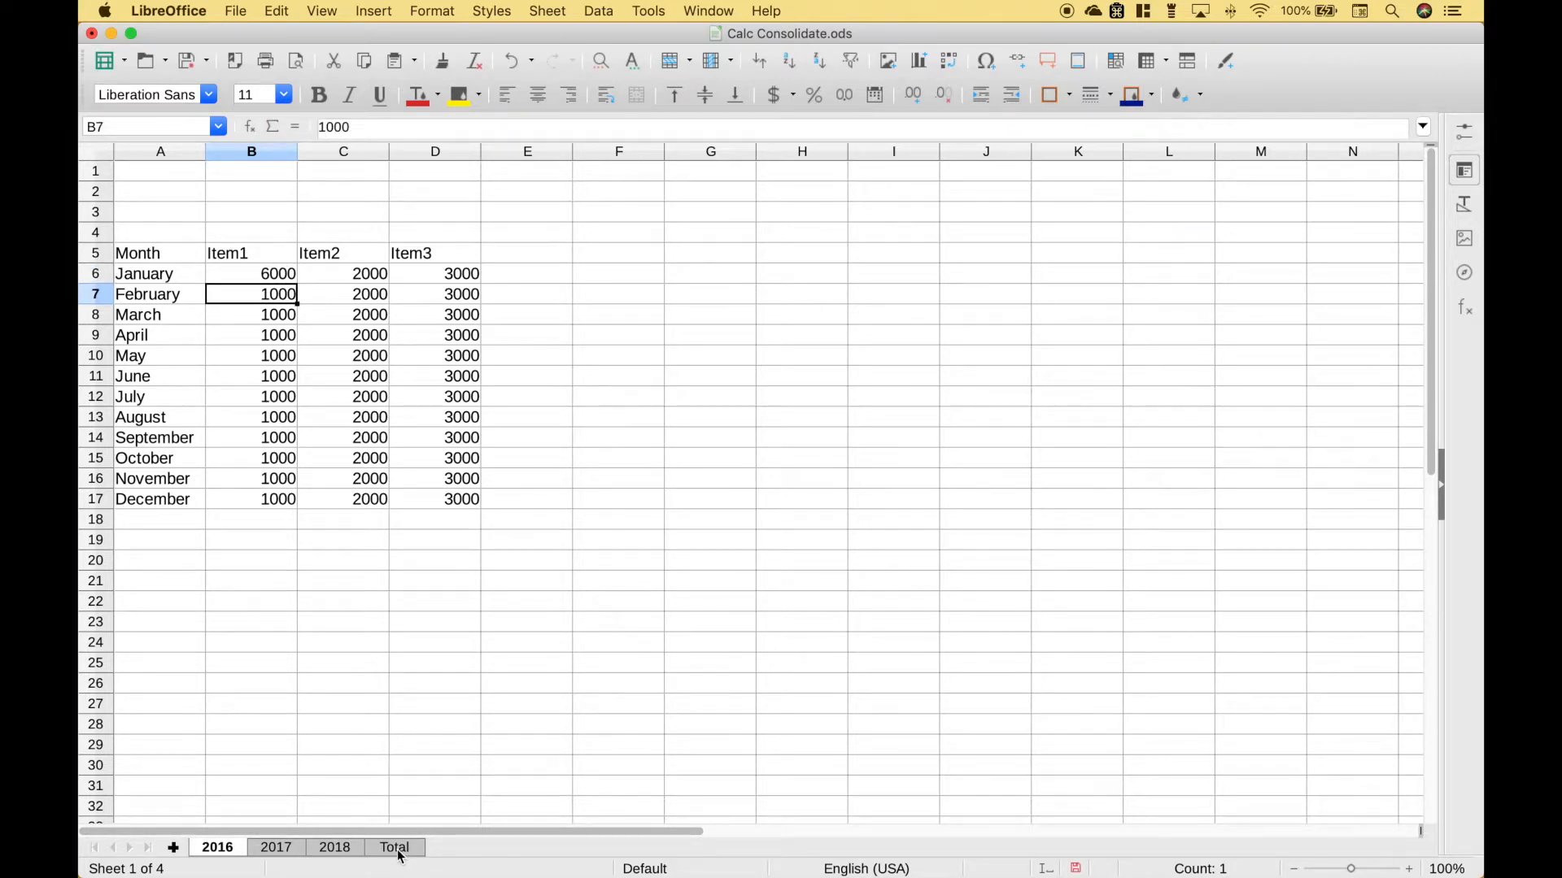
click(394, 847)
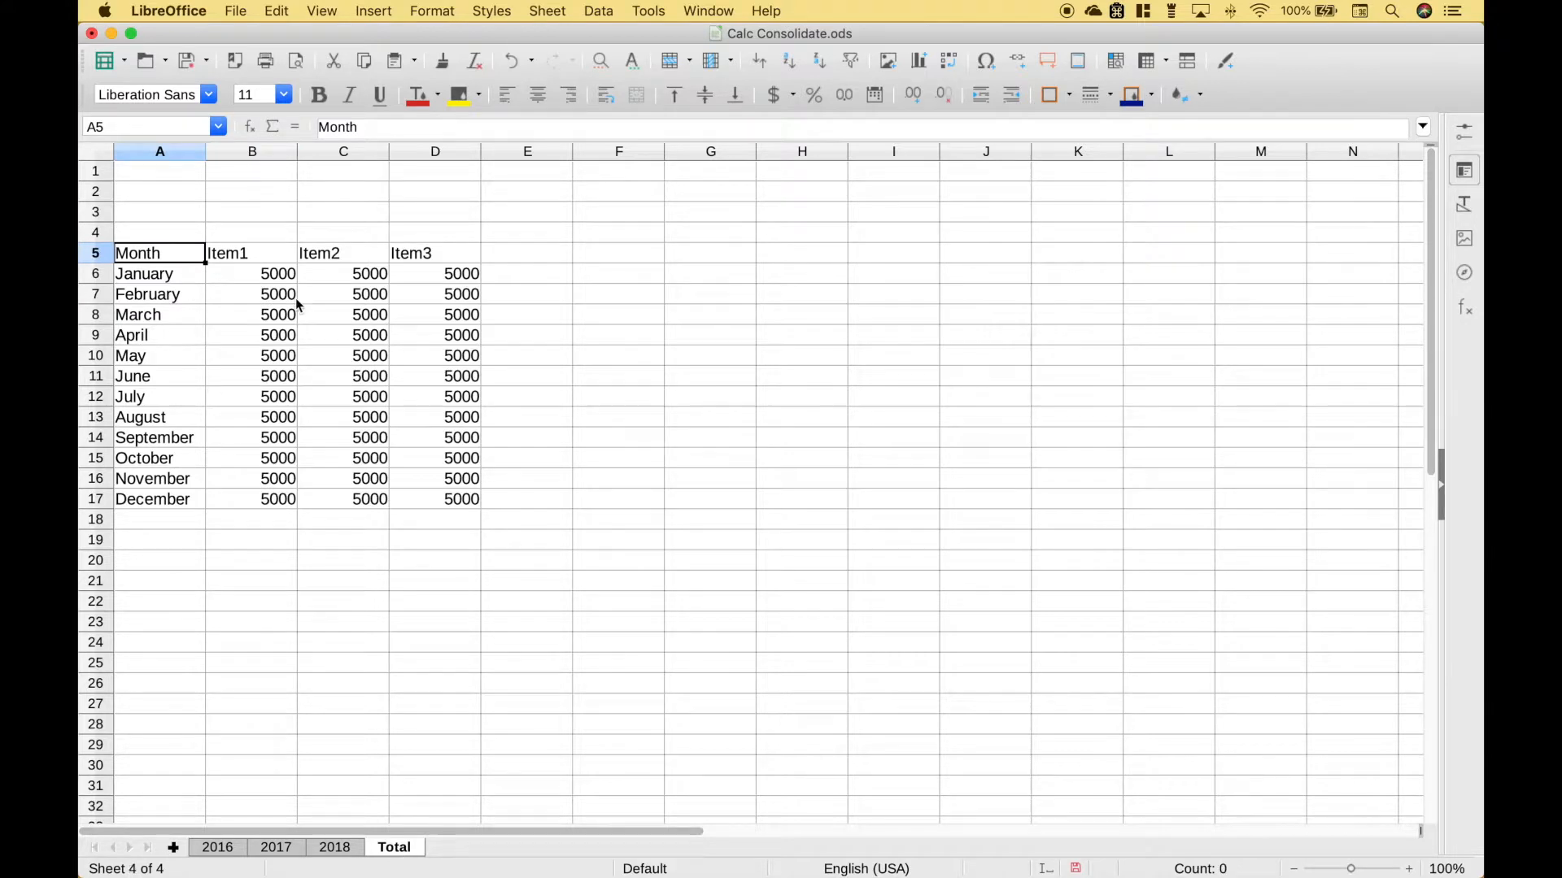
click(216, 846)
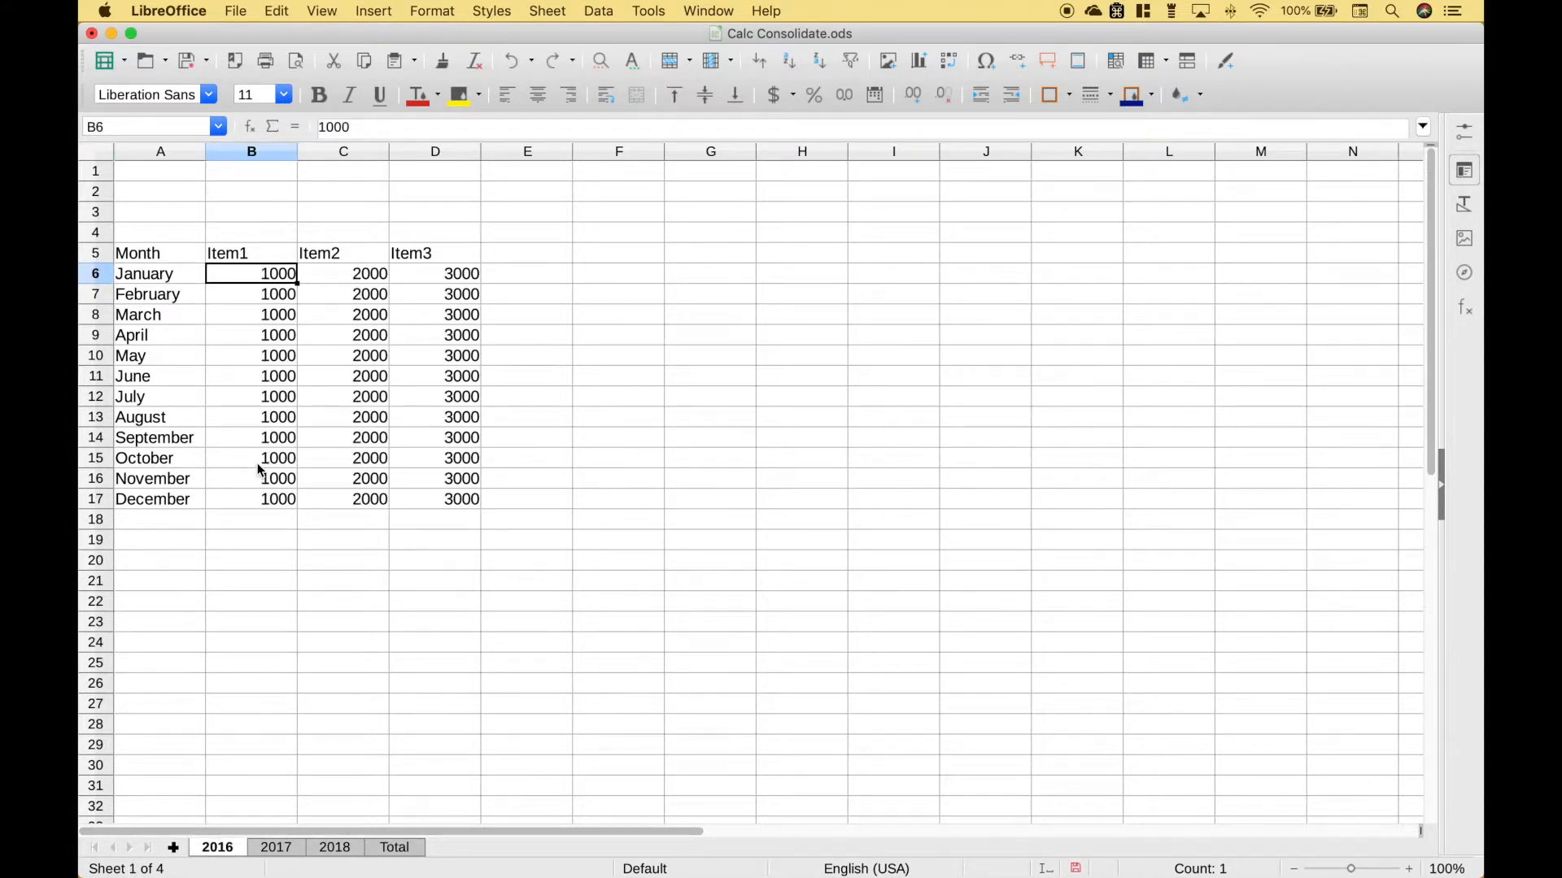
Re-run Data > Consolidate with Link to source data ticked, so Total stays tied to the yearly sheets.
click(597, 12)
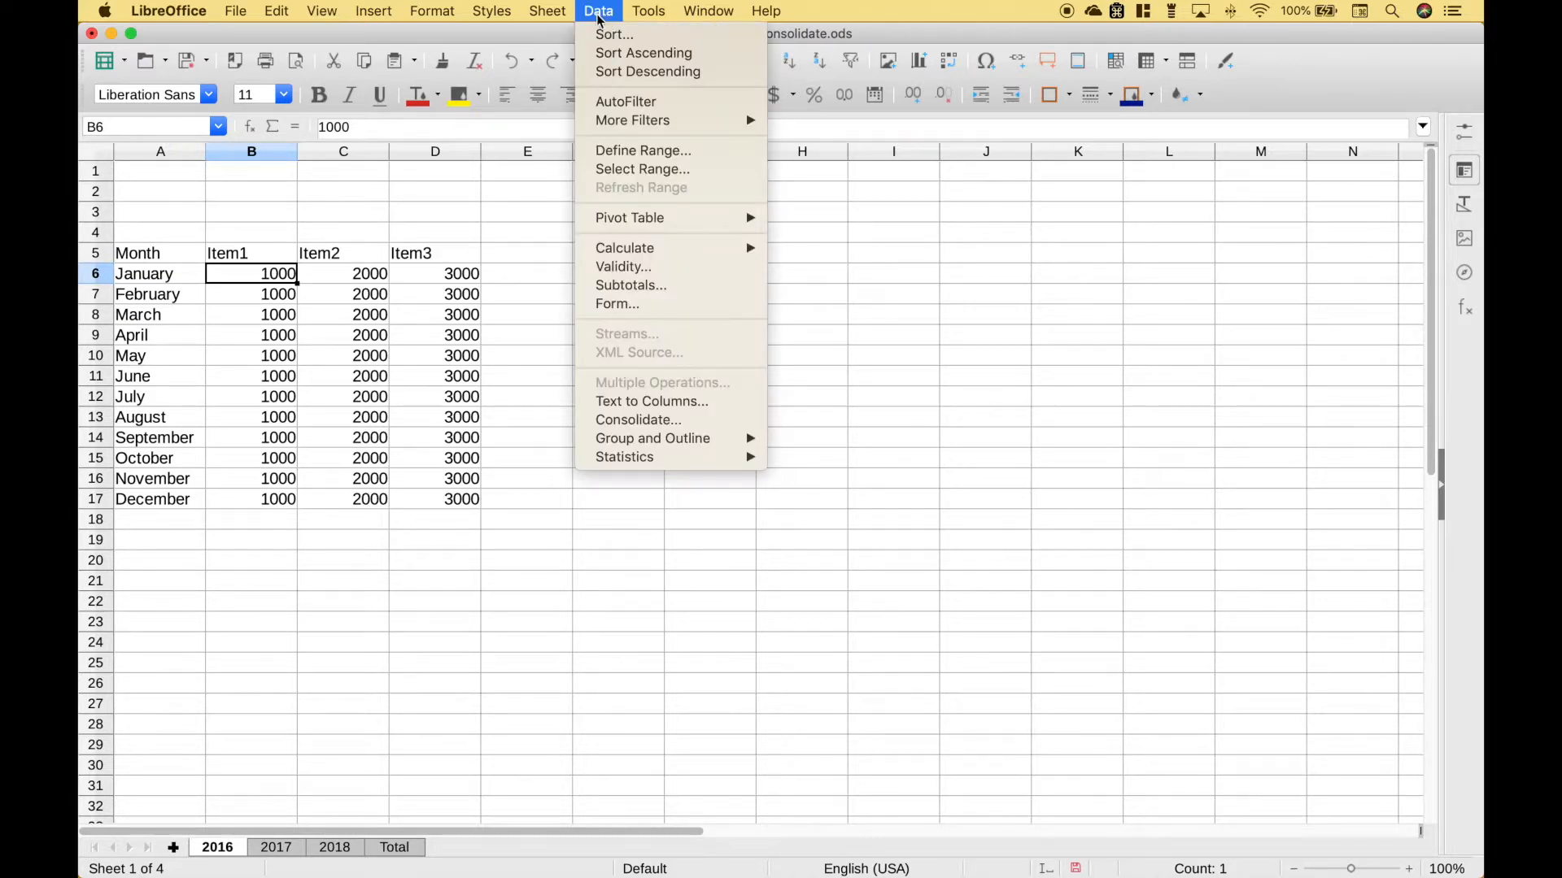
mouse_move(638, 420)
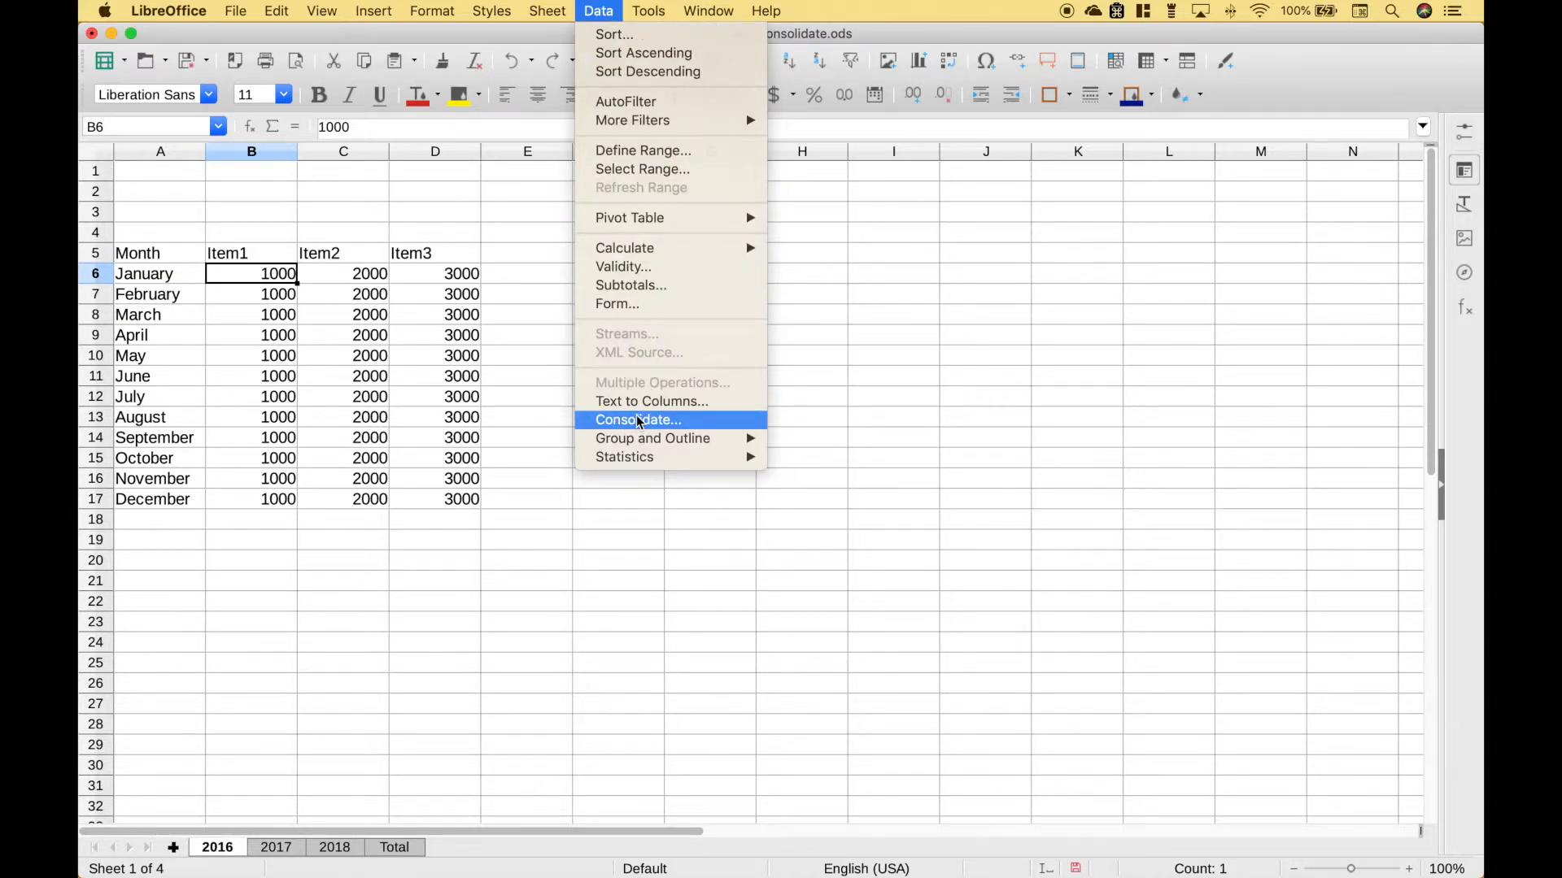
click(638, 420)
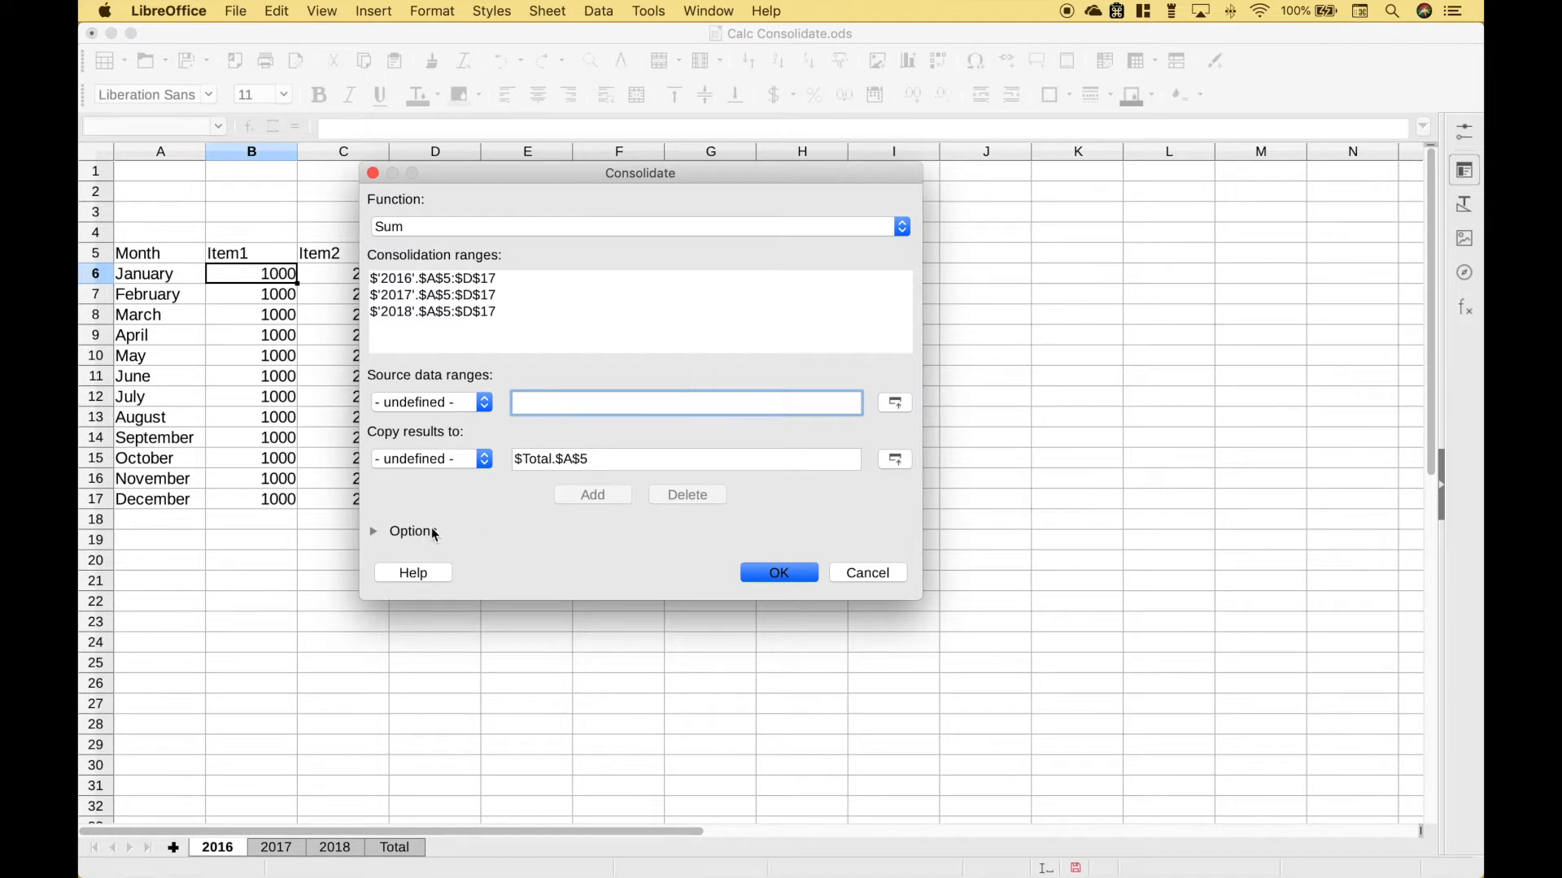
click(411, 530)
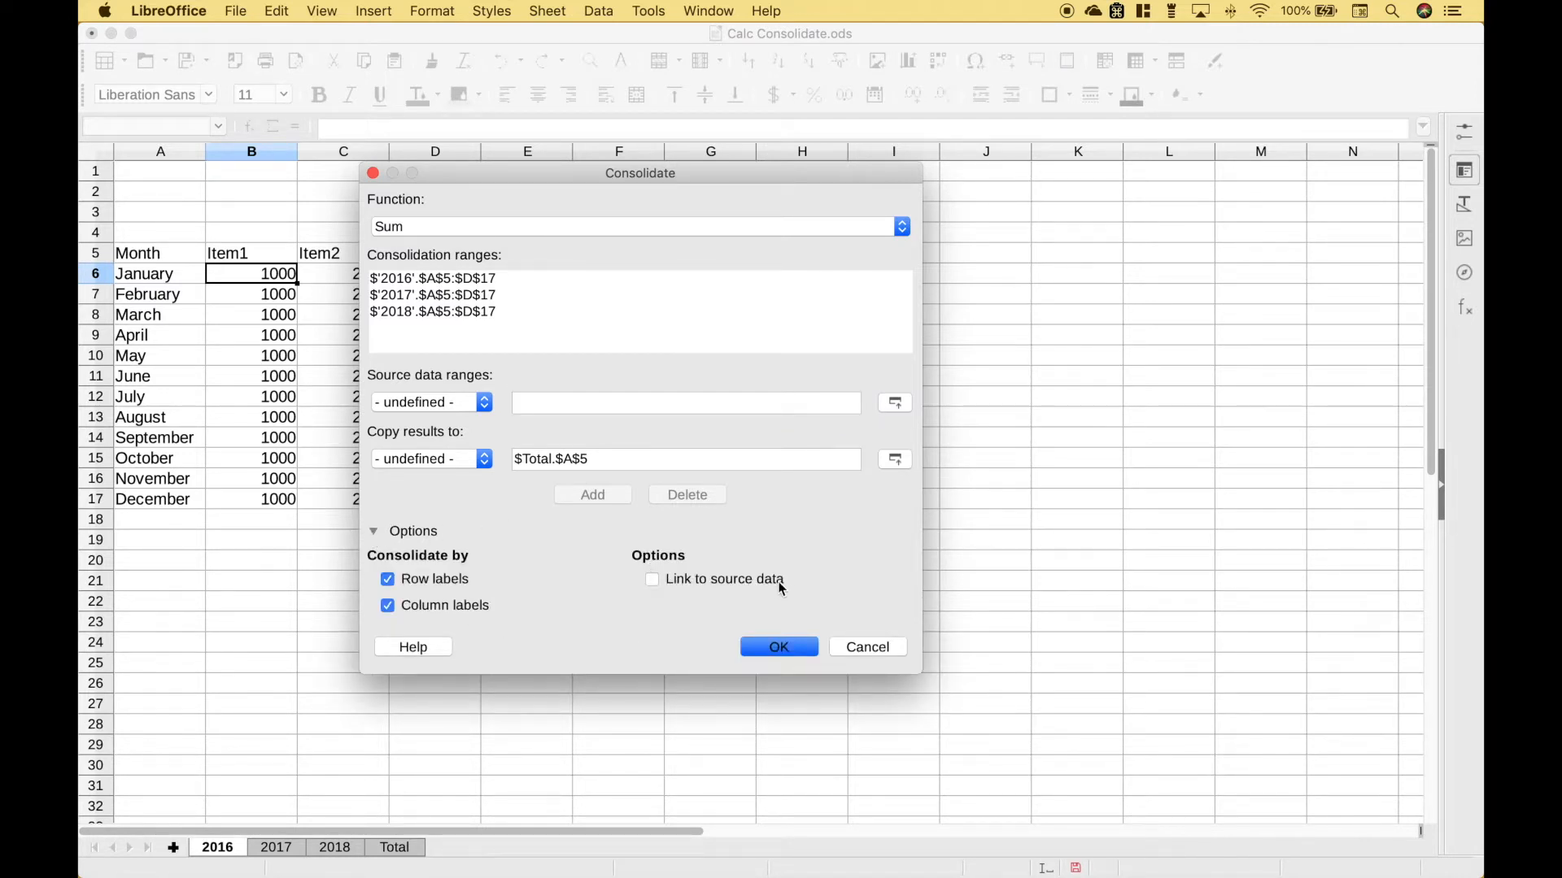
click(651, 579)
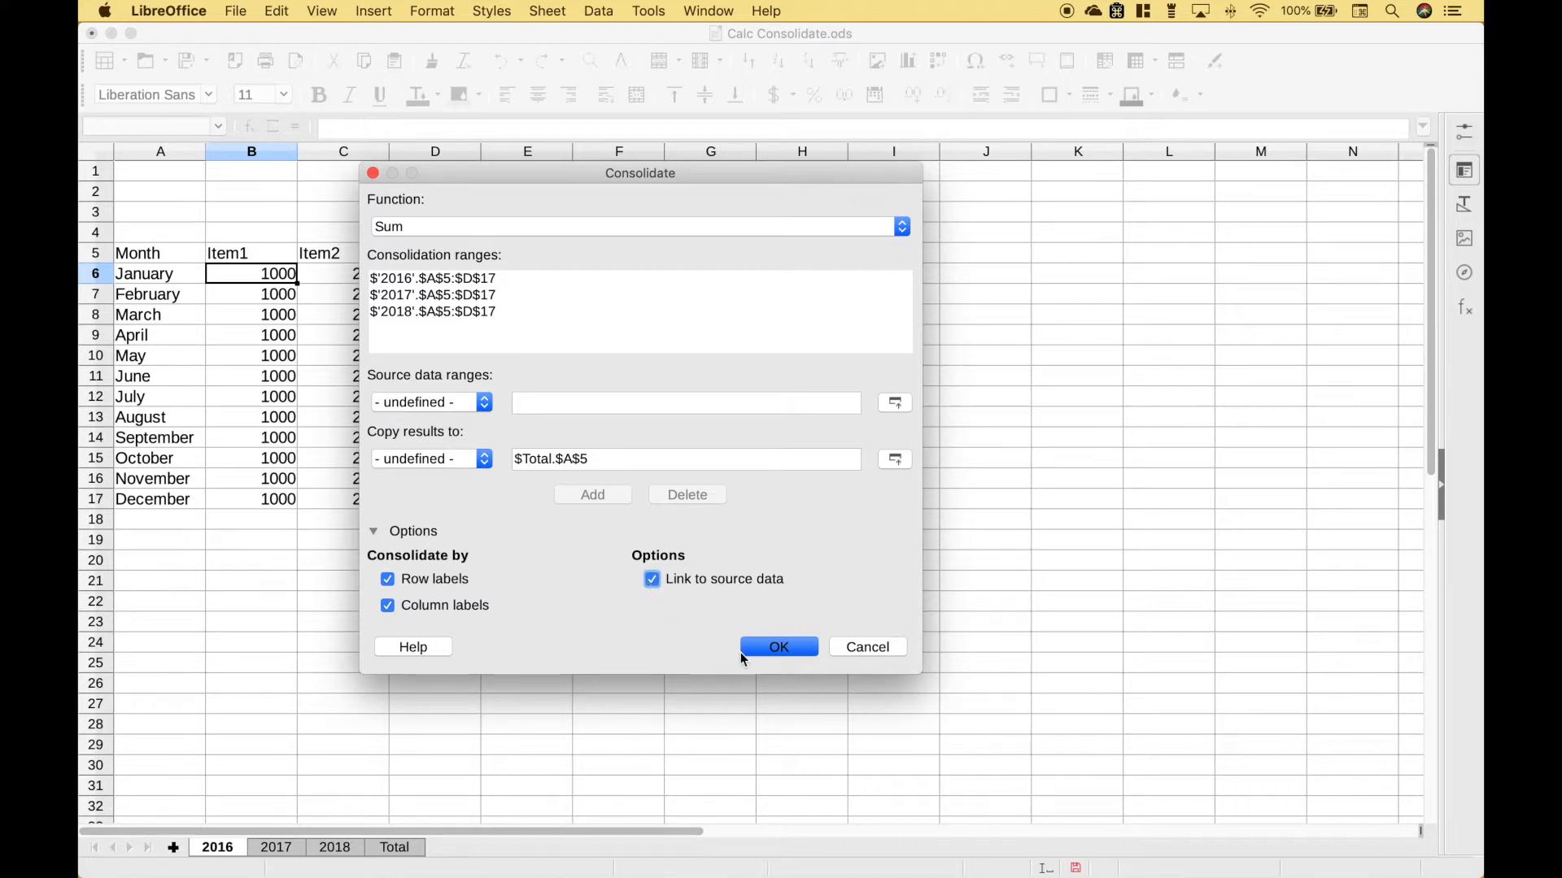
click(779, 646)
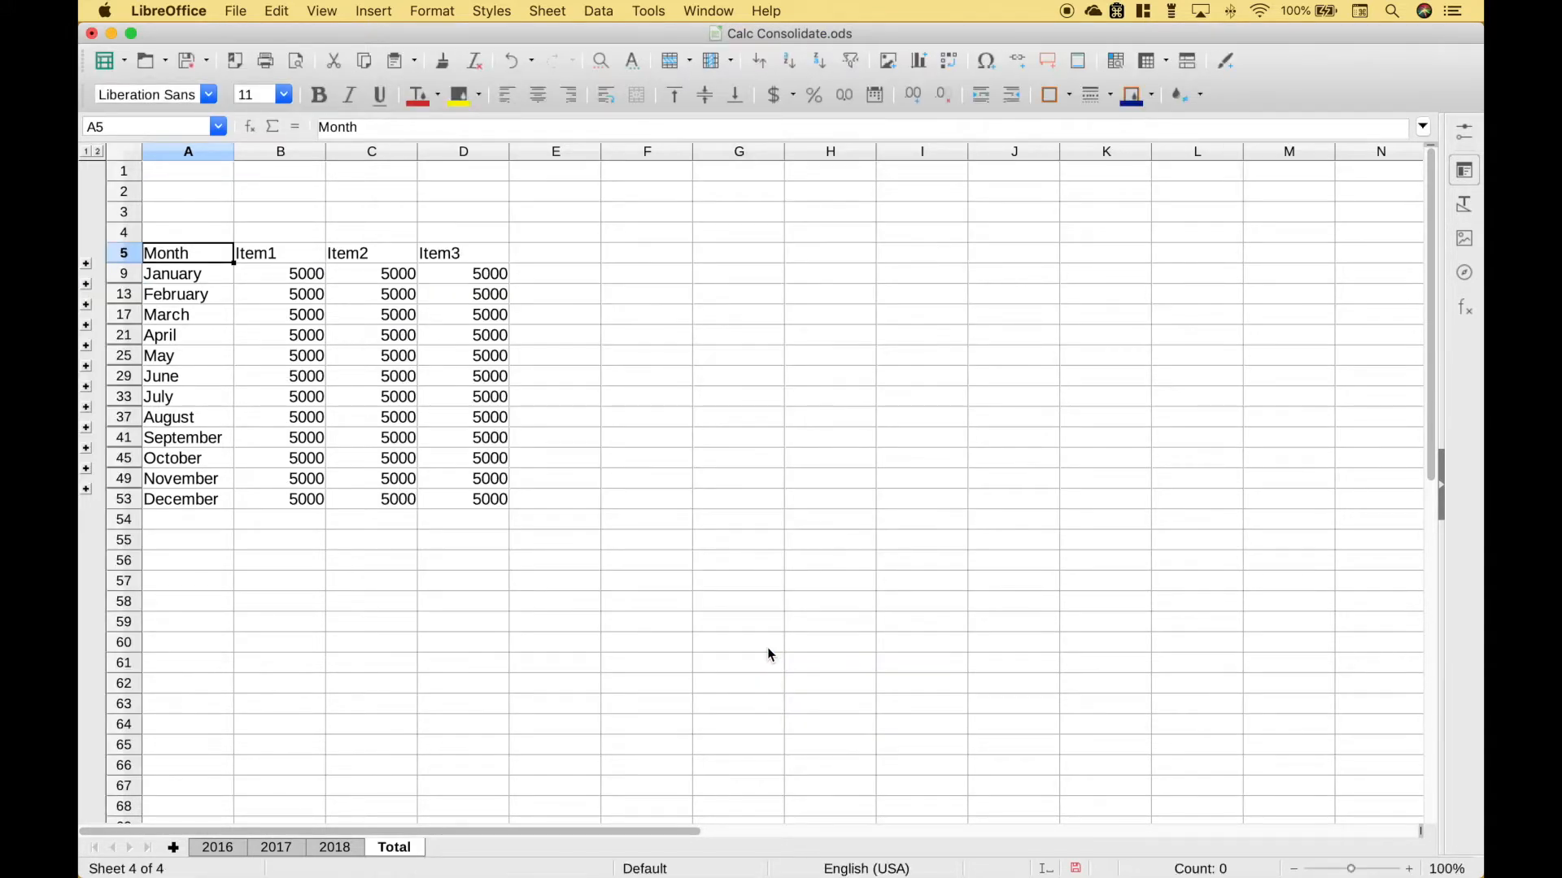
Enter 6000 as 2016's January Item1, confirm Total's B9 formula reads 10000, then switch to Calc Consolidate 2.ods.
click(216, 846)
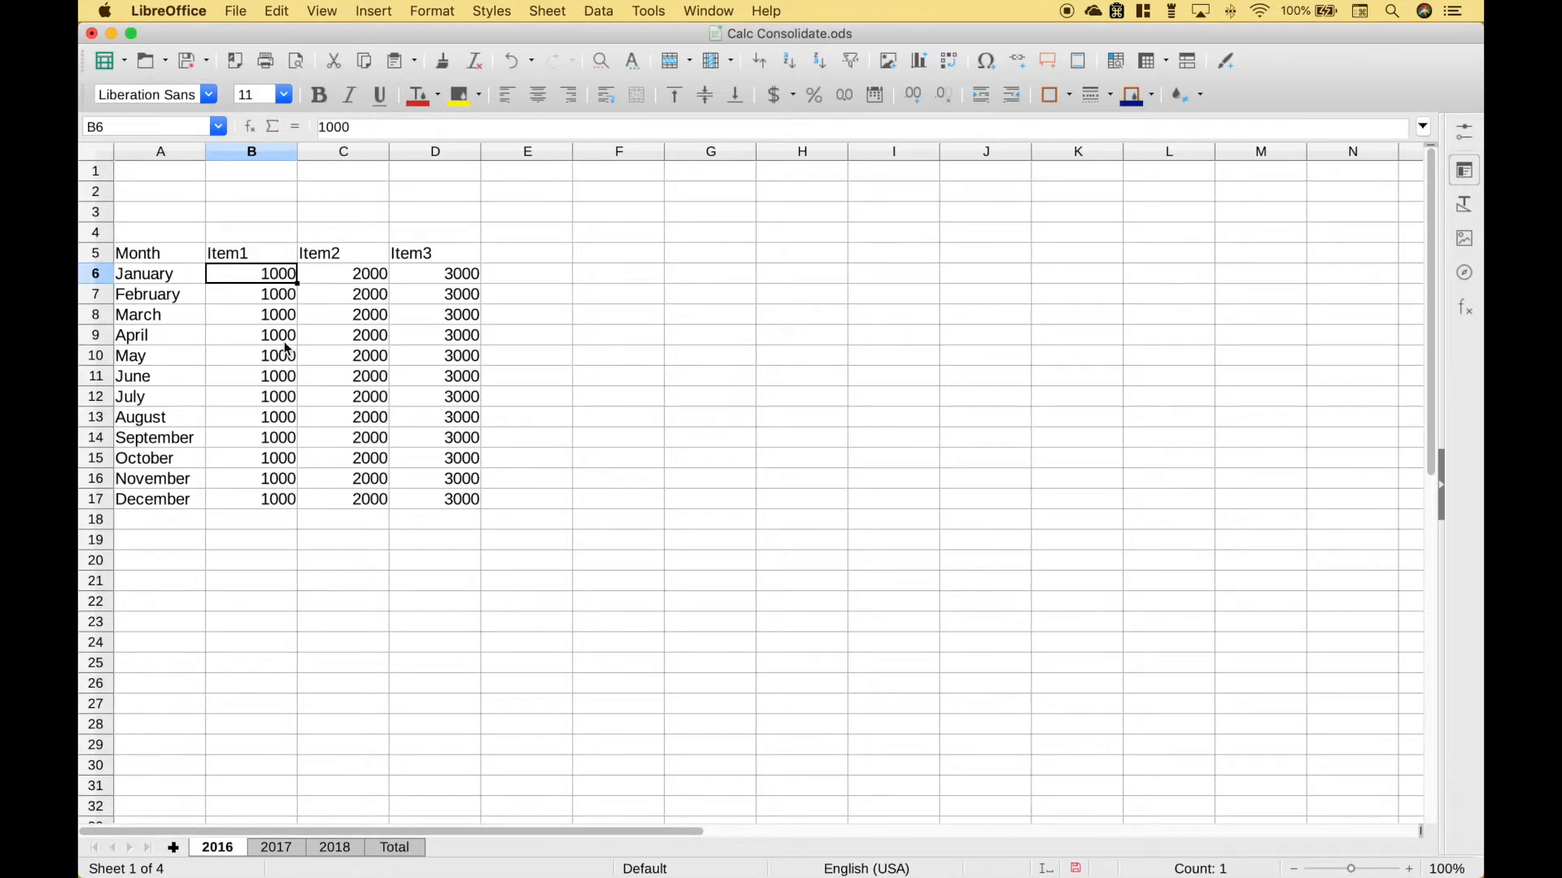
text(600)
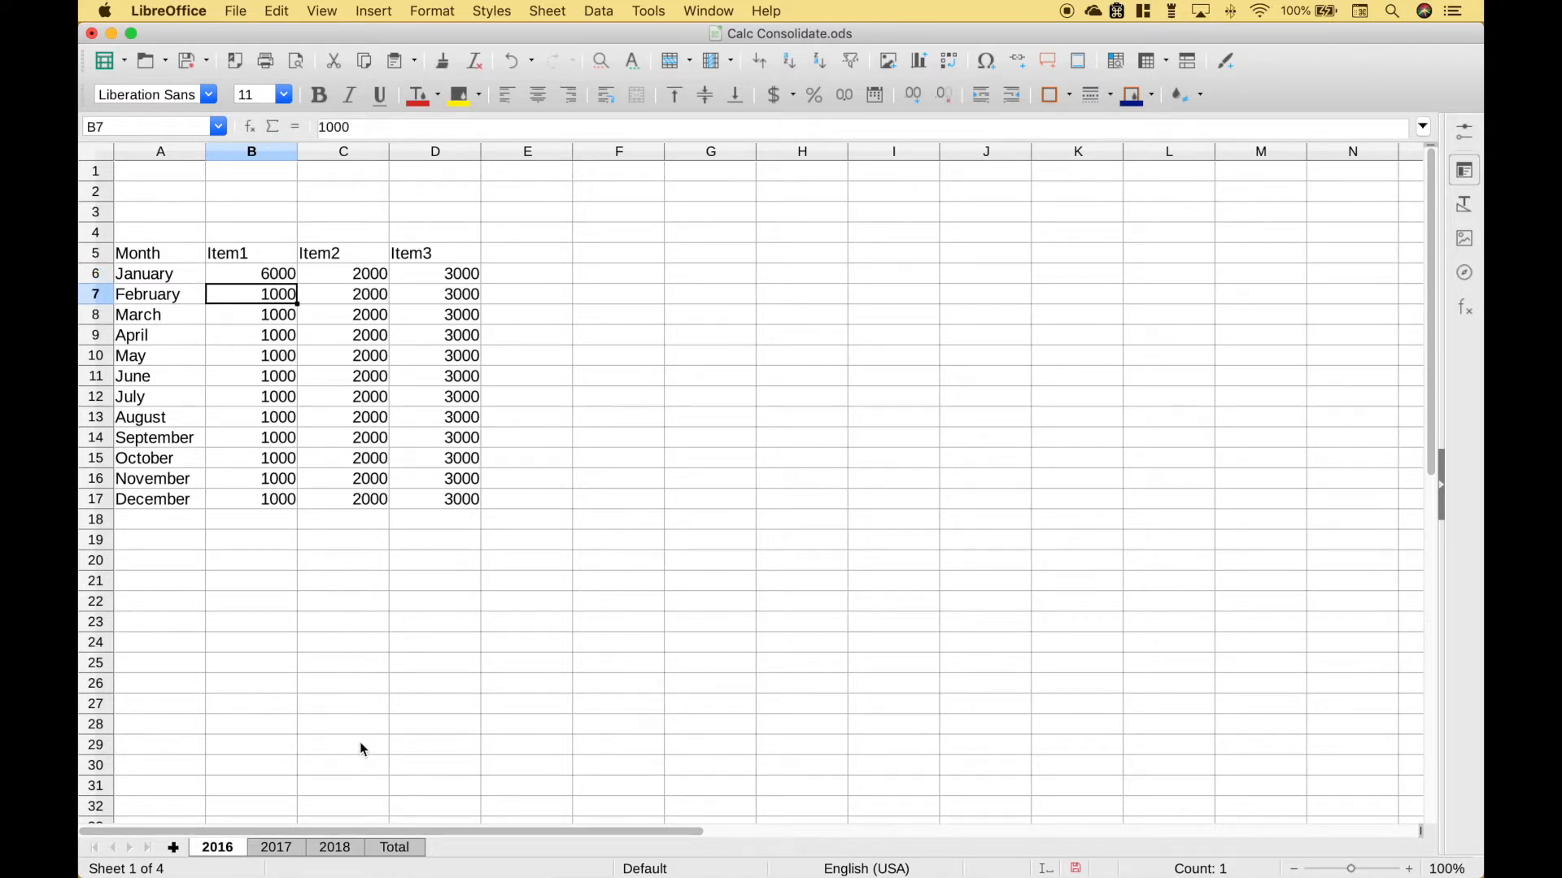
click(394, 847)
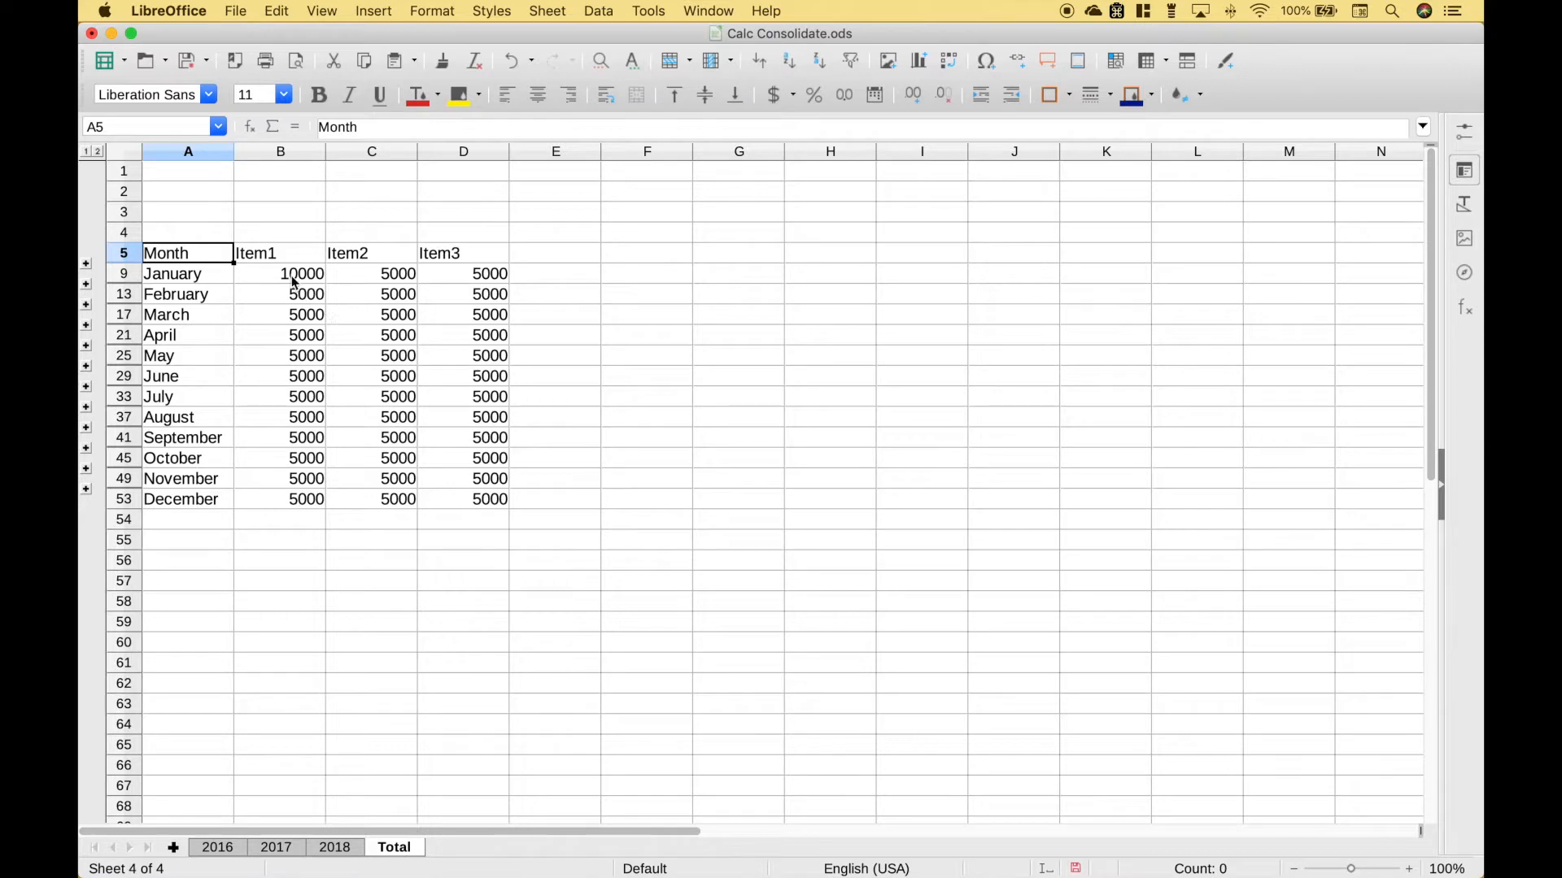
click(301, 273)
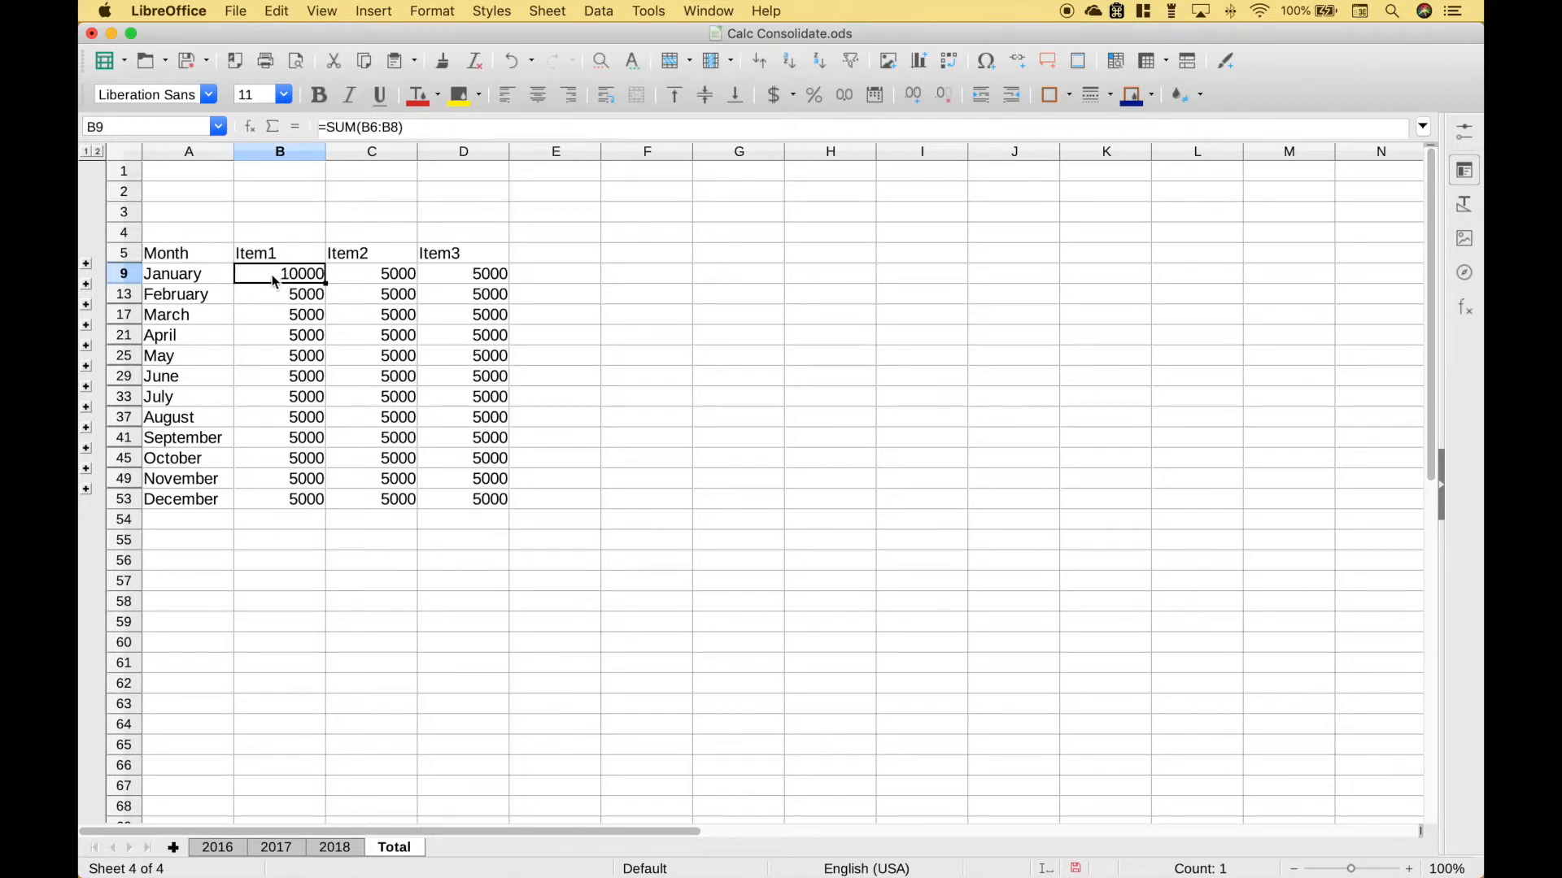
mouse_move(264, 293)
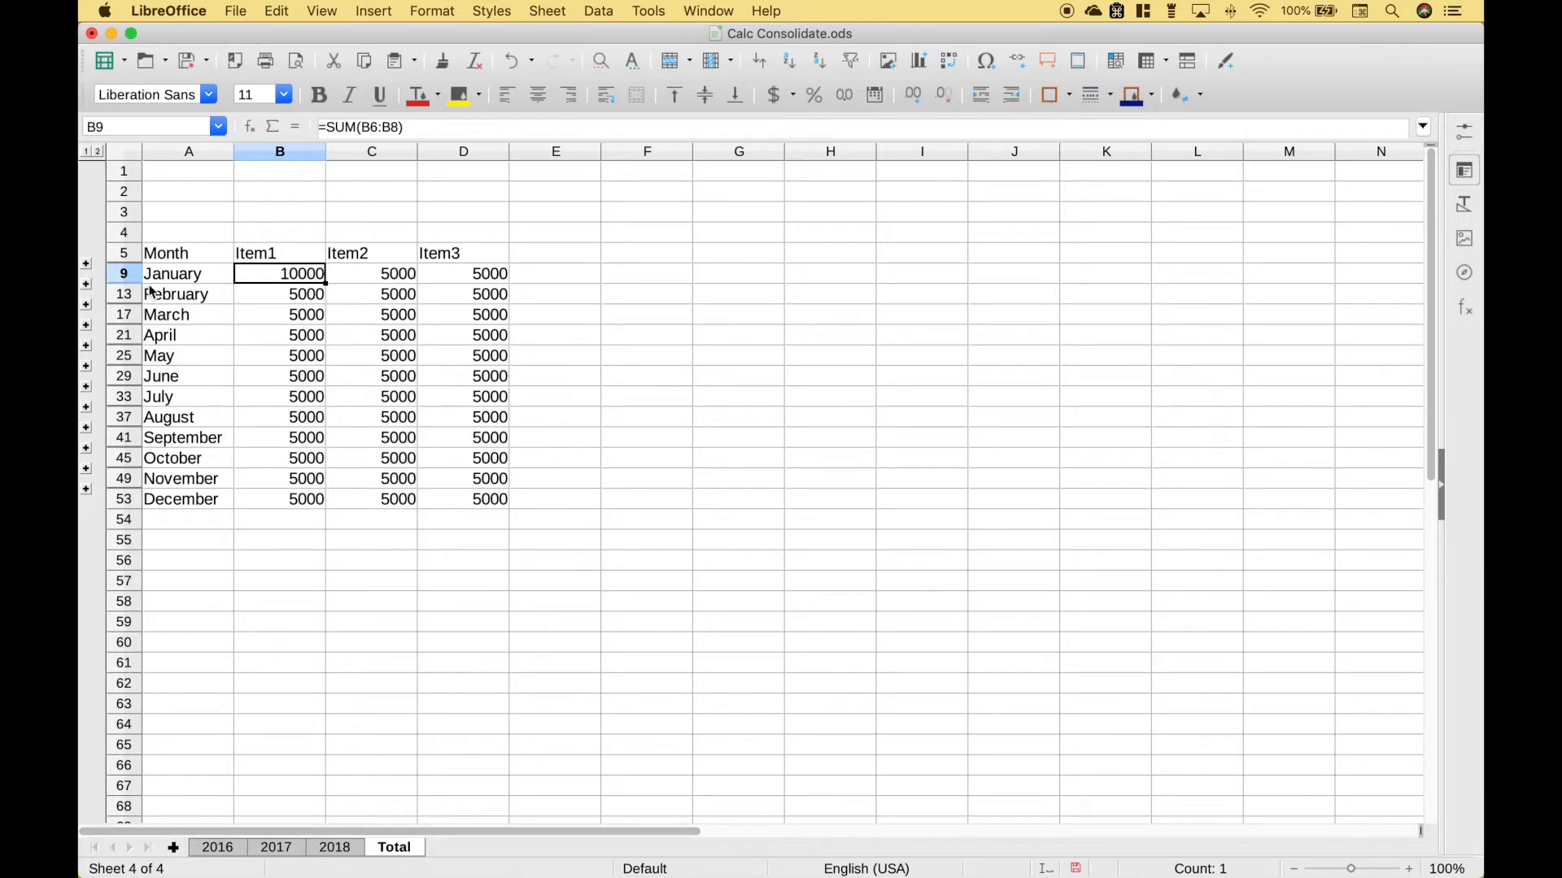
click(87, 262)
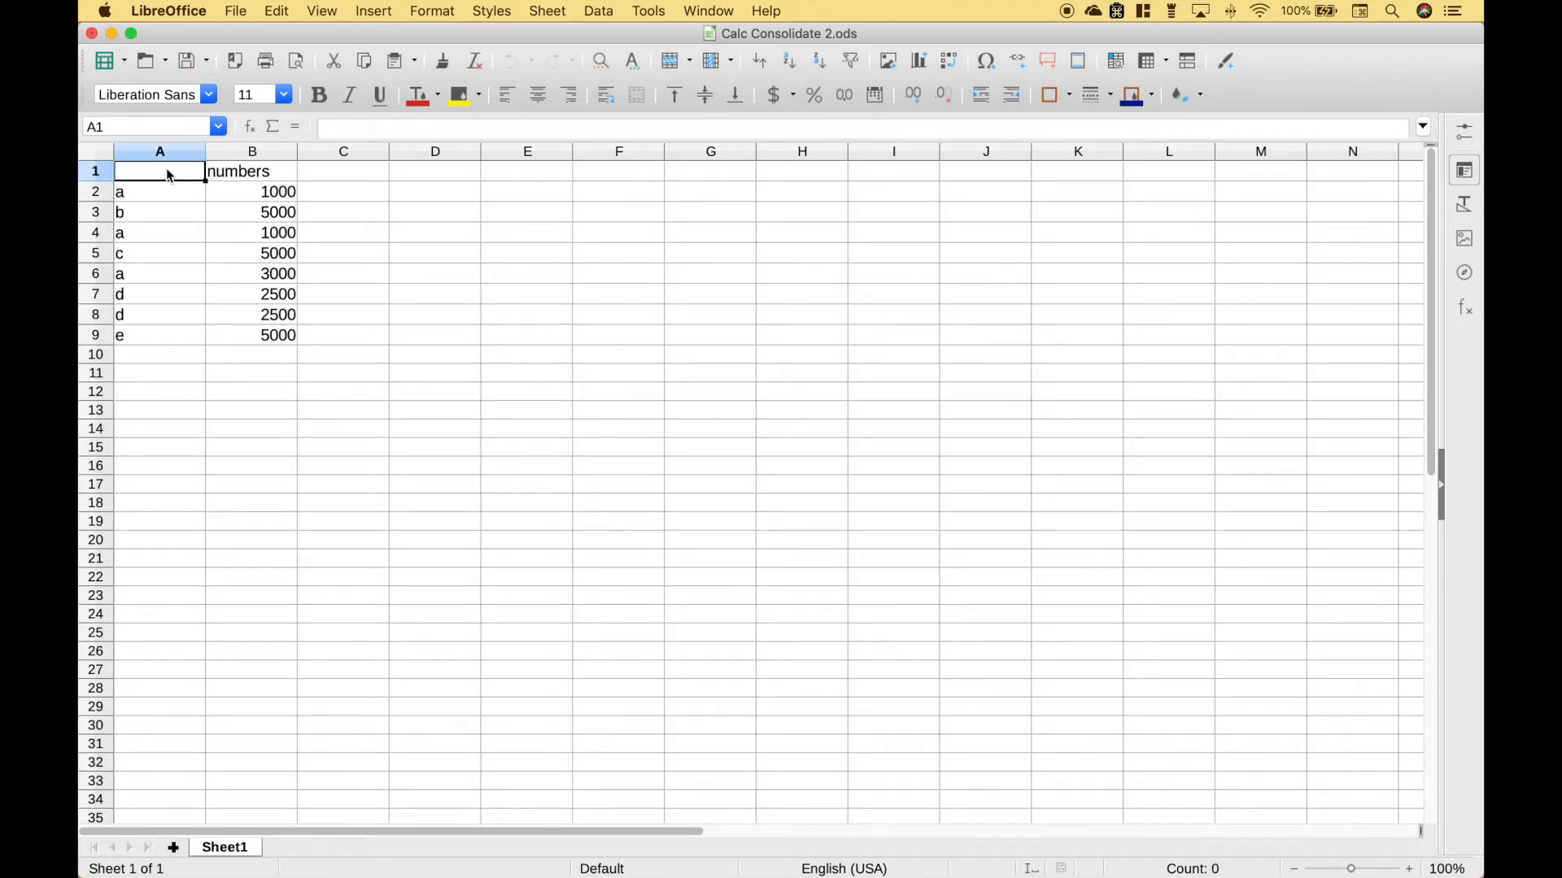
drag(159, 171, 251, 335)
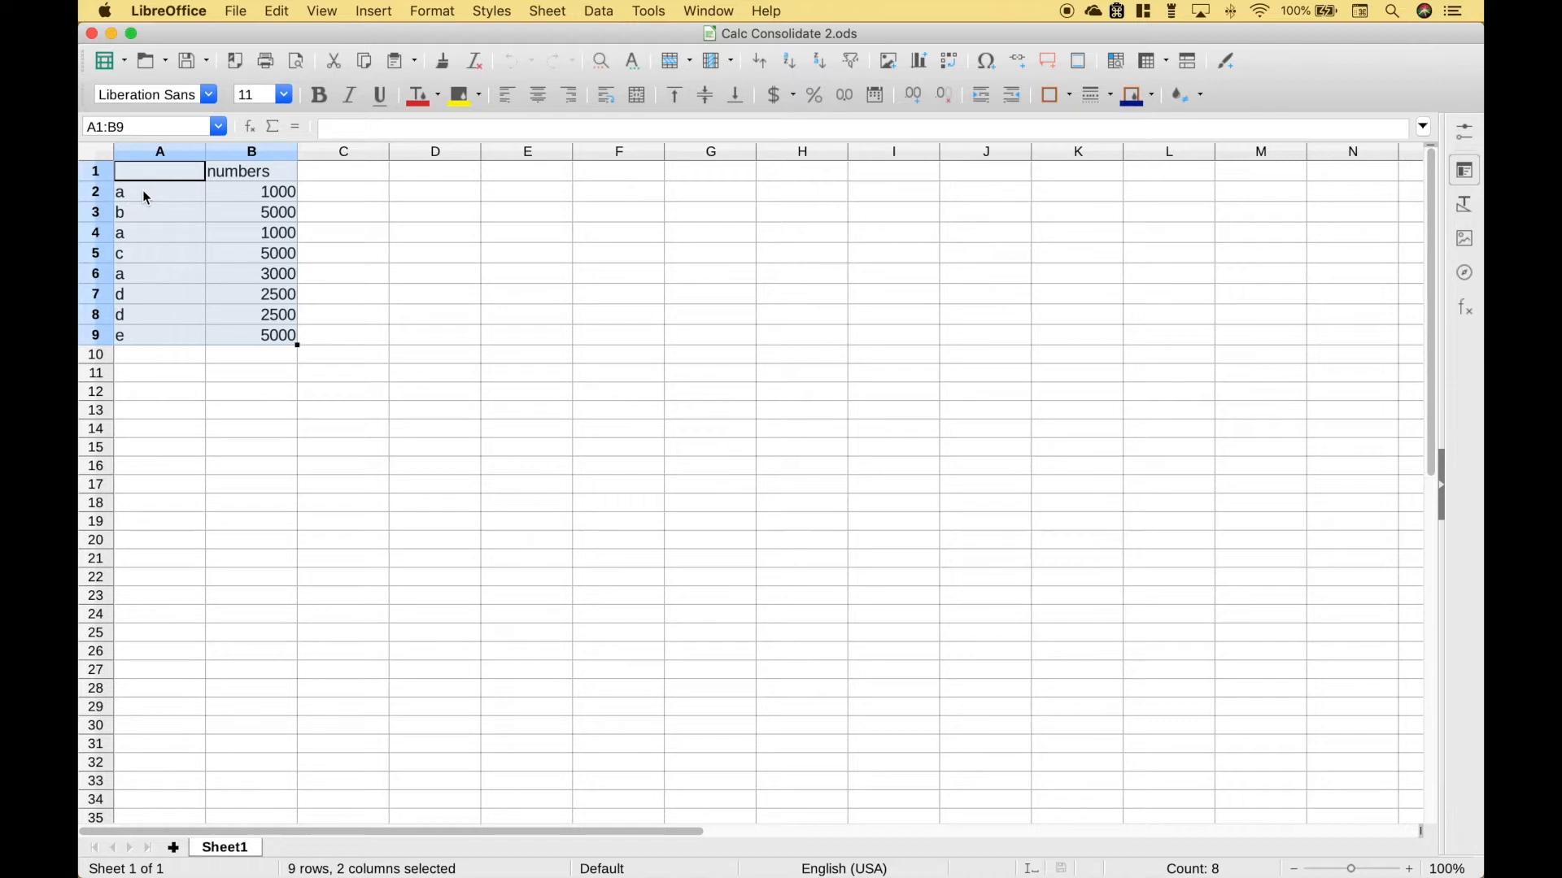
click(160, 192)
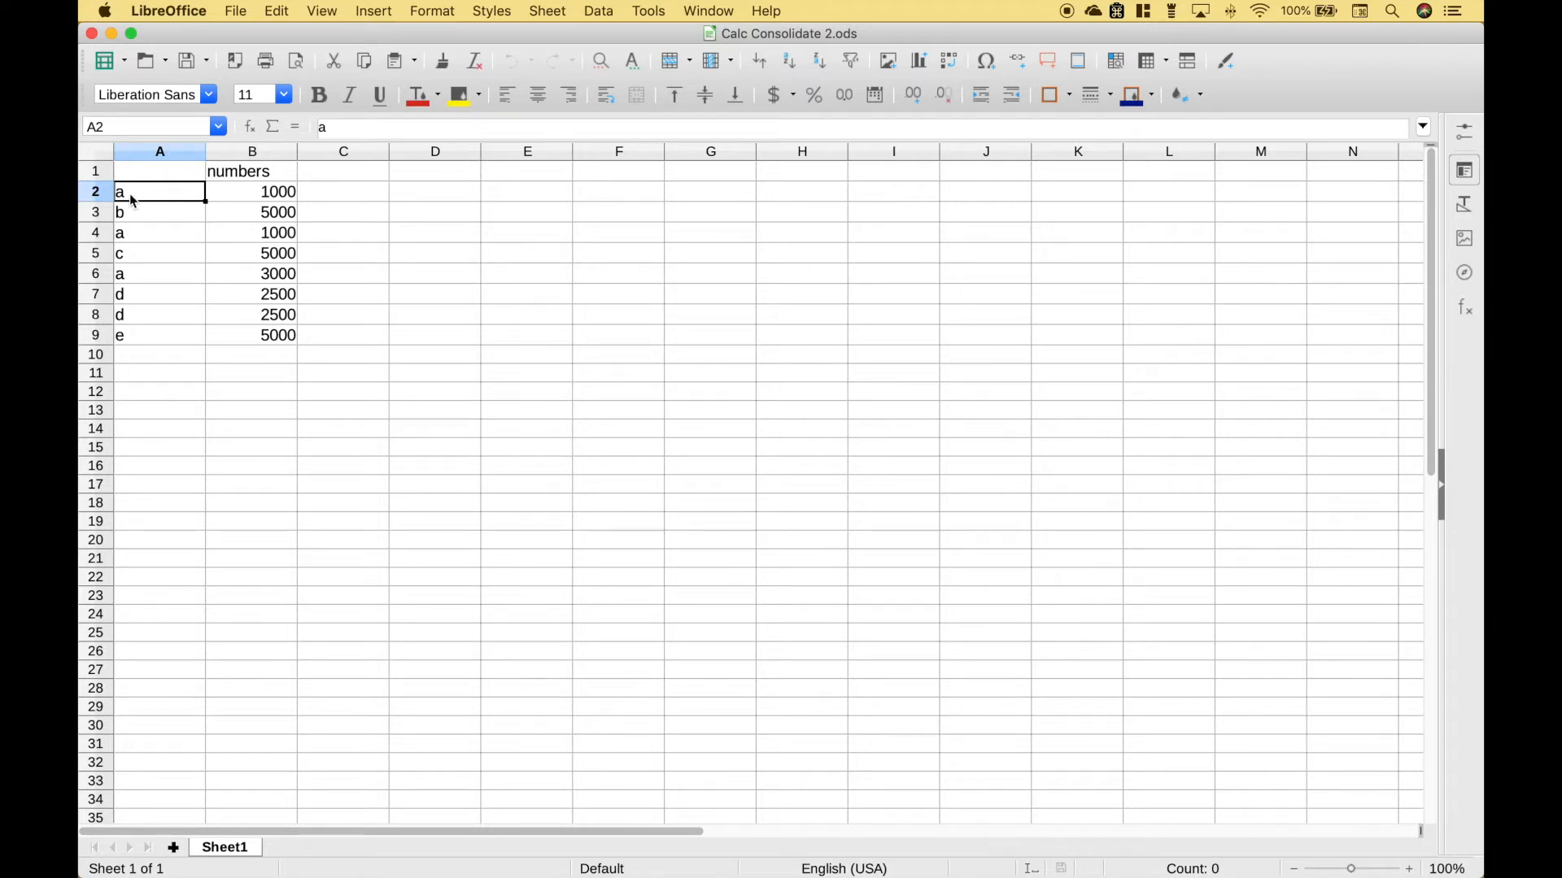
mouse_move(166, 234)
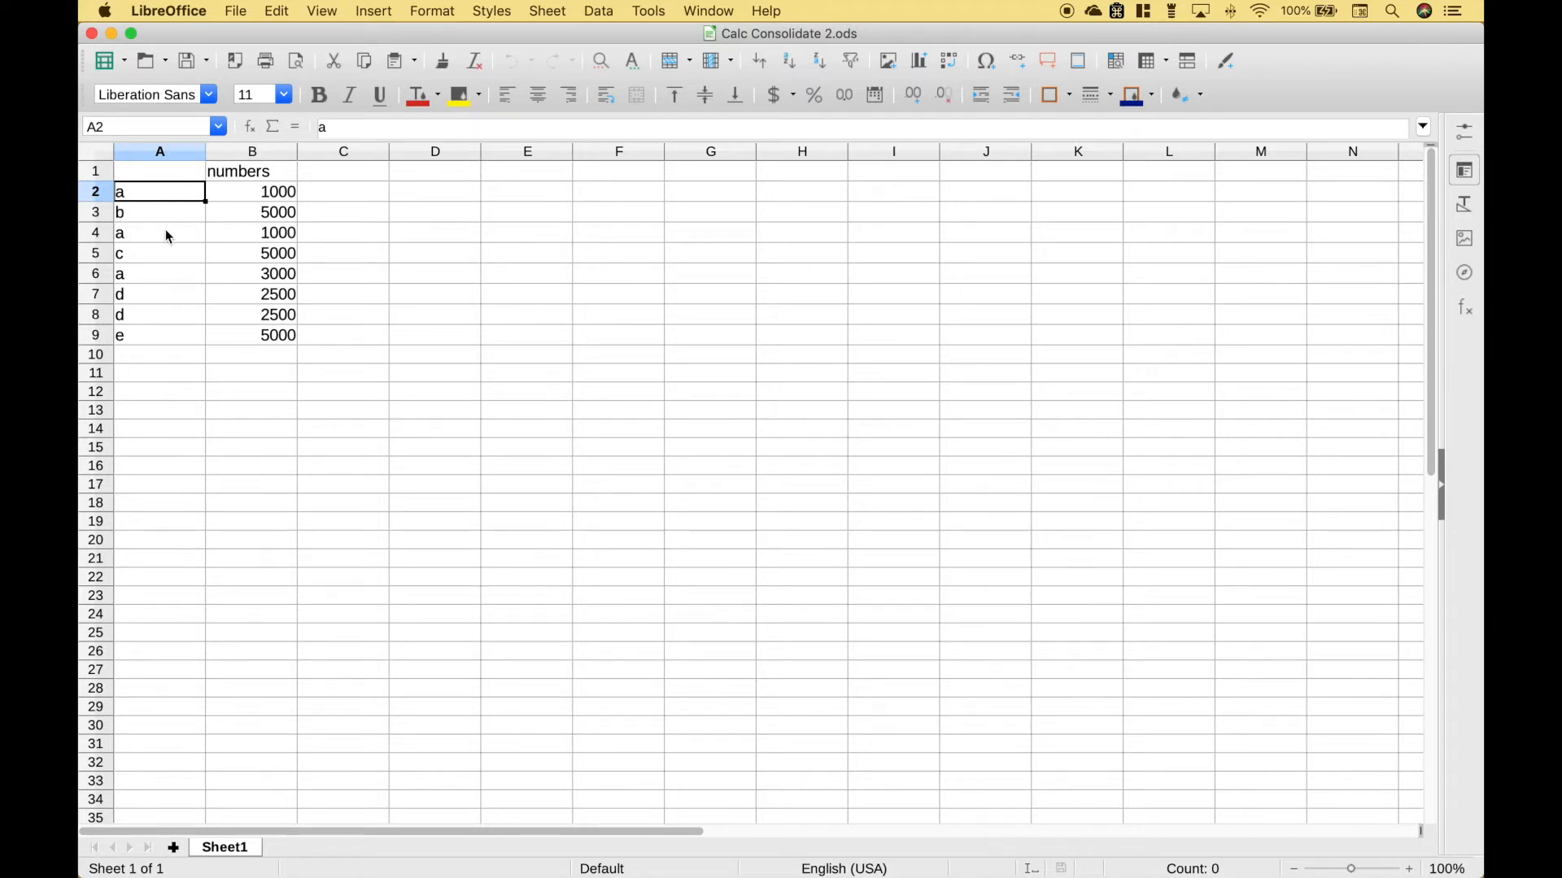
mouse_move(155, 246)
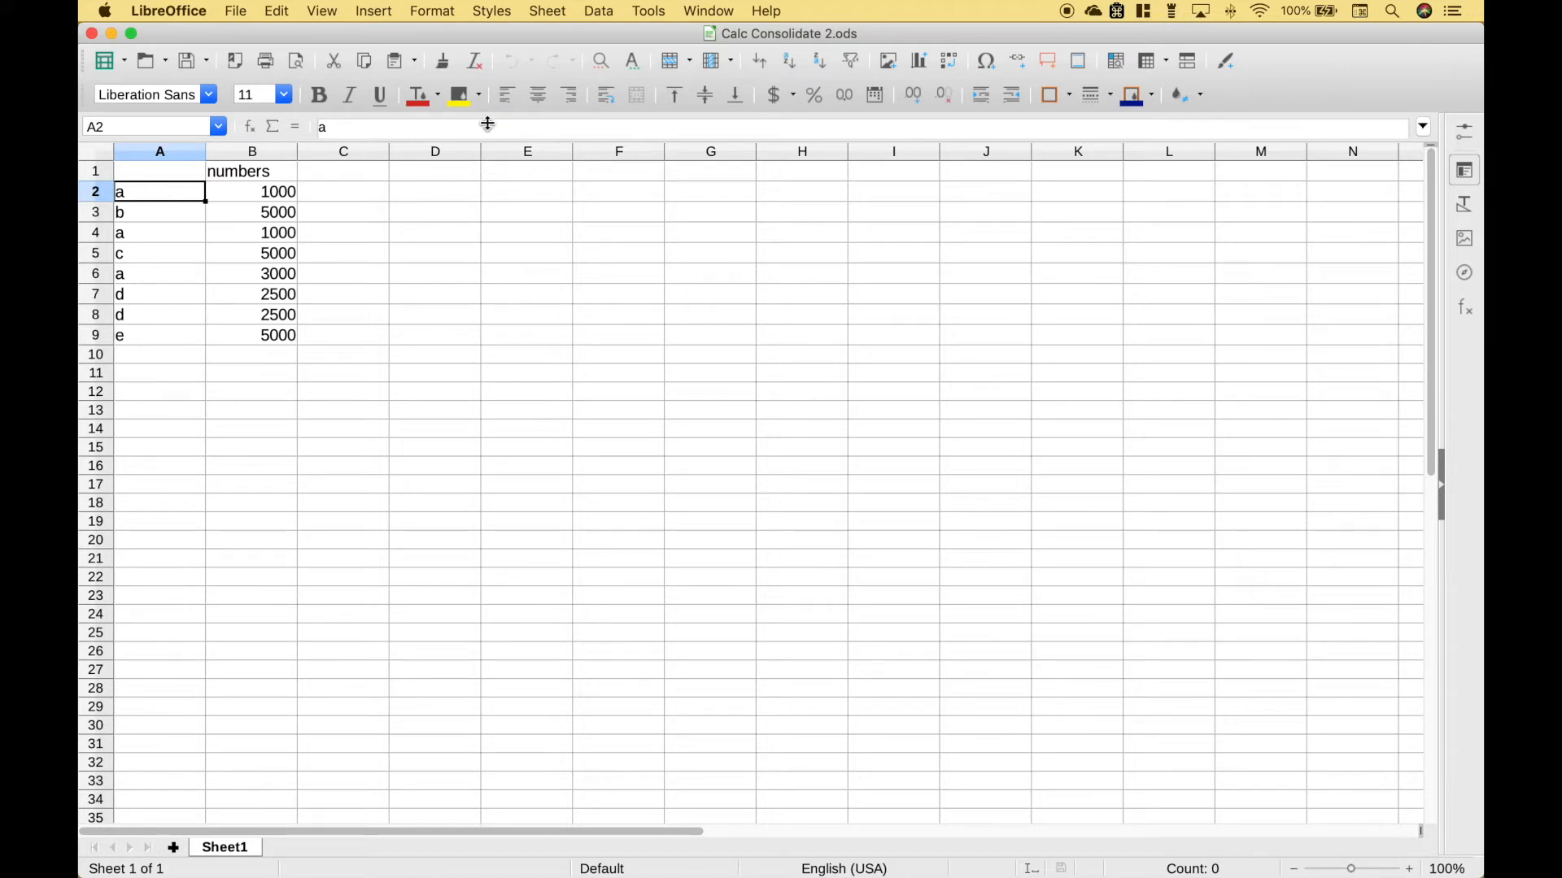
Start a Consolidate with A1:B9 as the source range and D1 as the results location.
click(597, 11)
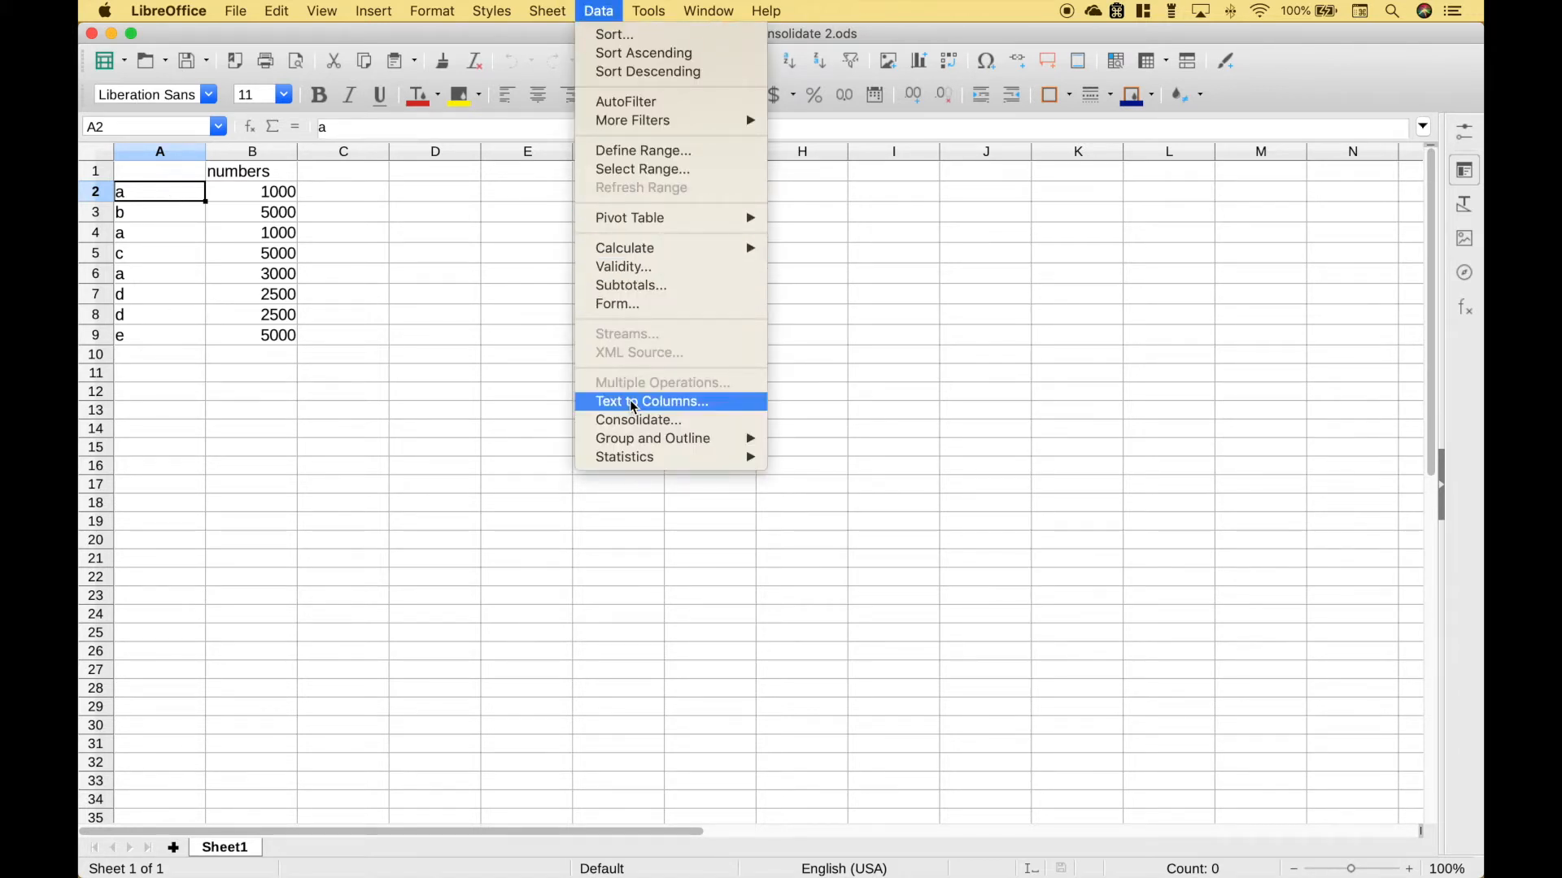
click(637, 419)
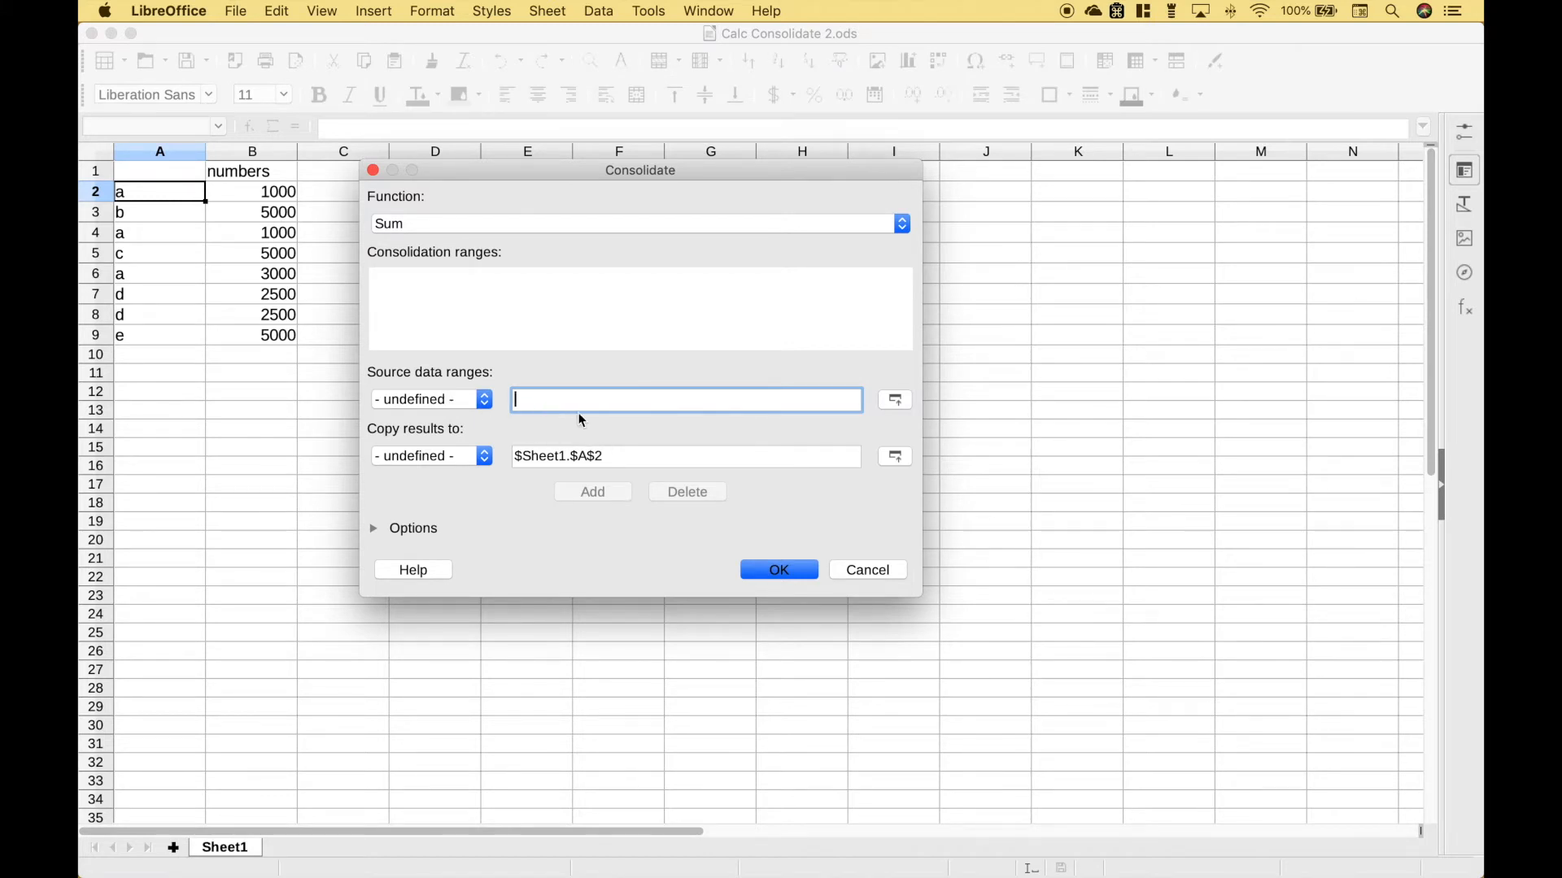
drag(158, 171, 252, 335)
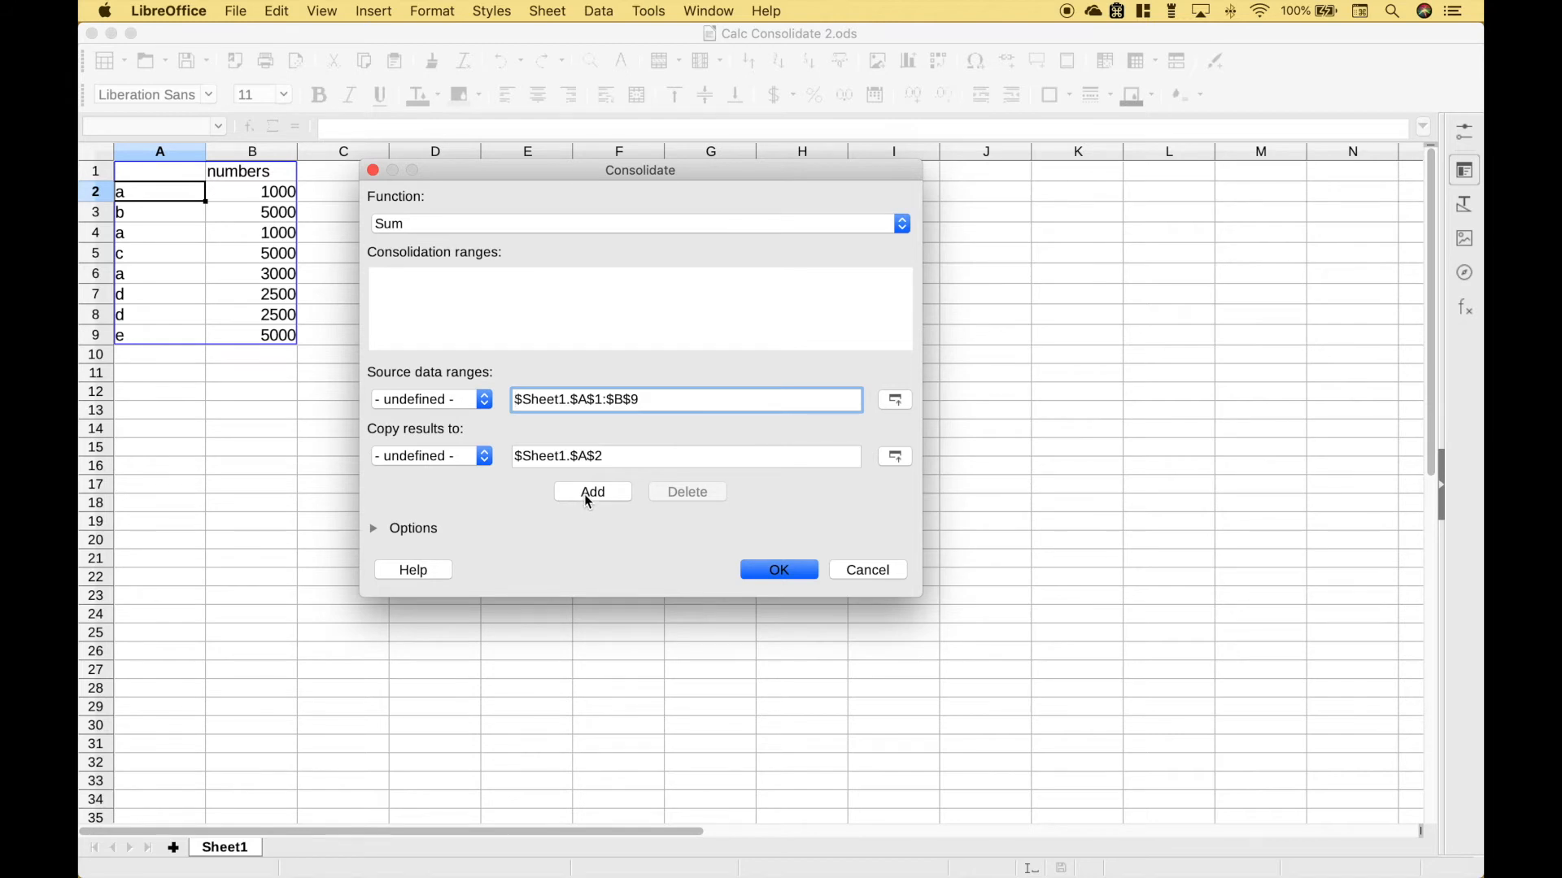
click(592, 491)
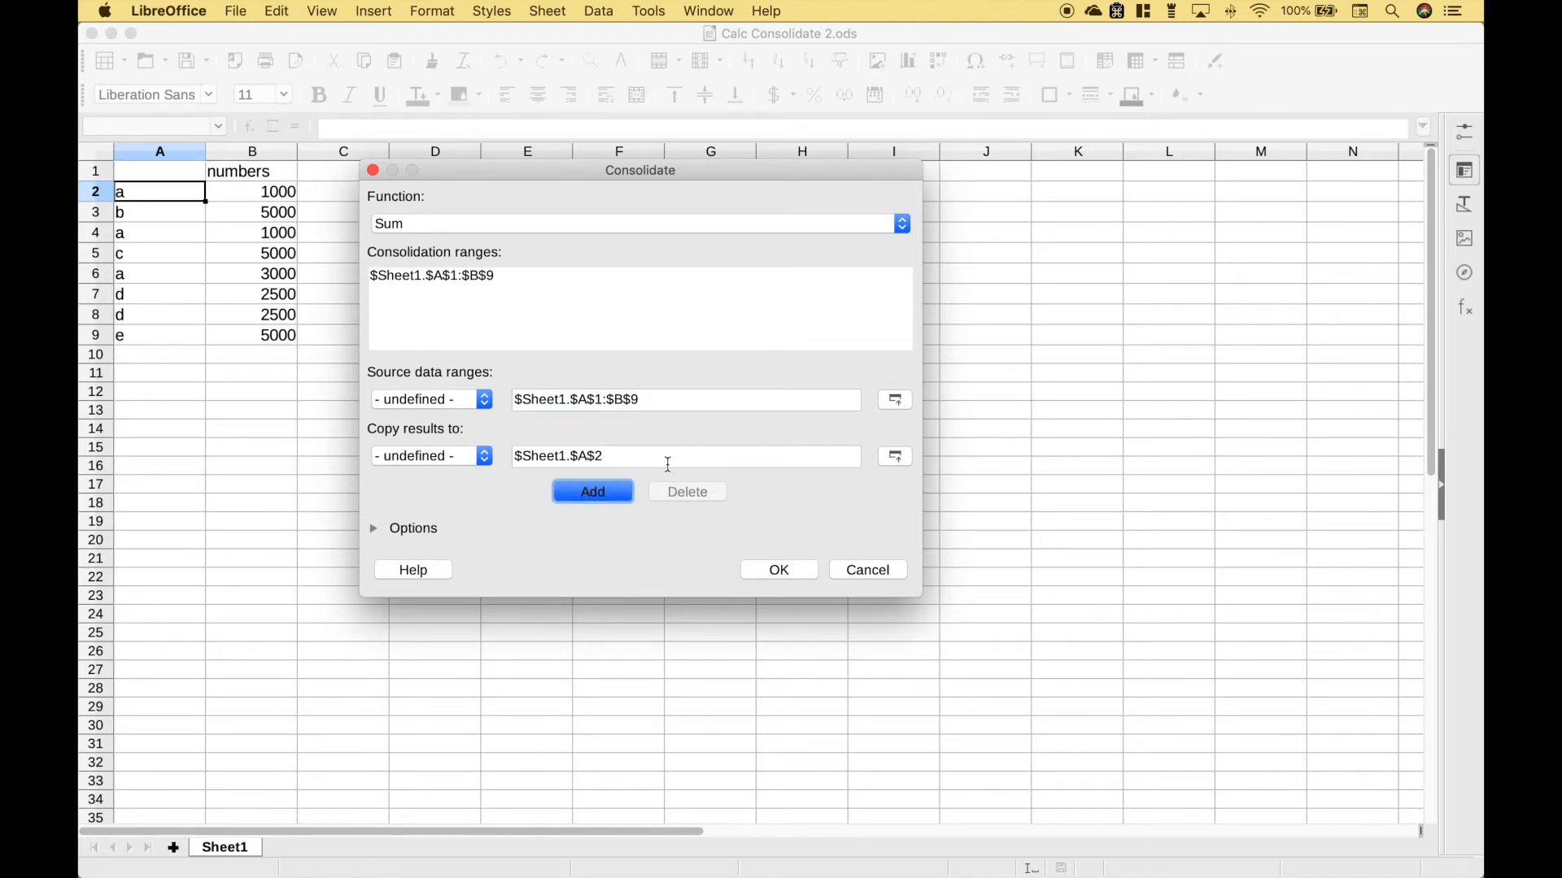
click(434, 171)
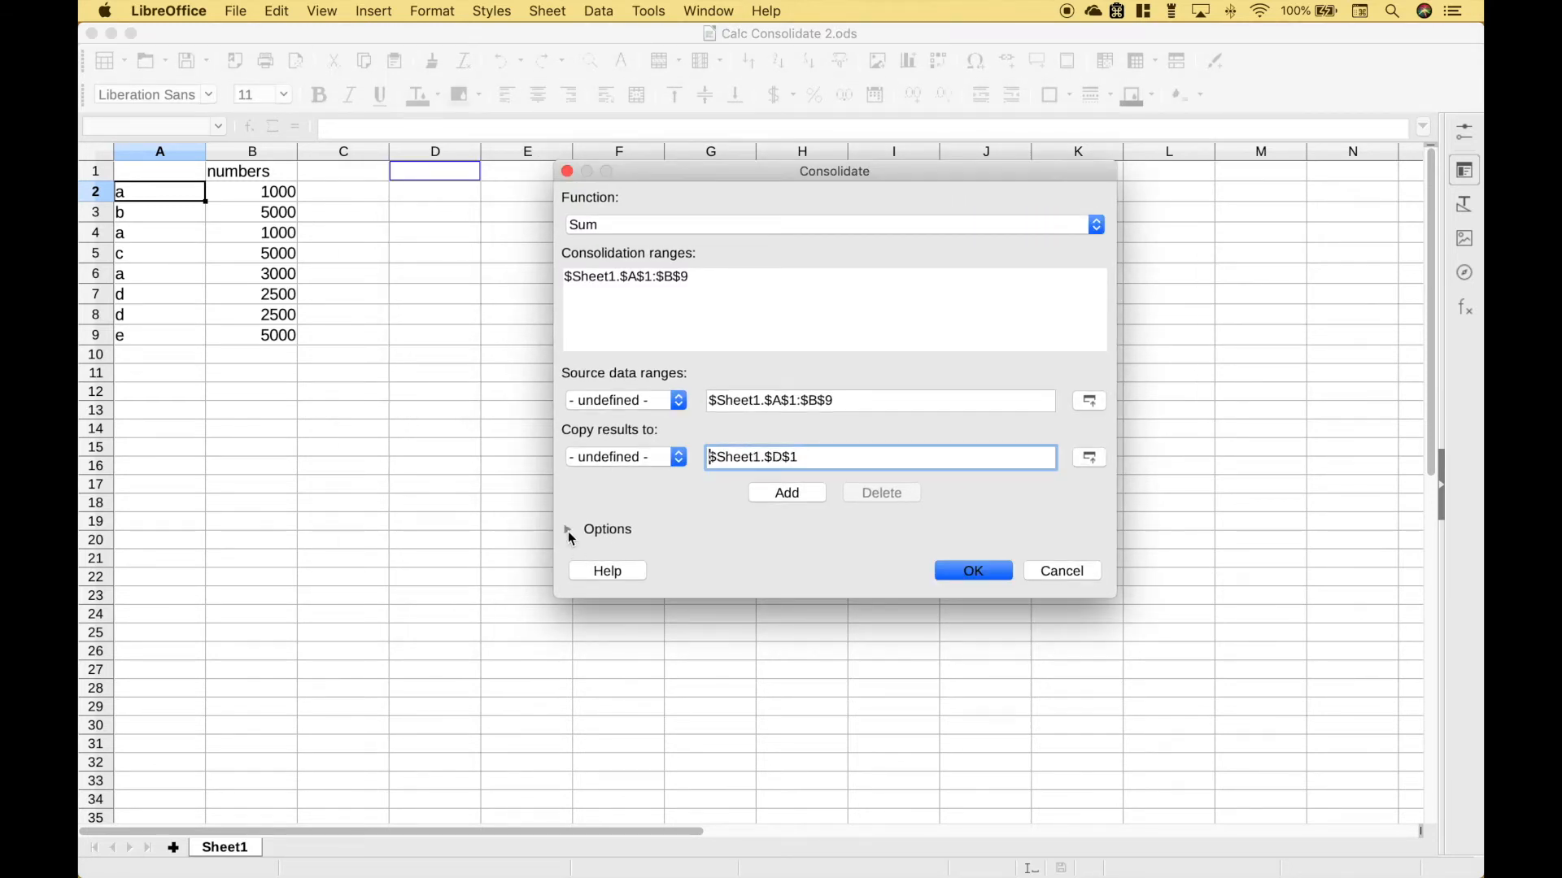
Enable row and column labels and run the Sum consolidation so letters a–e each total 5000.
click(567, 529)
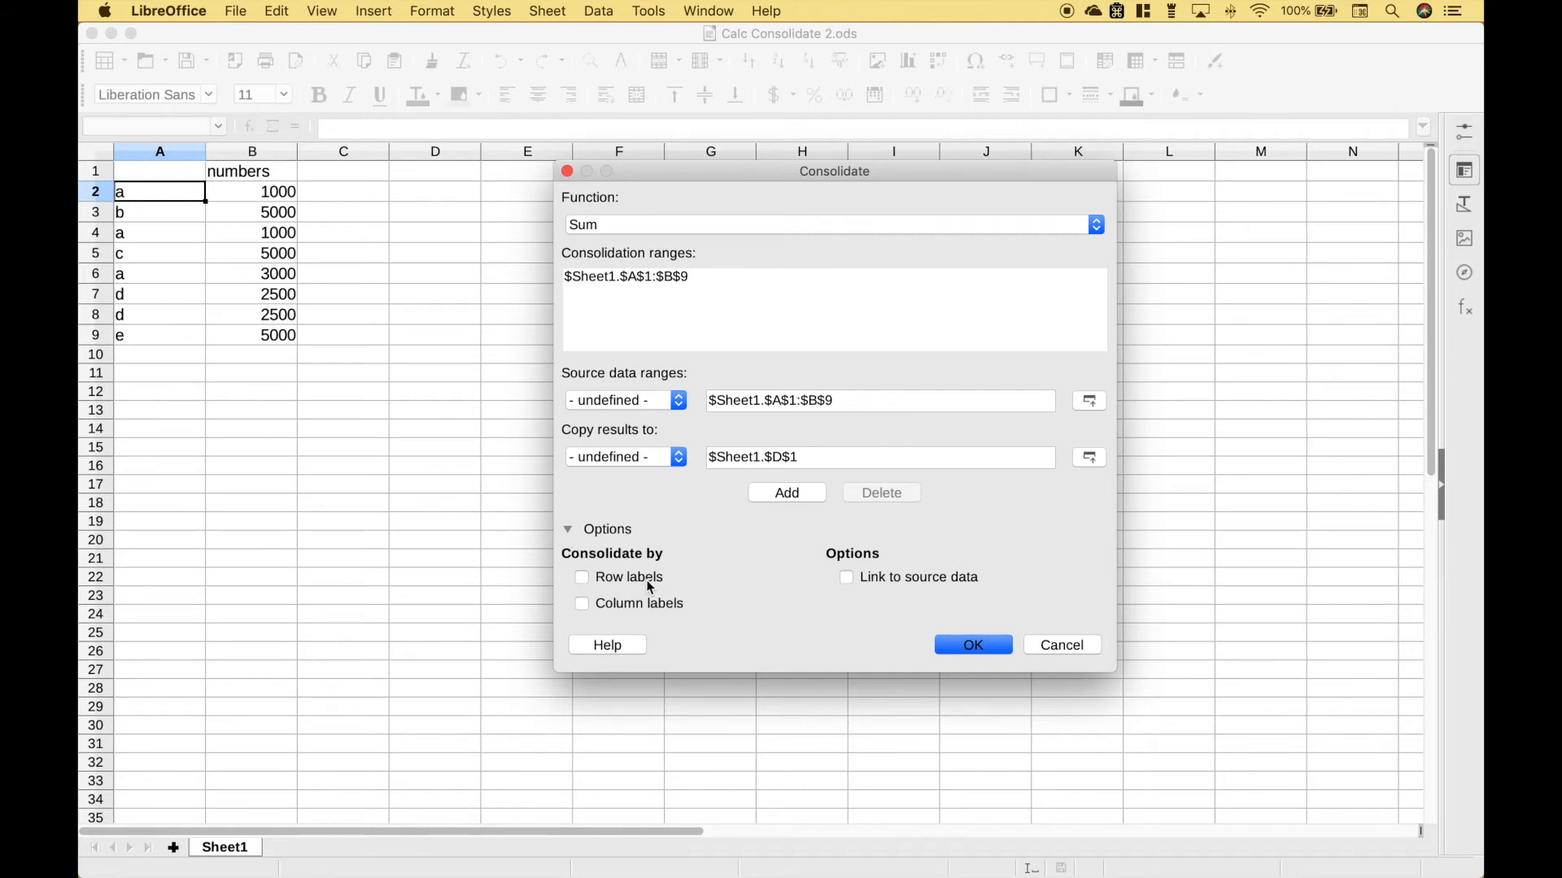
click(582, 575)
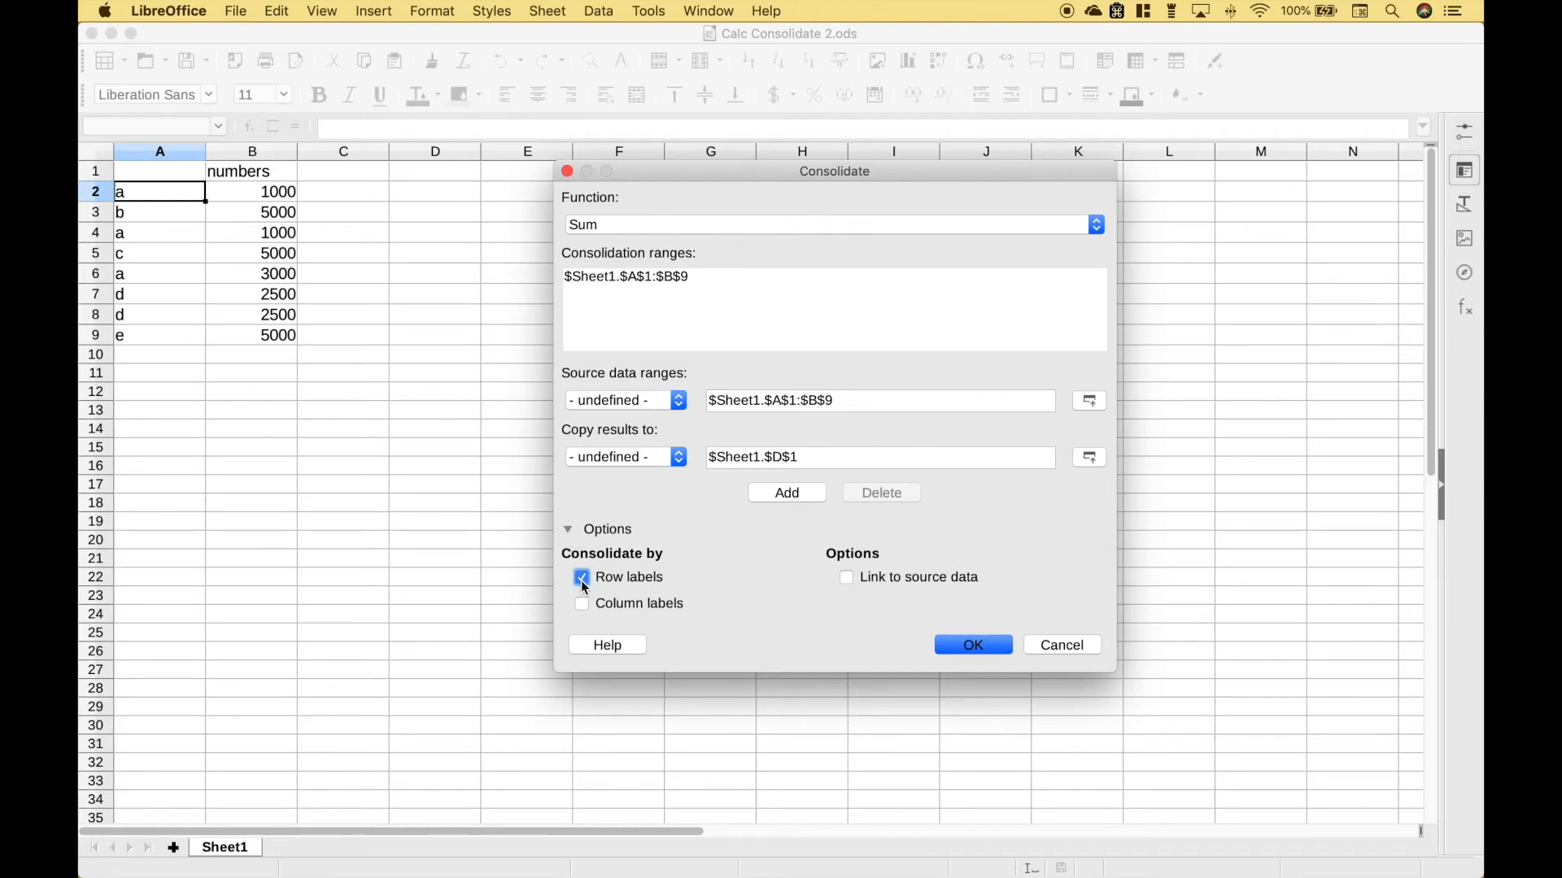
click(582, 603)
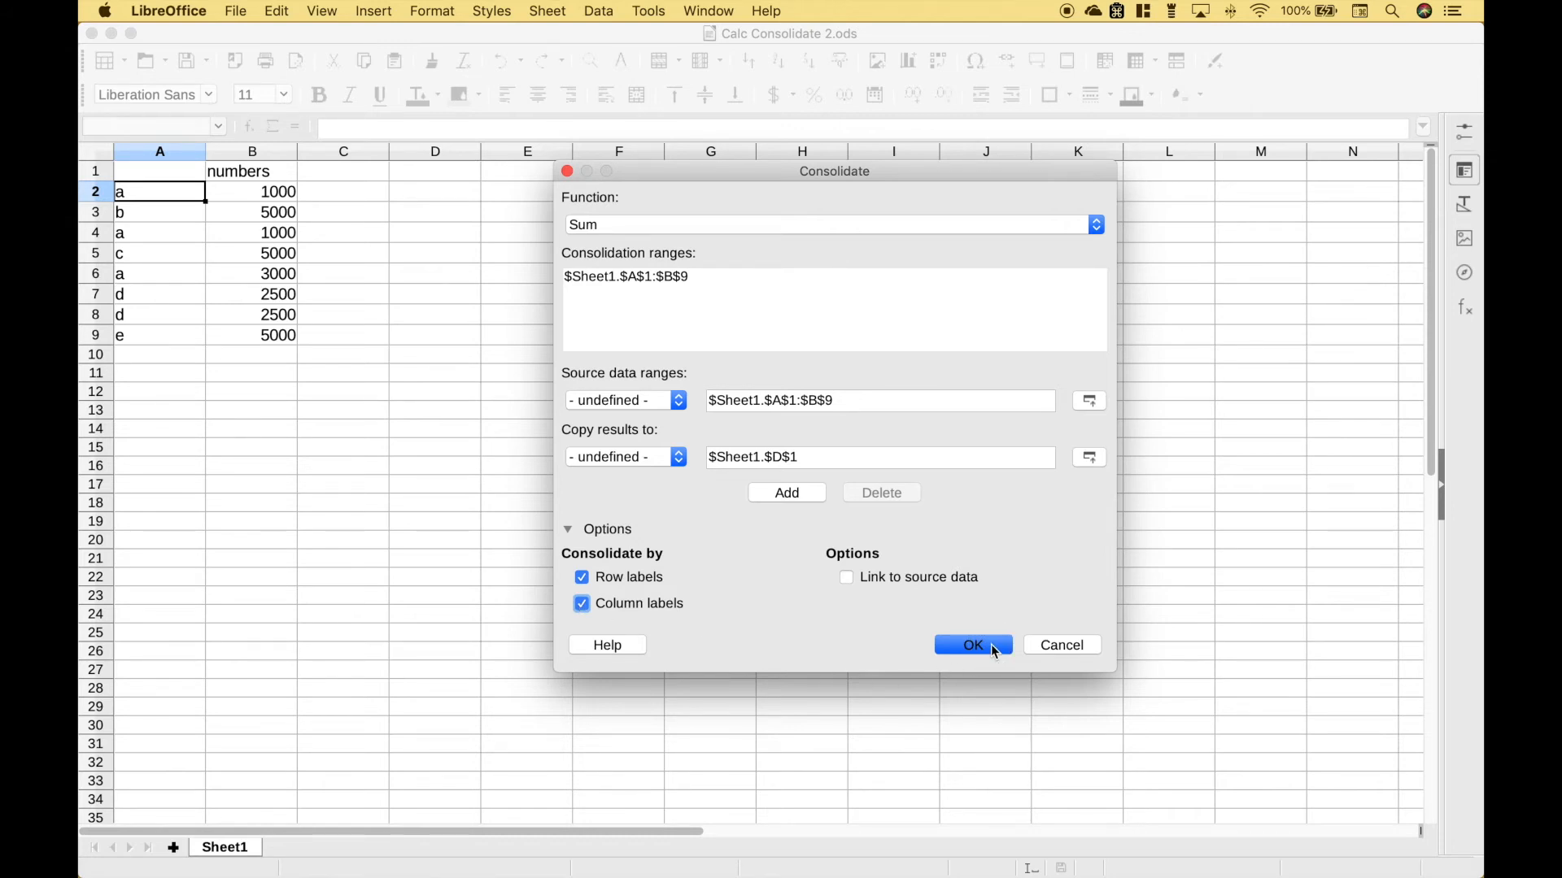
click(973, 644)
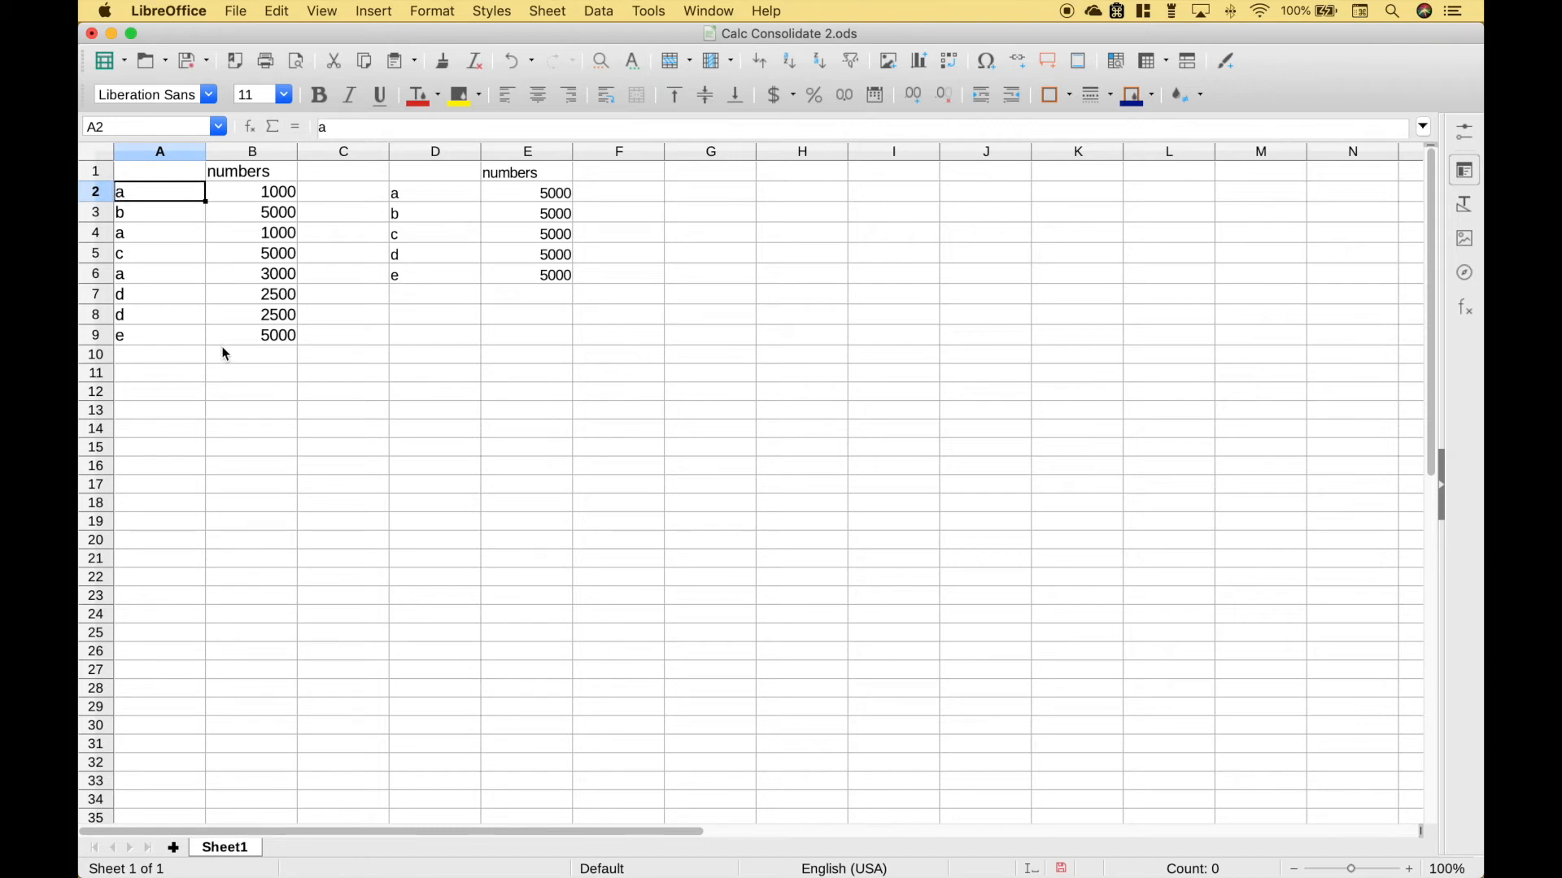
click(96, 150)
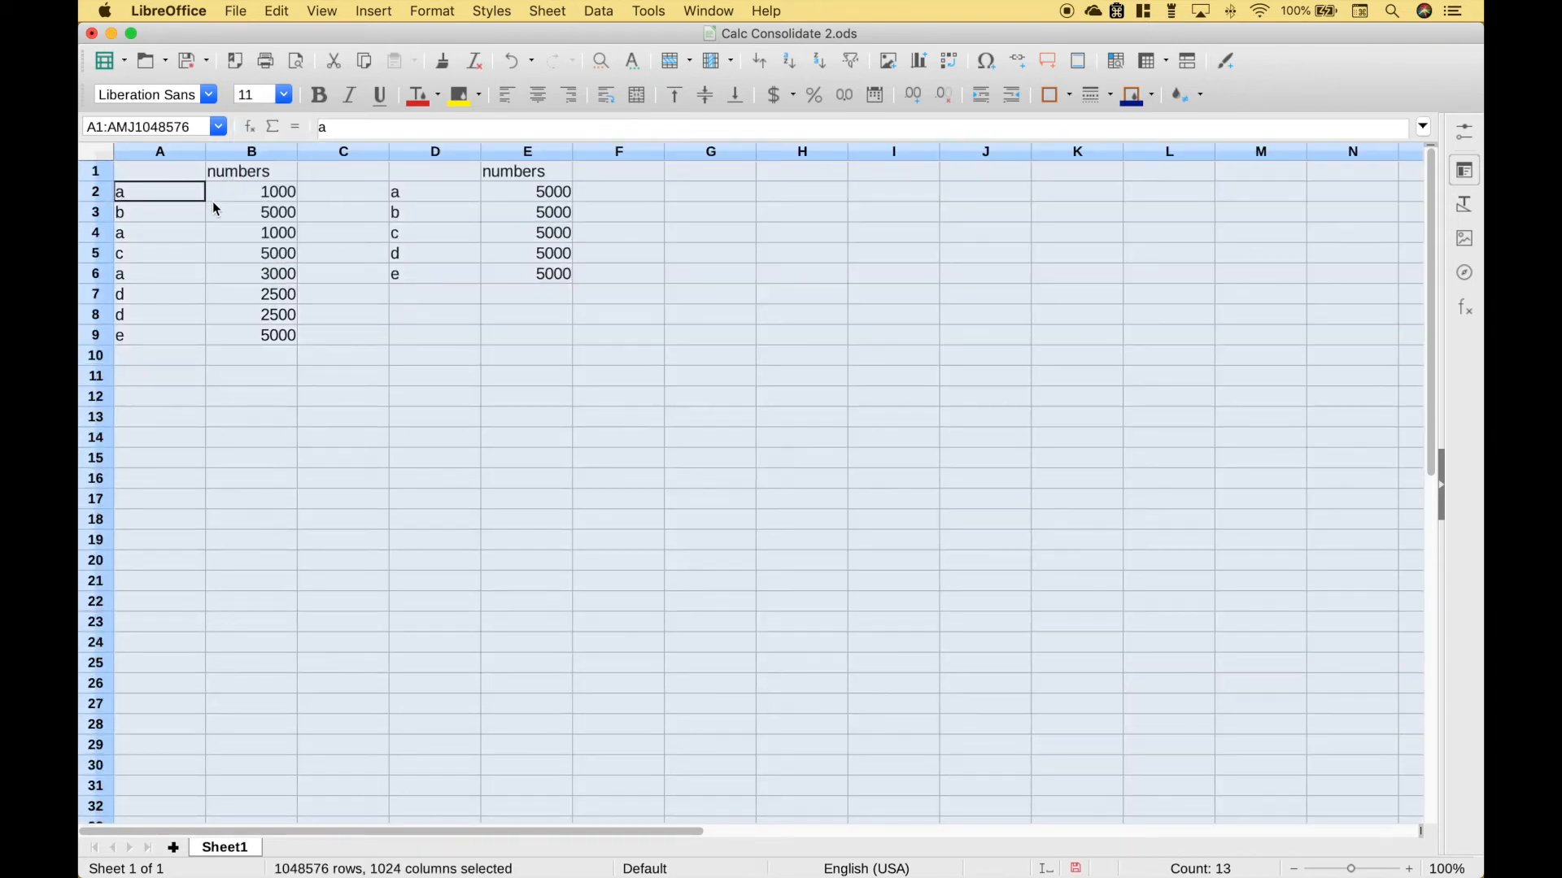
click(159, 192)
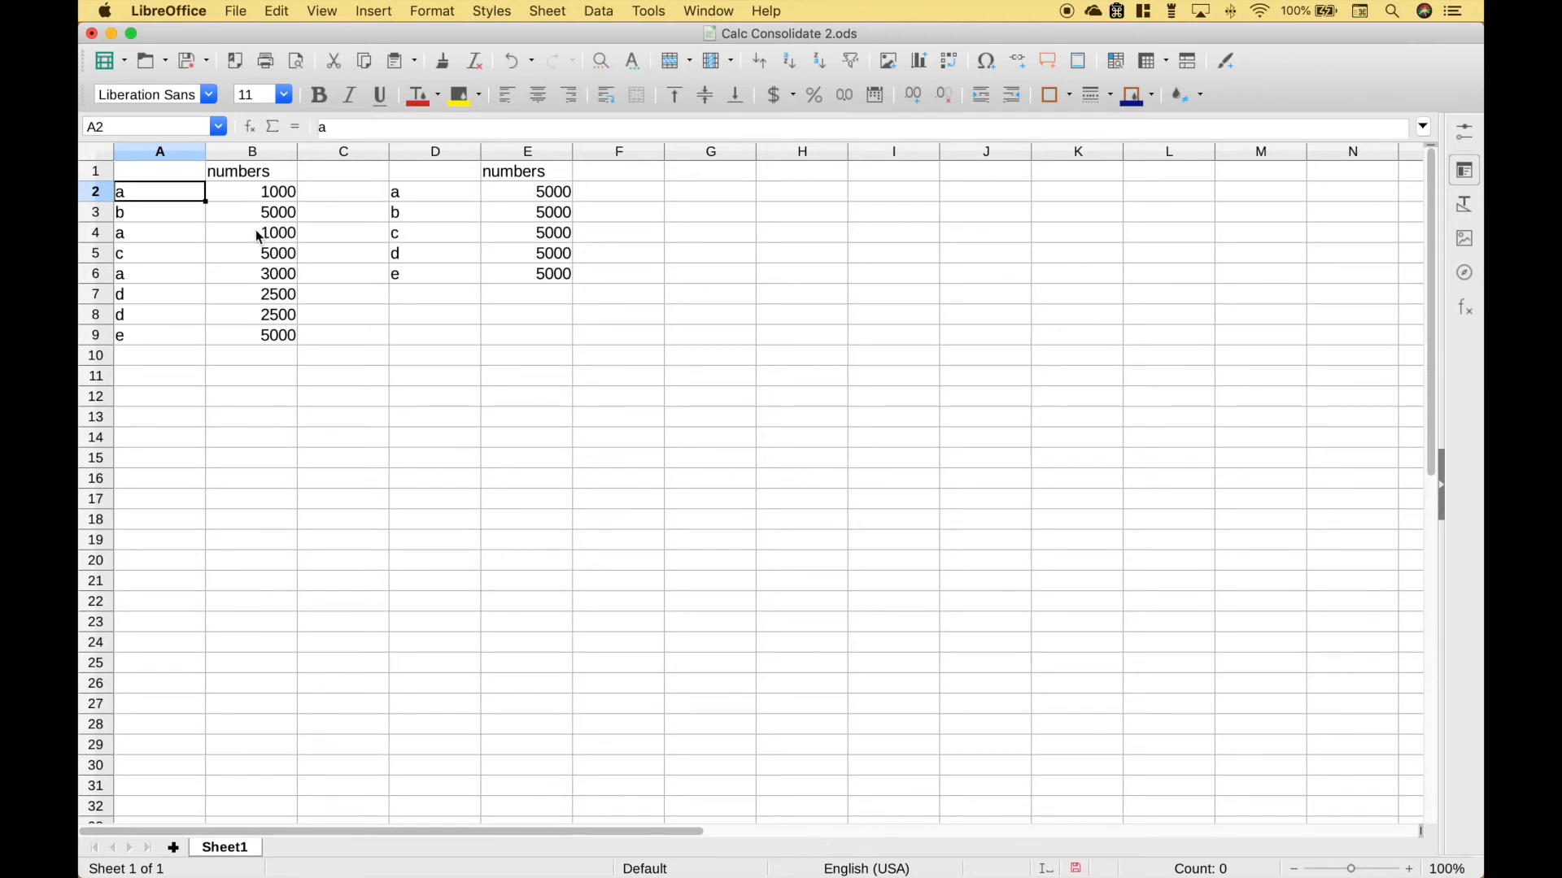
mouse_move(526, 197)
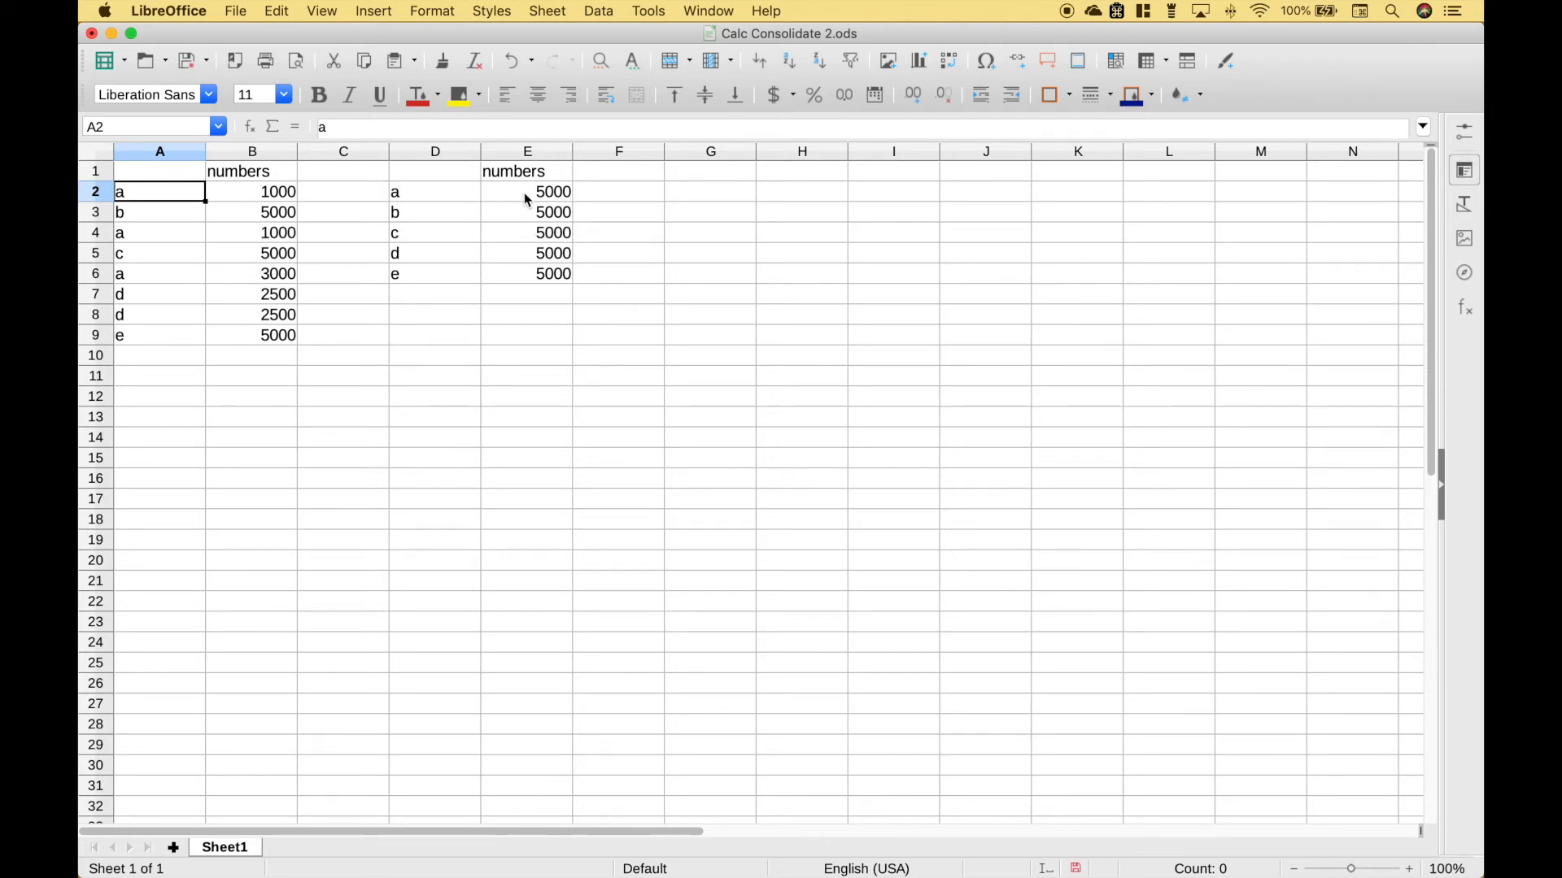
click(527, 192)
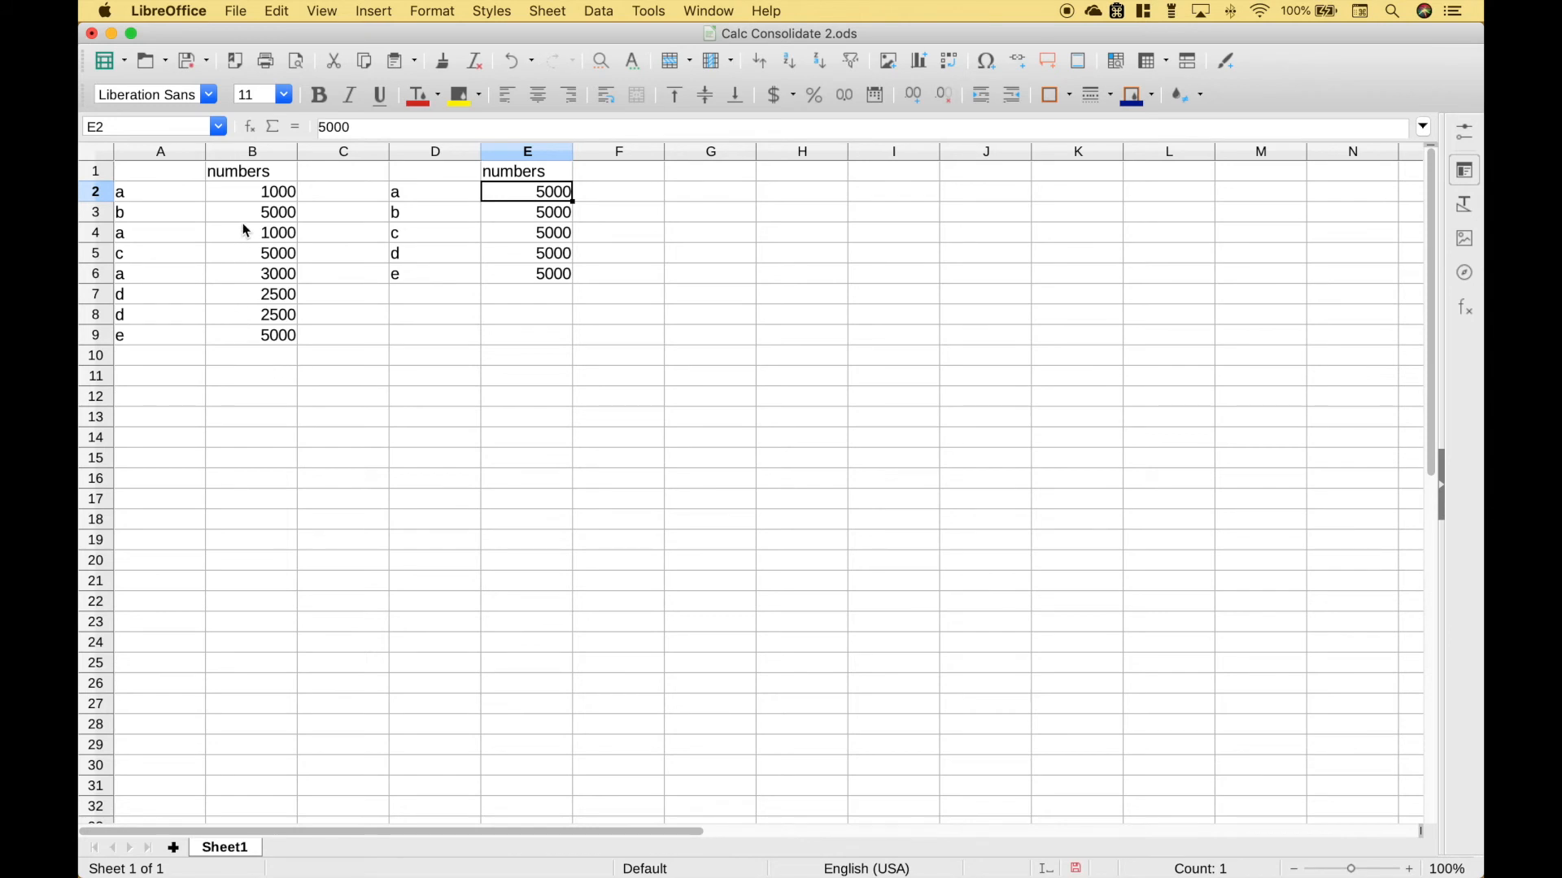
click(159, 294)
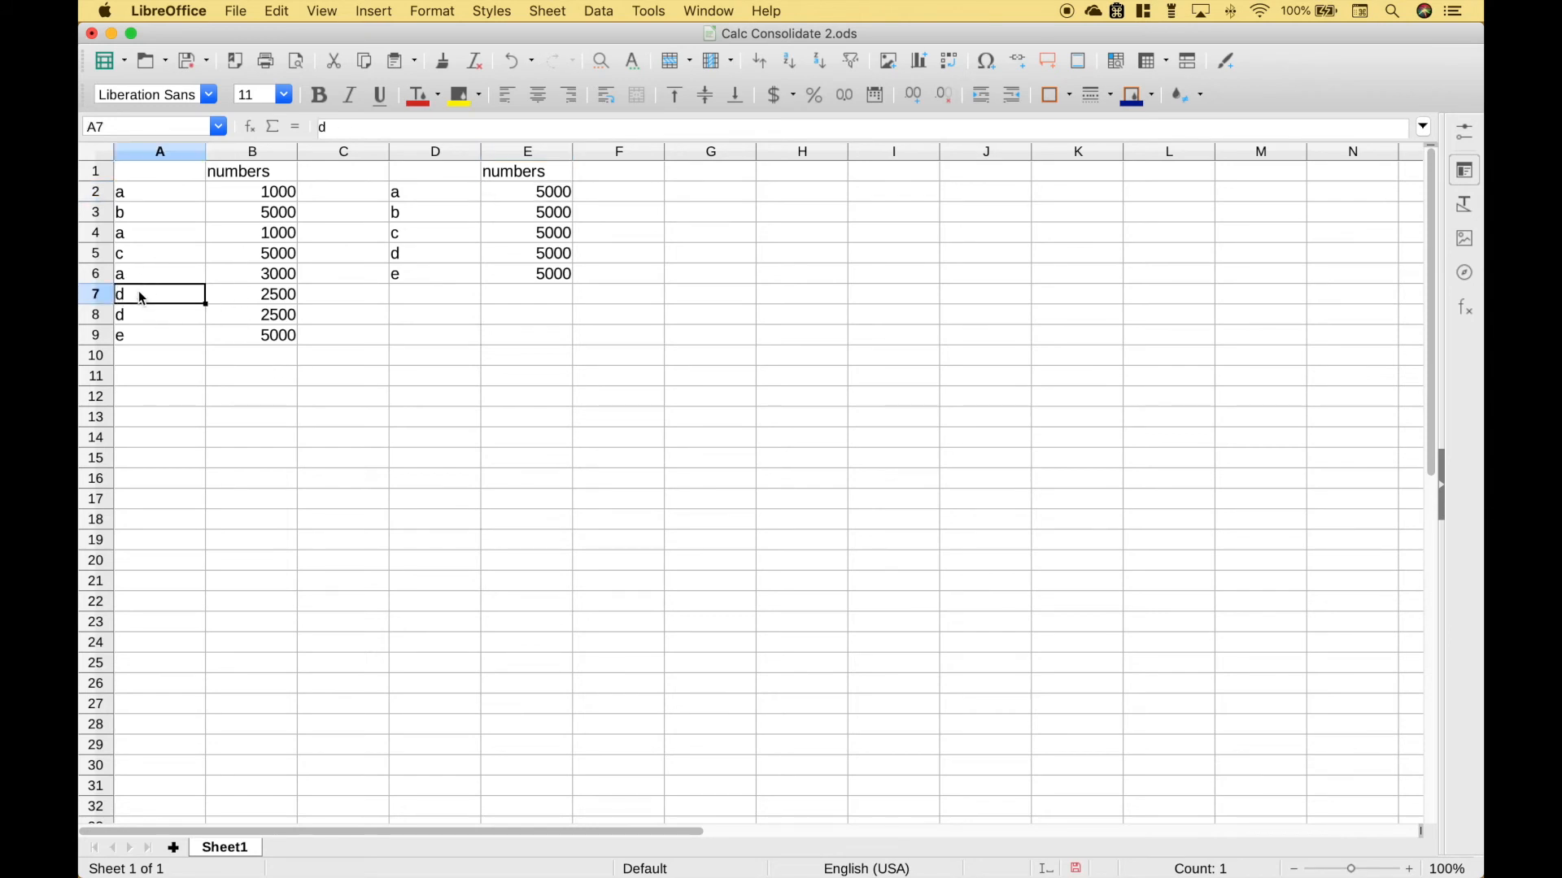
click(250, 314)
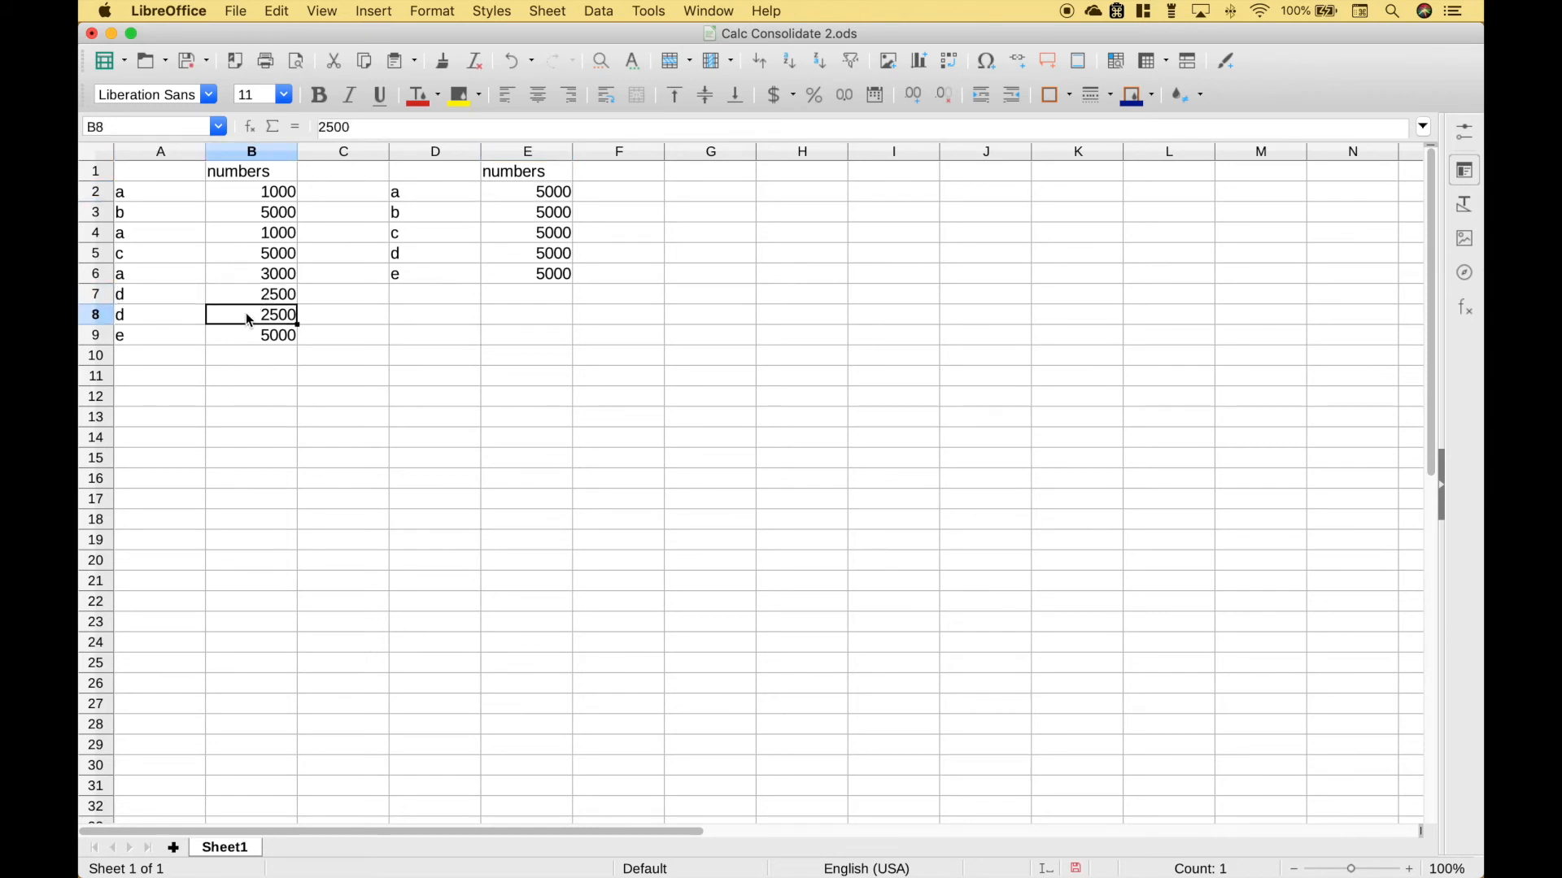
click(527, 254)
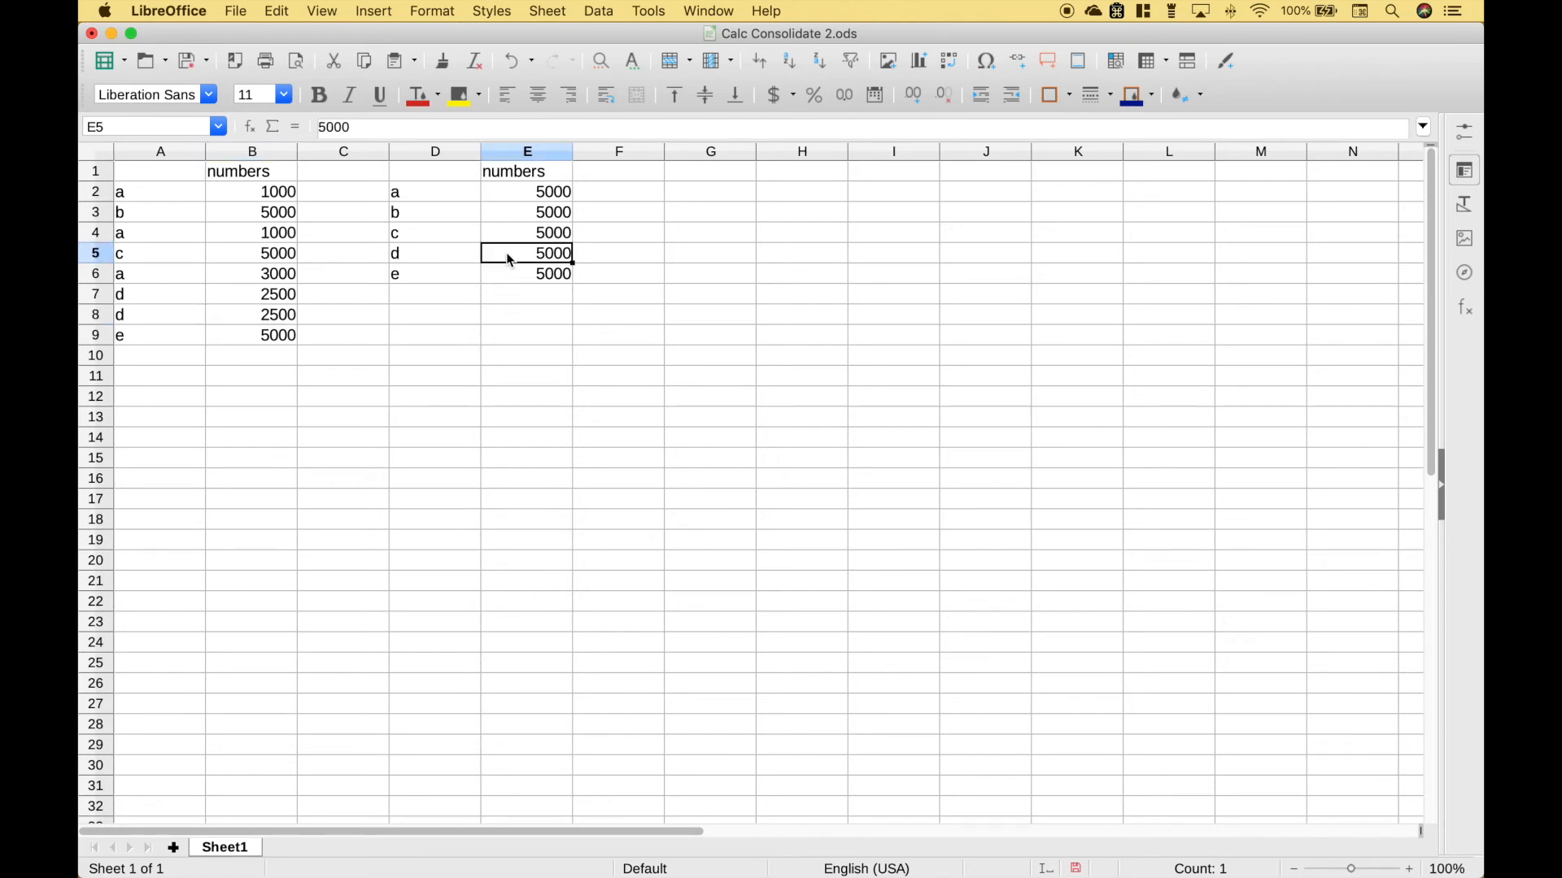